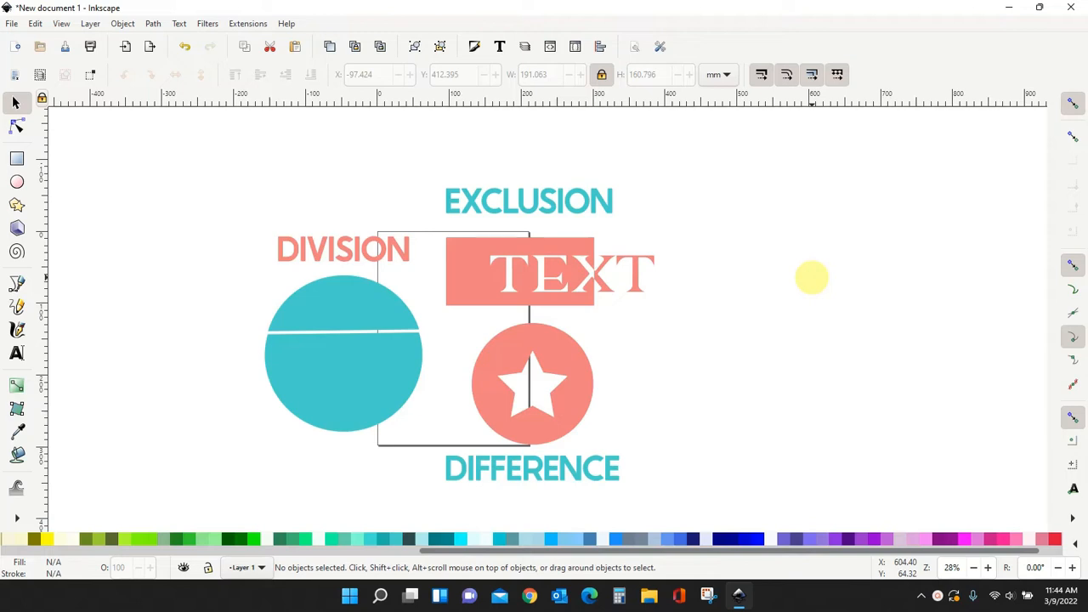
mouse_move(761, 403)
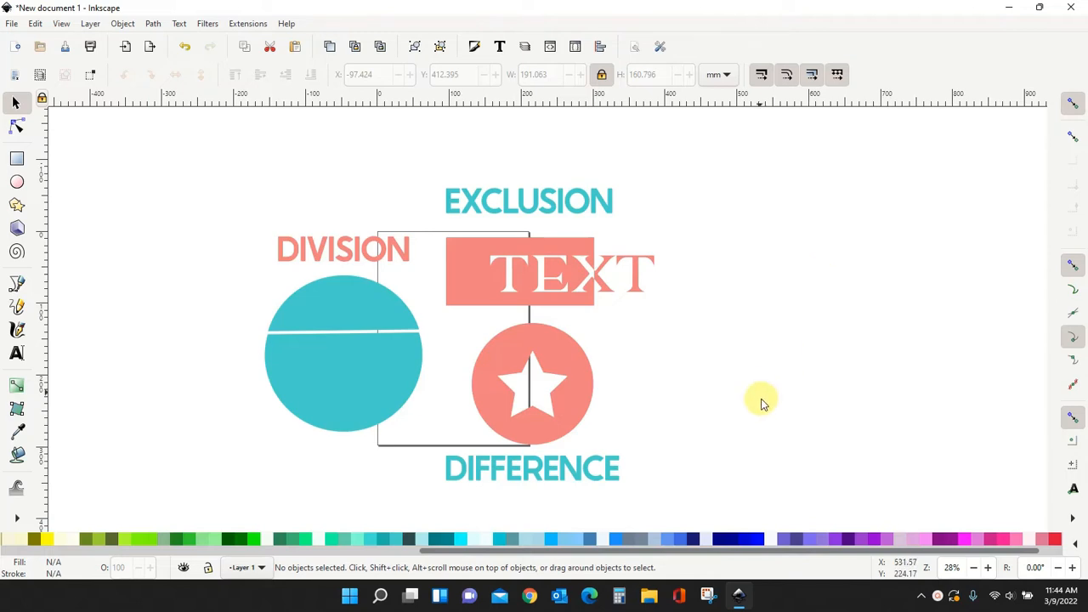
mouse_move(694, 337)
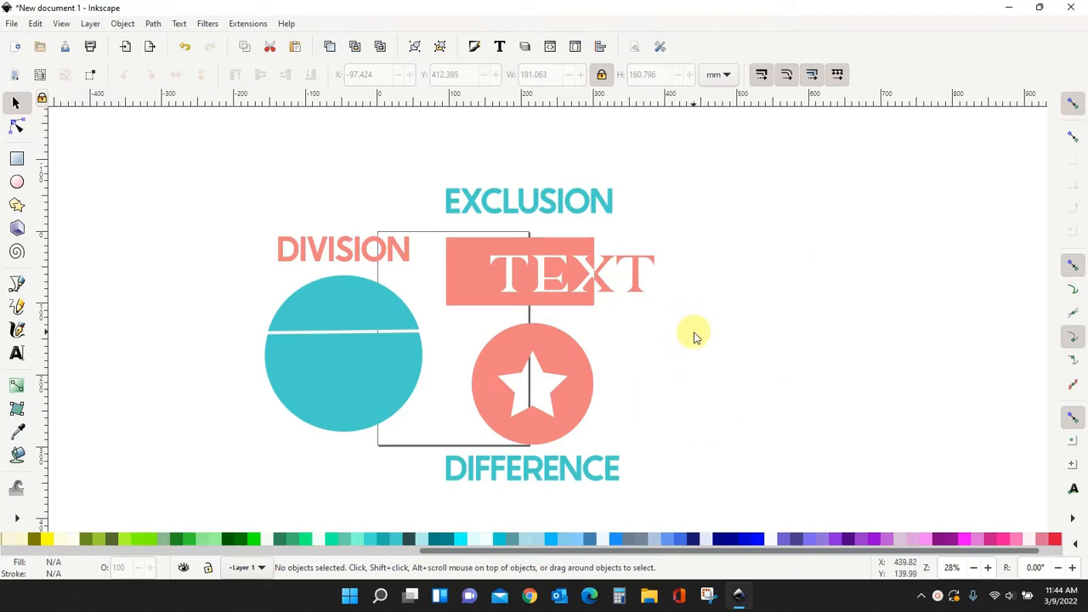
mouse_move(721, 356)
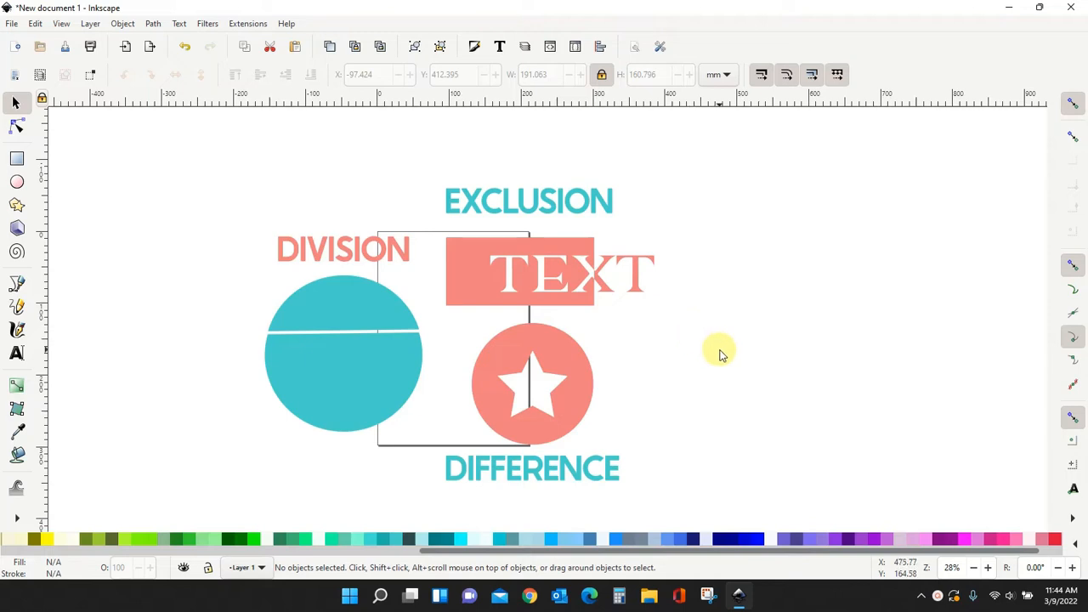
mouse_move(609, 350)
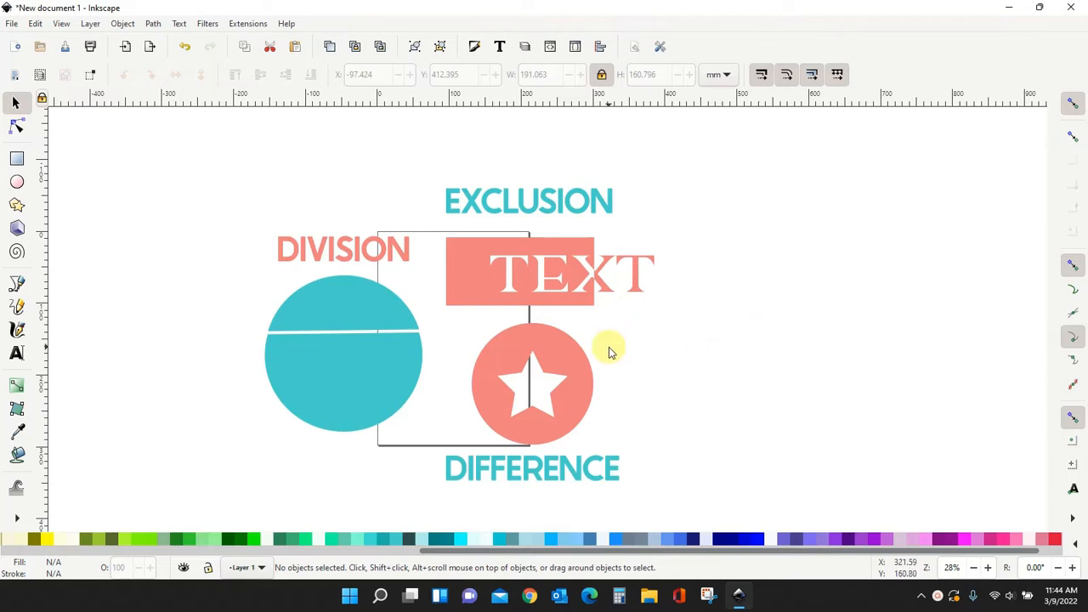
mouse_move(683, 289)
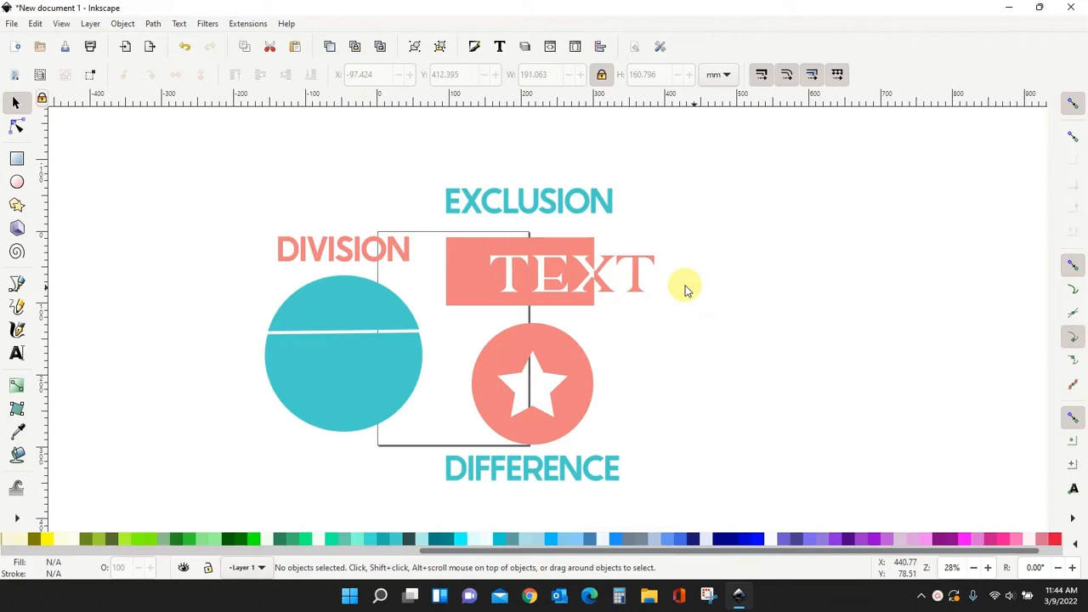
mouse_move(540, 425)
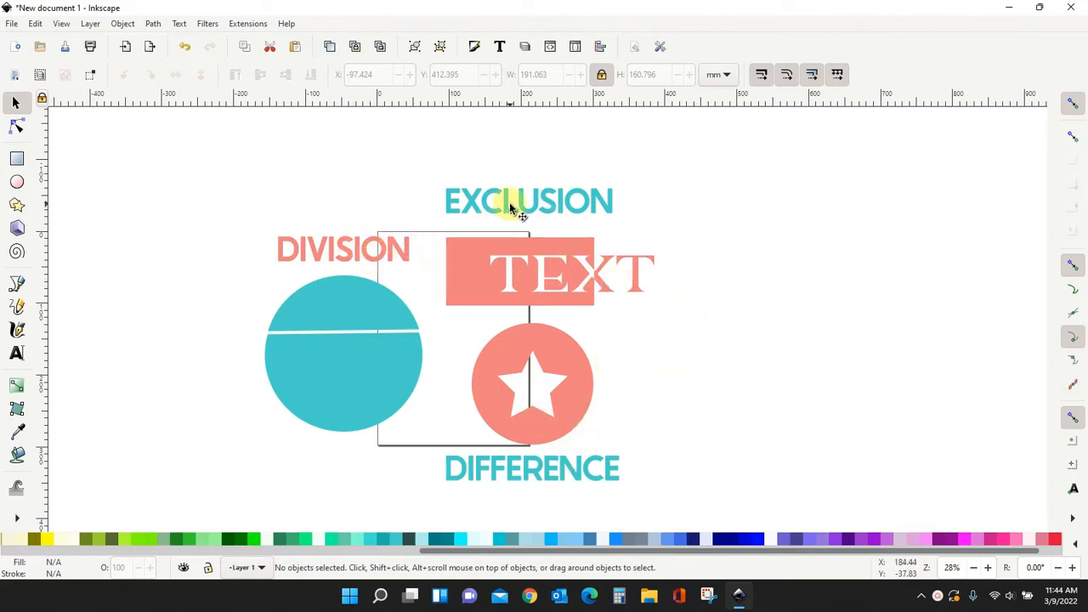
mouse_move(393, 197)
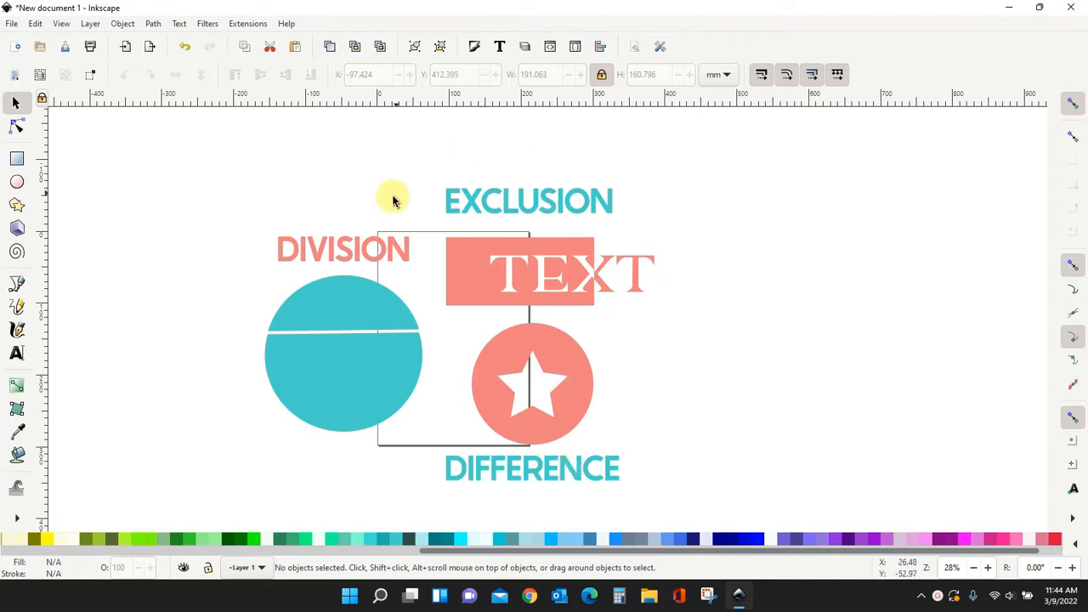
mouse_move(378, 262)
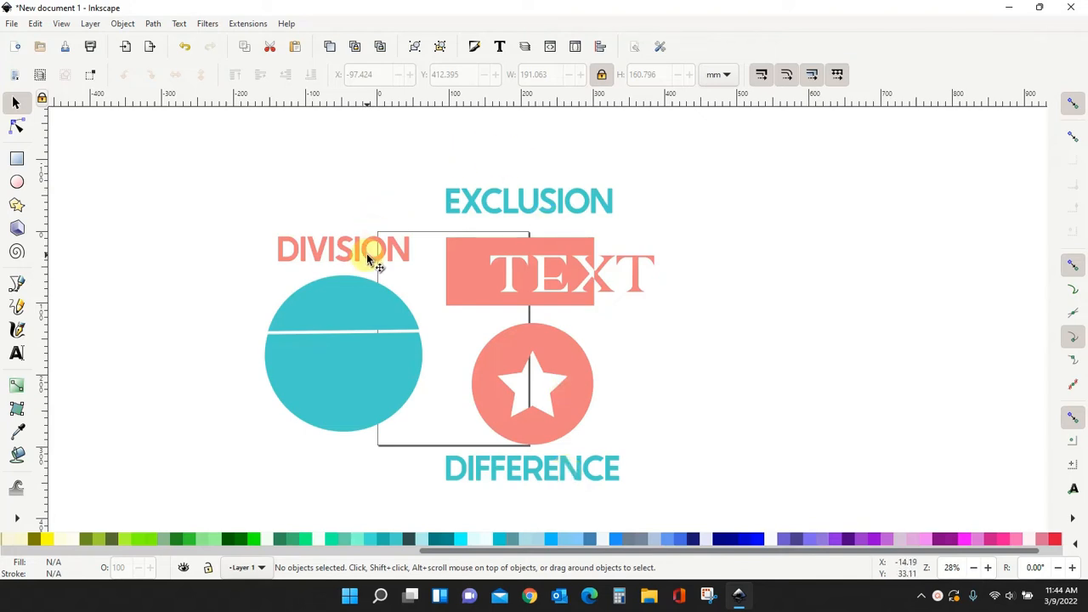
mouse_move(635, 337)
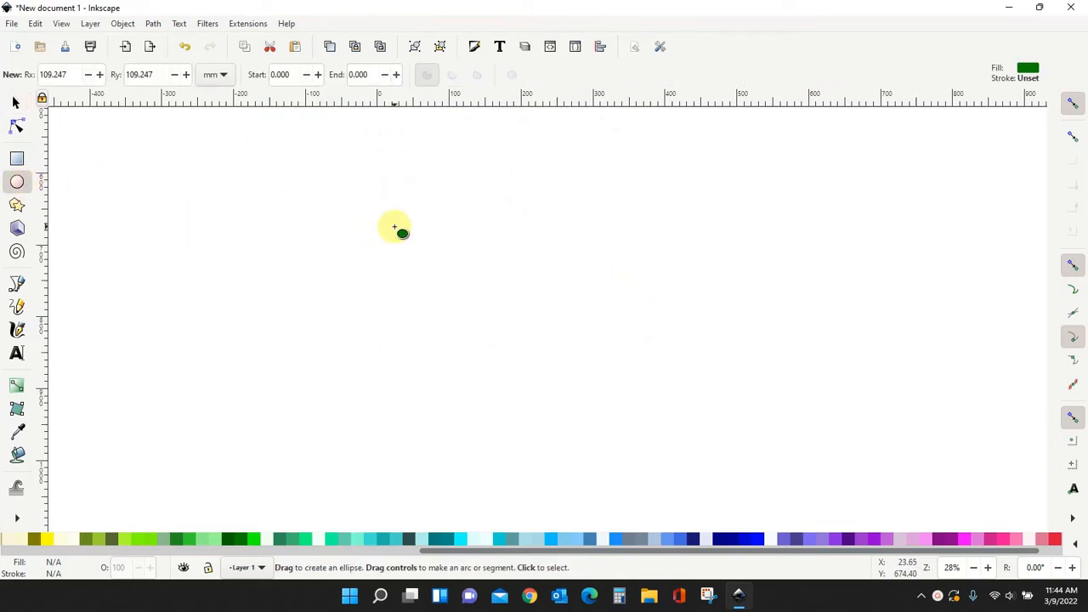
Draw a green circle and place the yellow star over its centre
drag(407, 224, 526, 343)
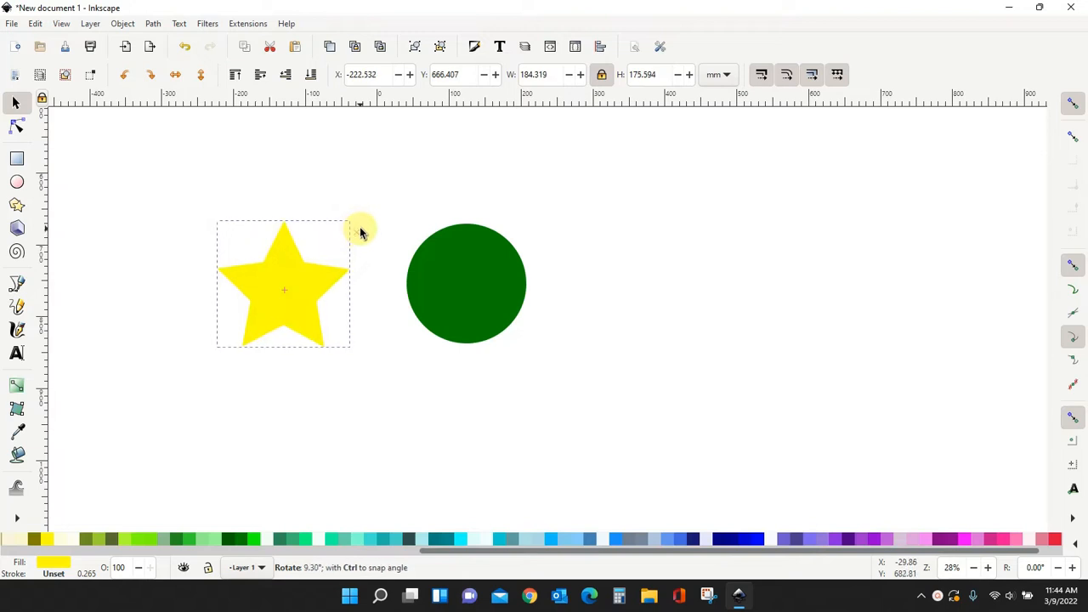
drag(286, 285, 462, 281)
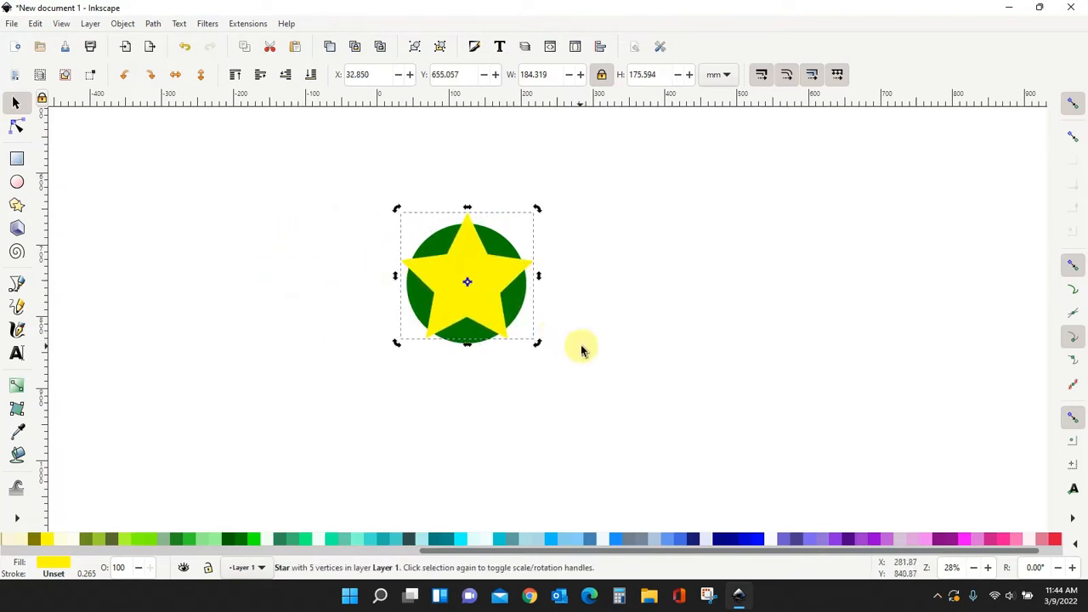
mouse_move(715, 361)
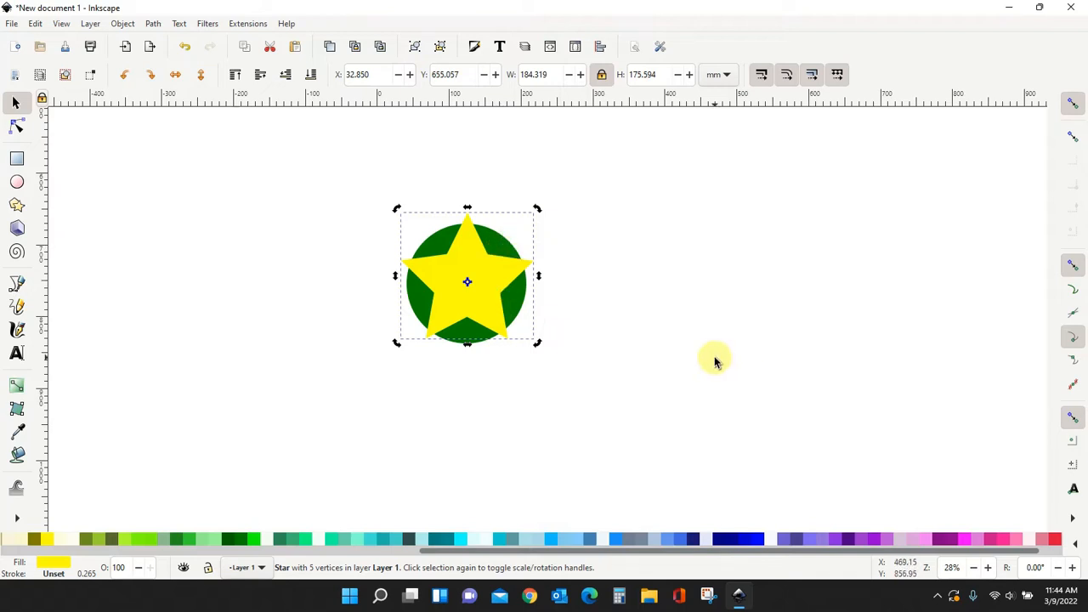
mouse_move(513, 252)
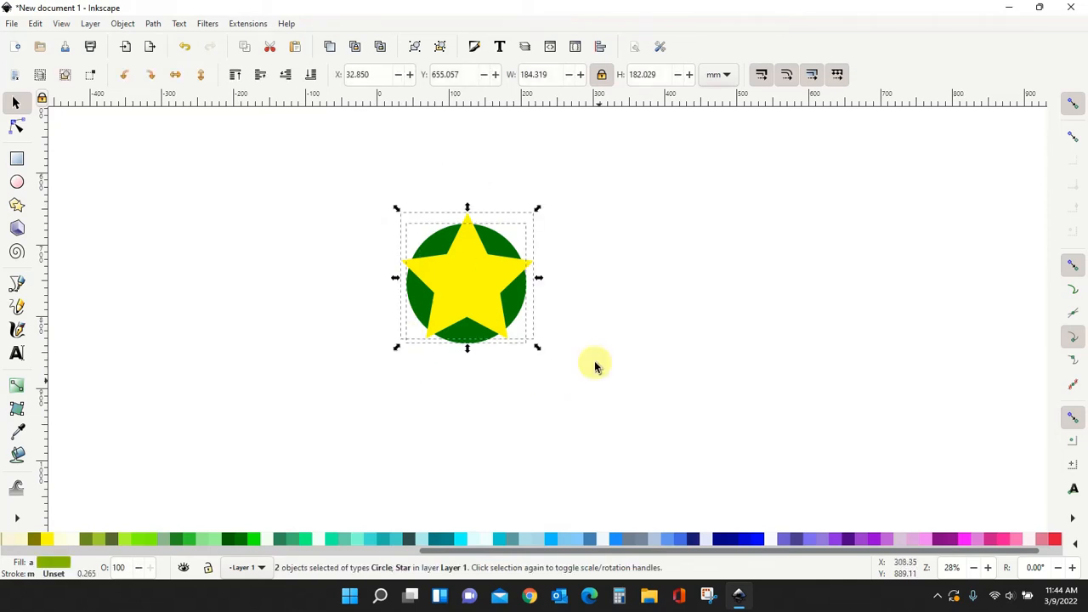
Apply Path > Division to cut the circle along the overlapping star
click(153, 24)
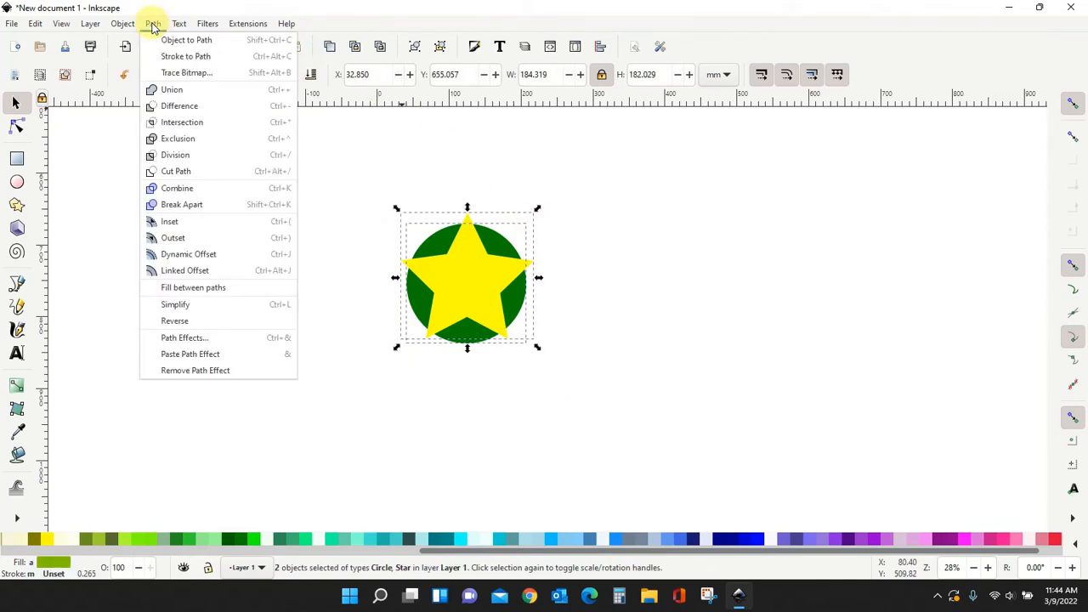
mouse_move(174, 155)
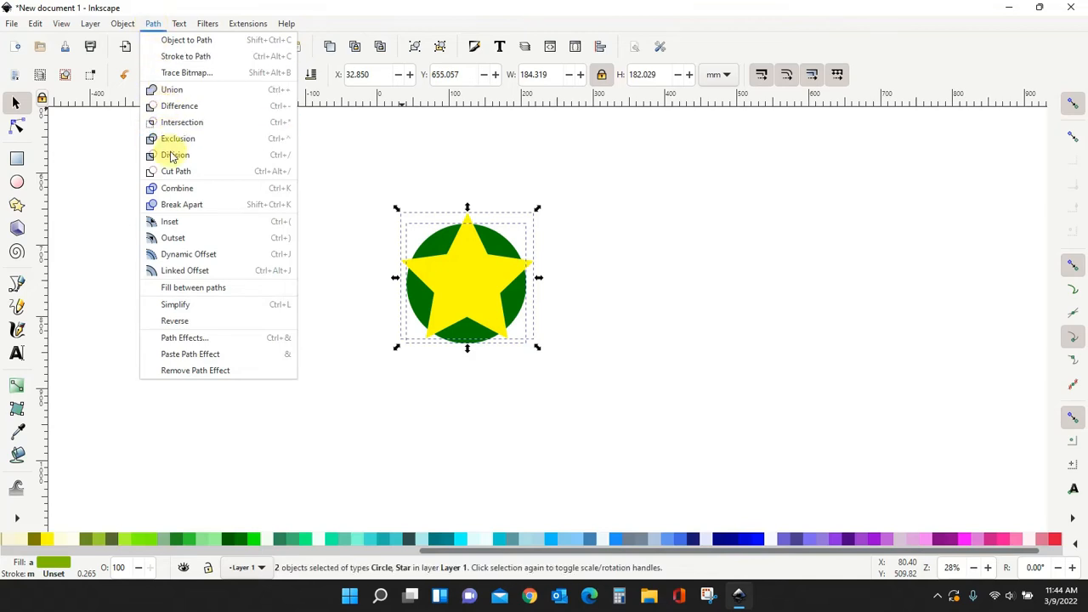
click(173, 155)
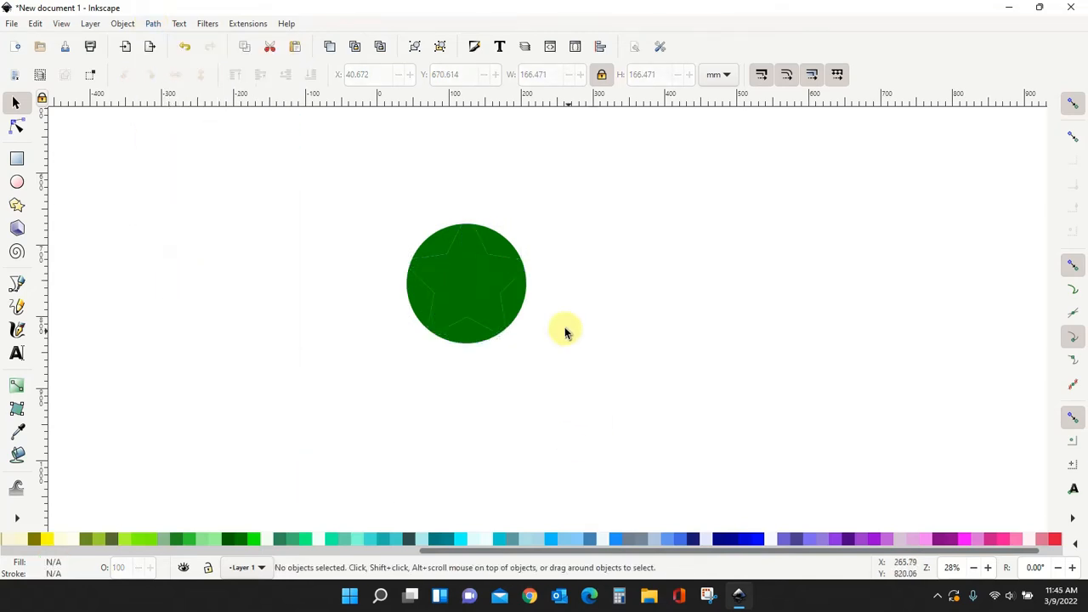
Pull the star piece out to the right and spread the ring fragments apart
drag(466, 282, 708, 293)
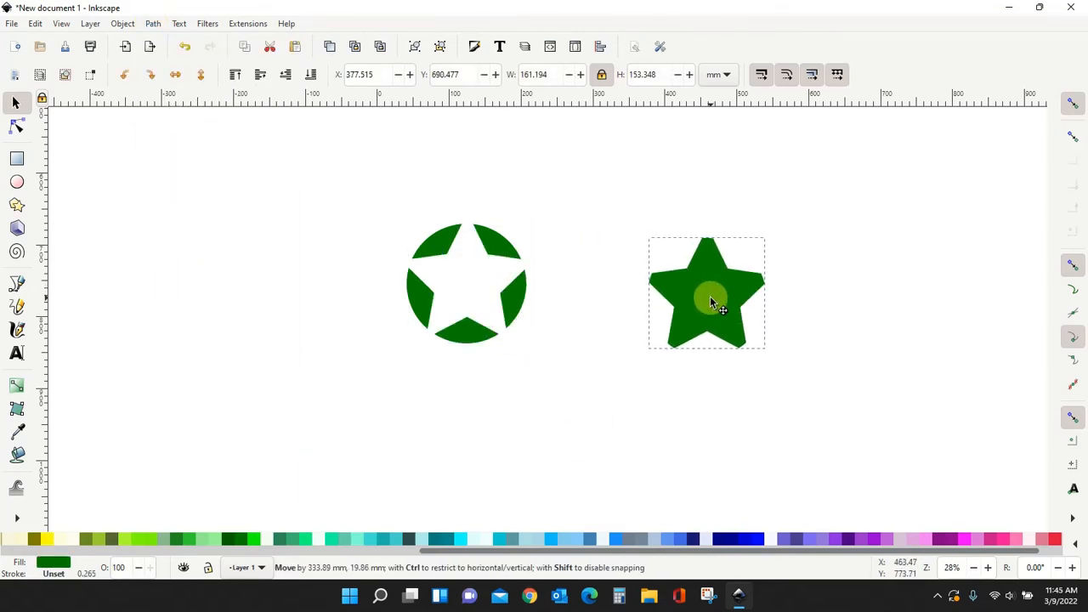
drag(705, 303, 524, 343)
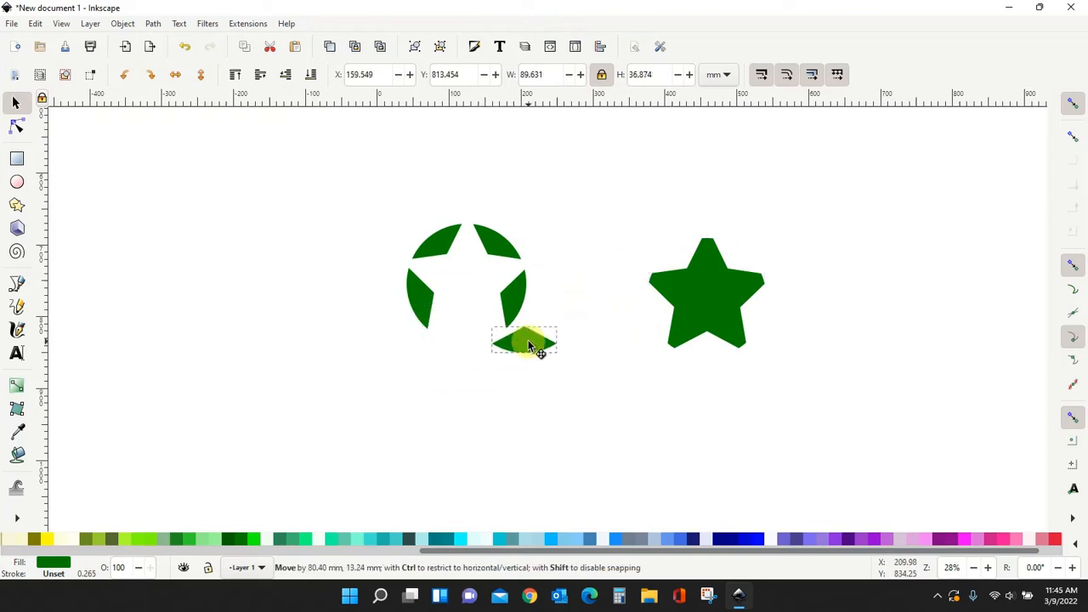
drag(524, 343, 513, 183)
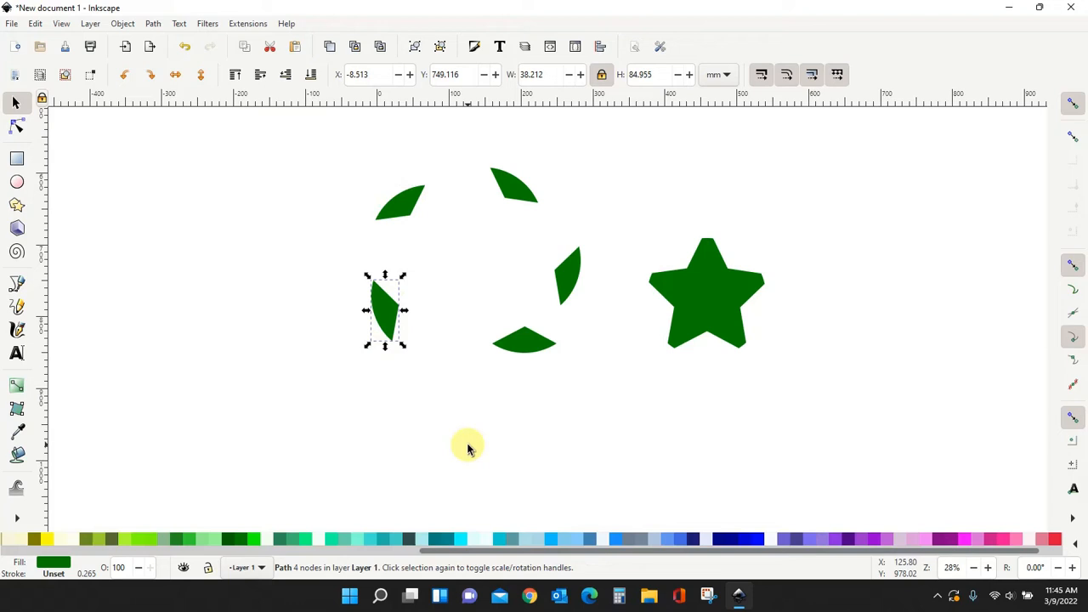
drag(385, 310, 418, 298)
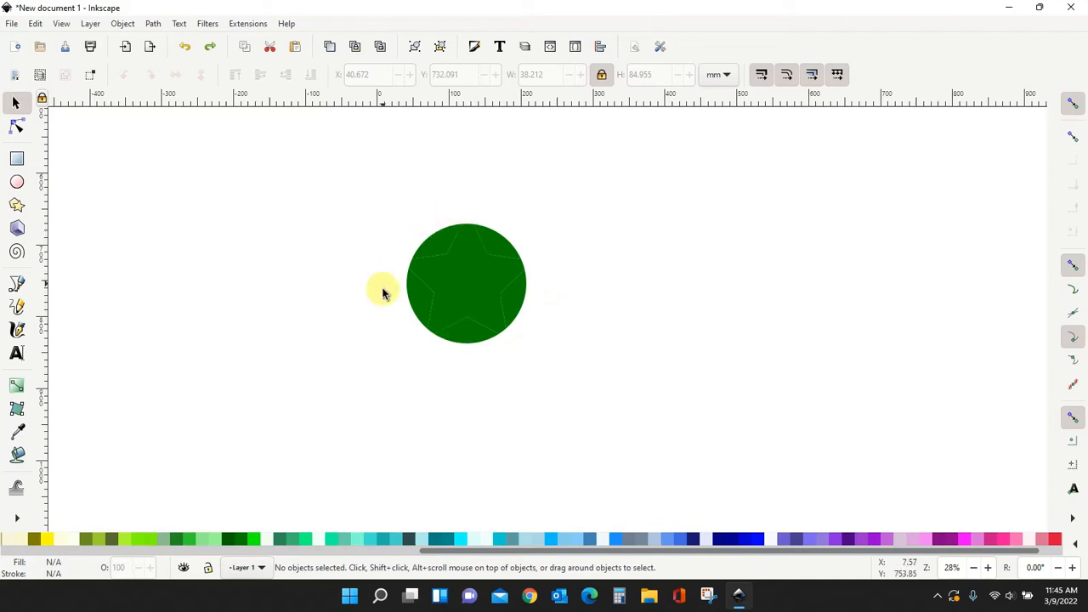
mouse_move(592, 333)
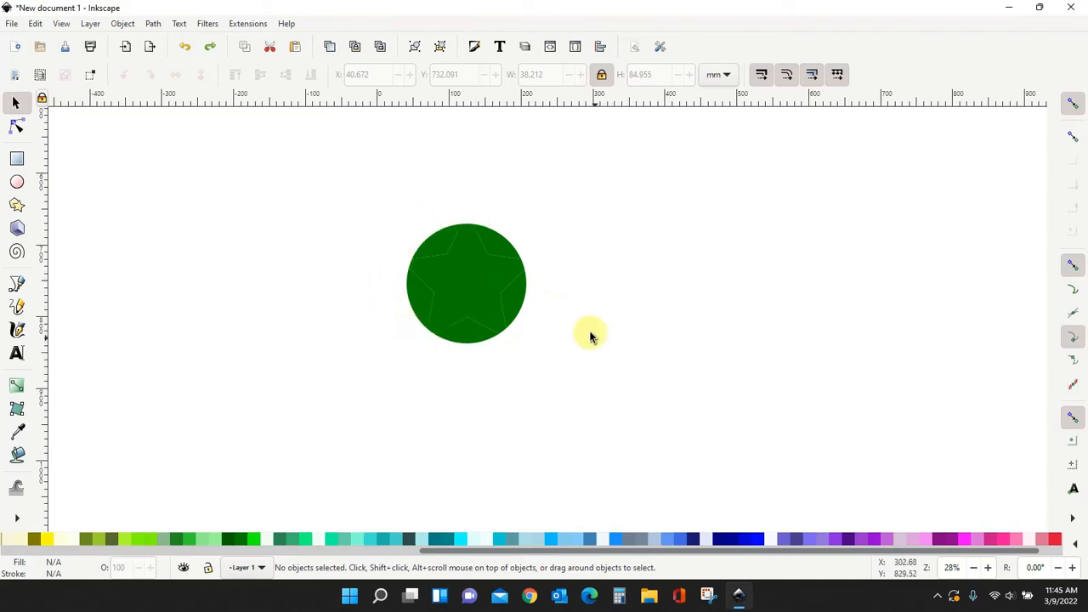
mouse_move(439, 247)
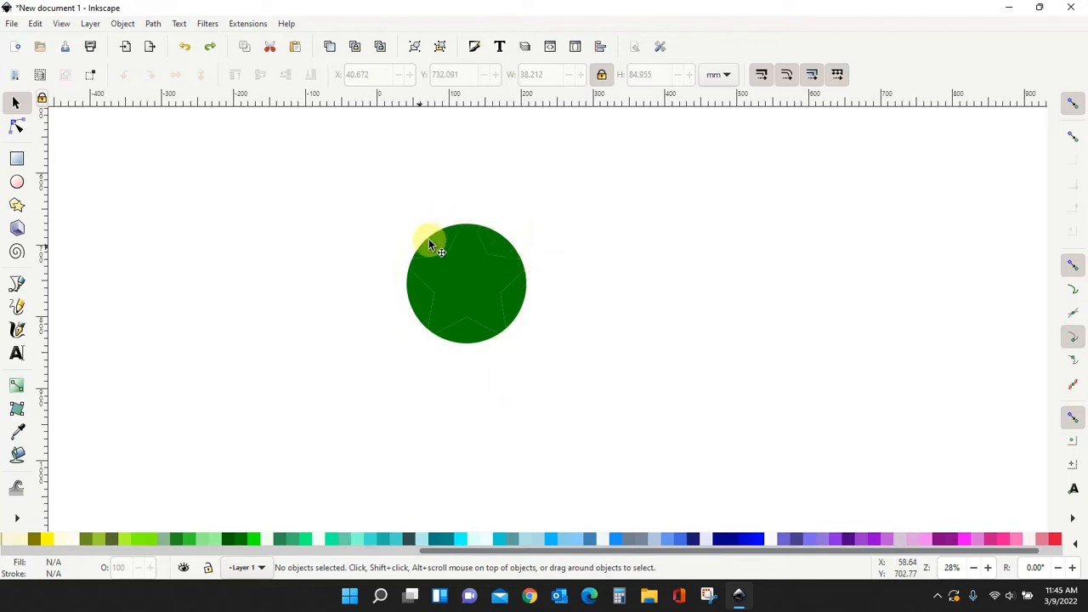
mouse_move(536, 238)
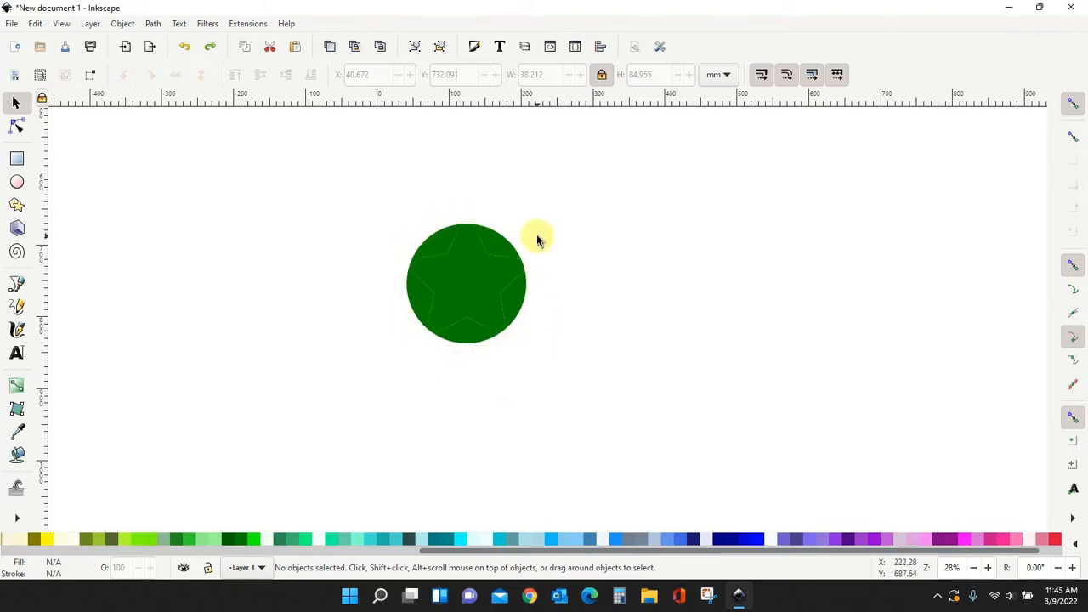
mouse_move(527, 385)
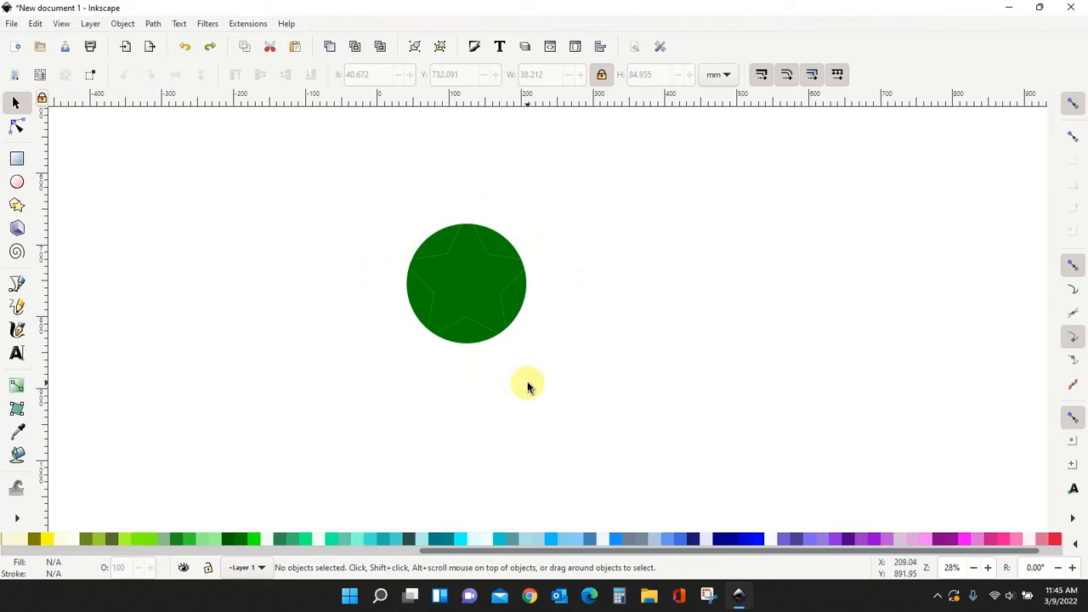
mouse_move(467, 289)
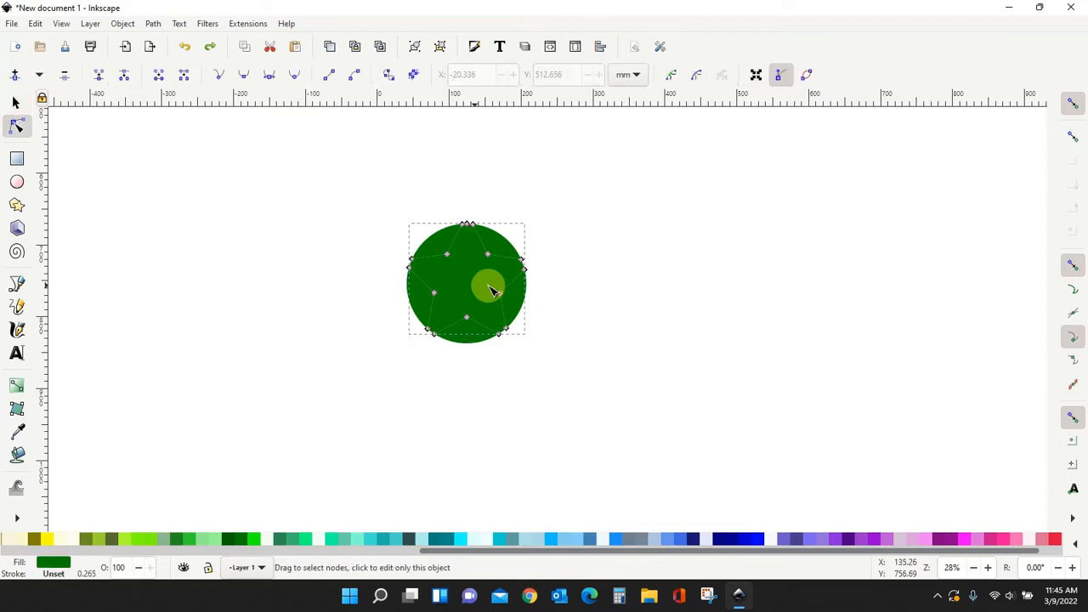
Switch to the Select tool to arrange the star piece beside the star-holed ring
click(14, 102)
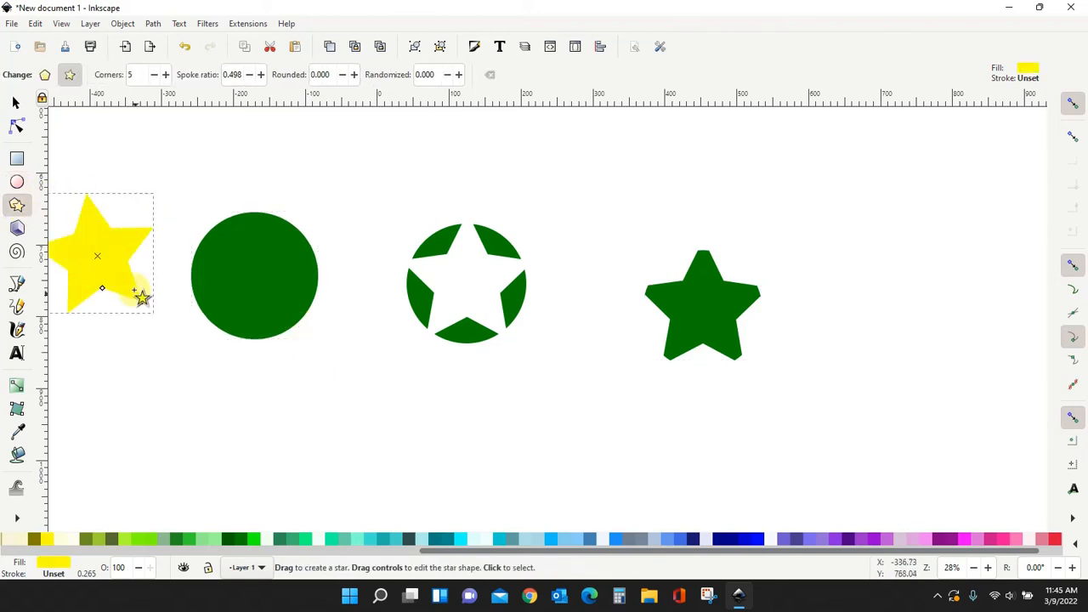
Move the yellow star onto the middle of the left green circle and select it
drag(102, 255, 204, 286)
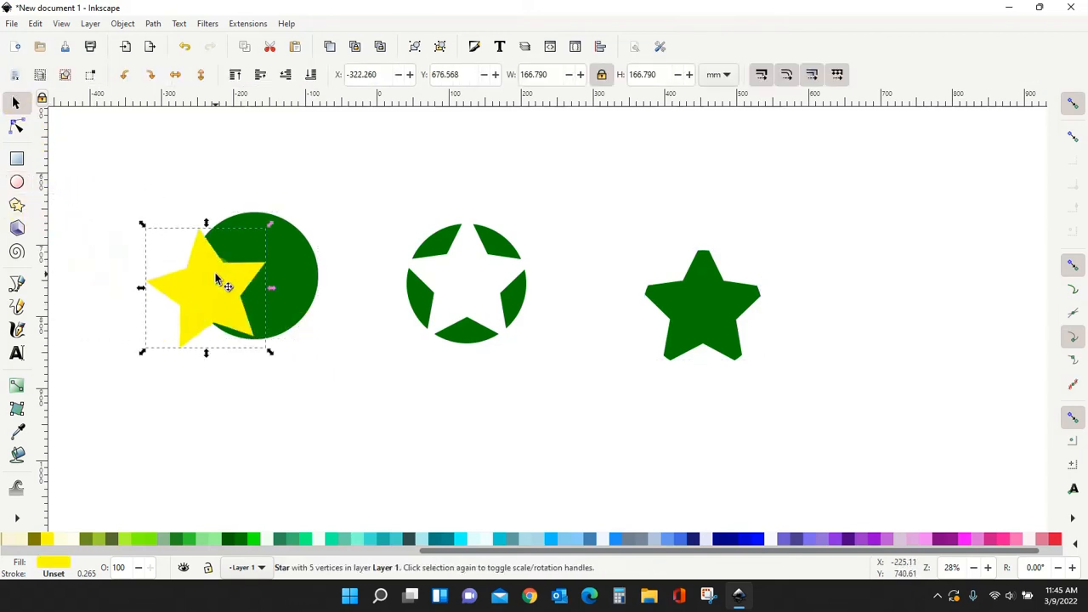
click(211, 289)
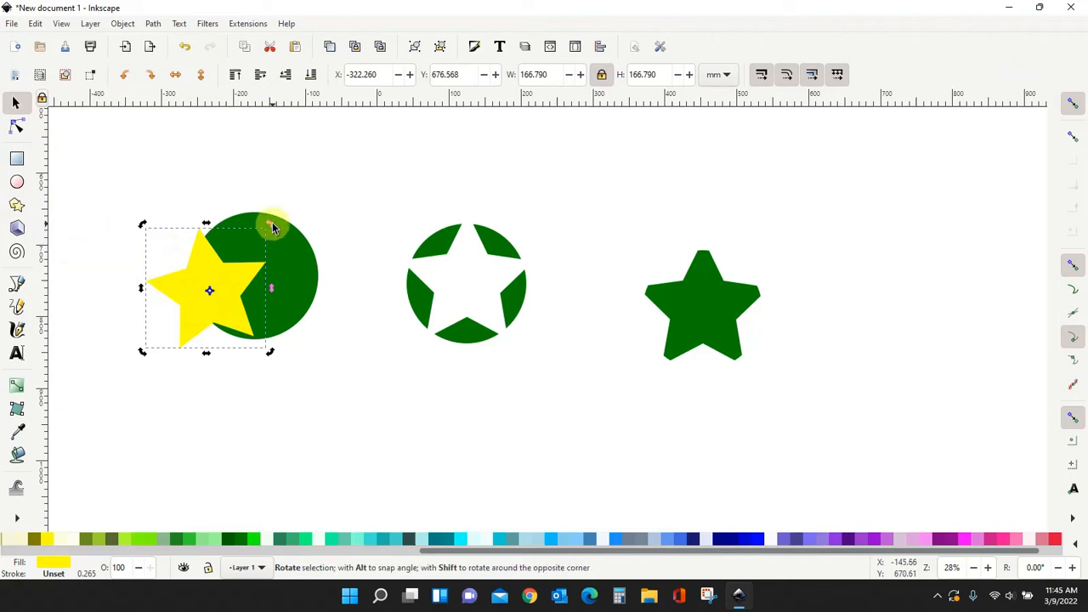
click(270, 247)
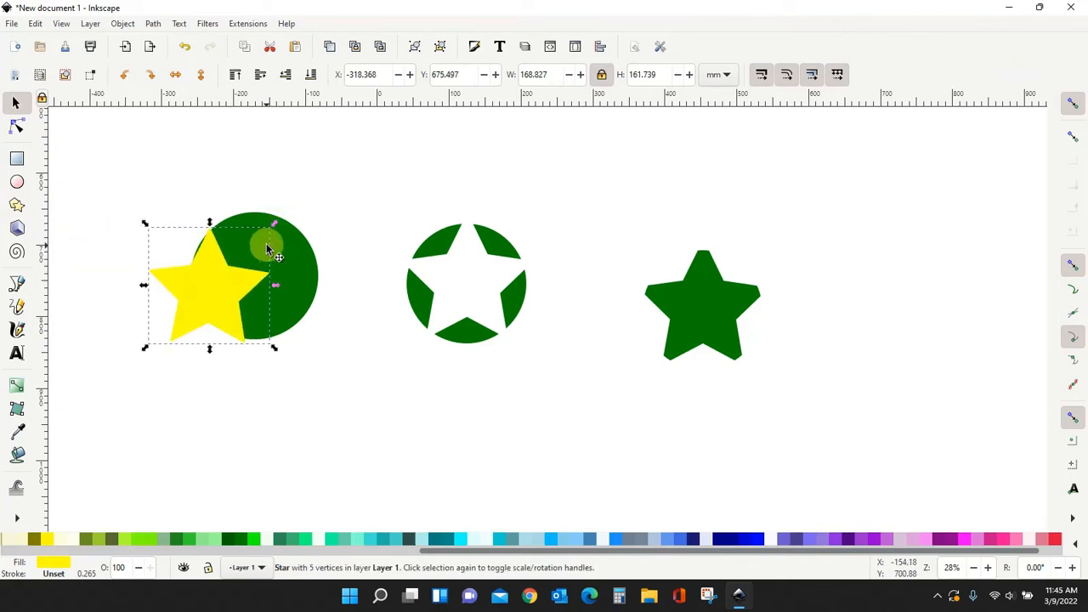
click(280, 247)
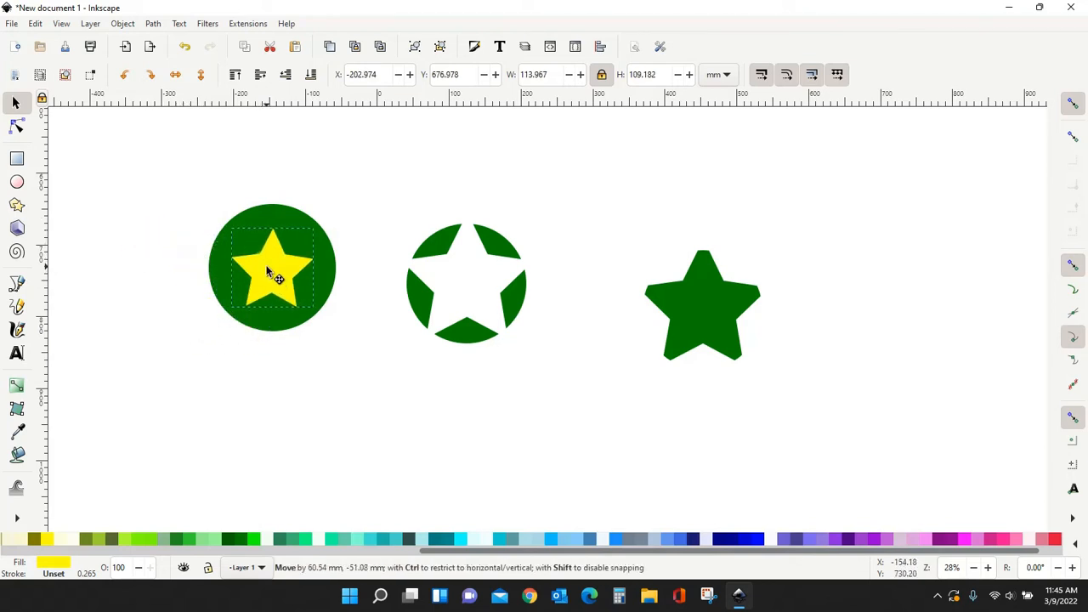
click(272, 269)
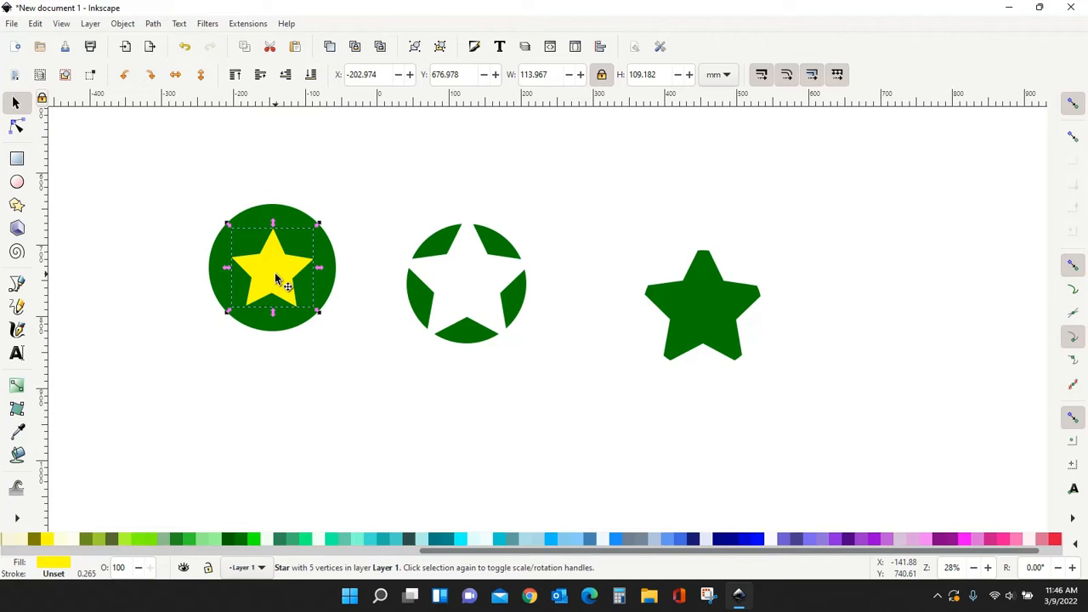
mouse_move(289, 217)
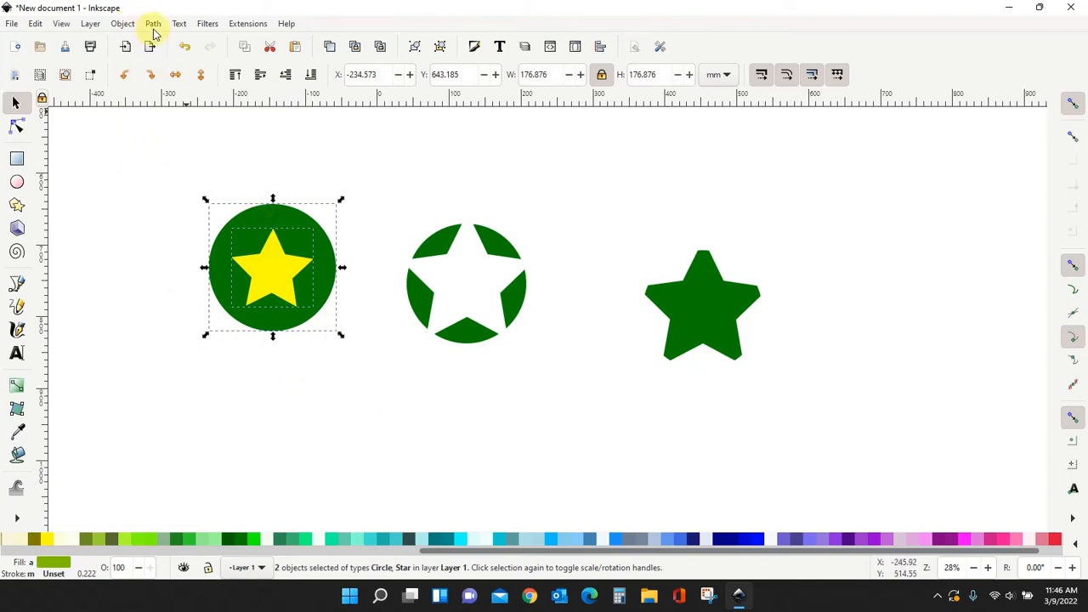
Apply Path > Division so the star cuts a hole in the left circle
click(153, 24)
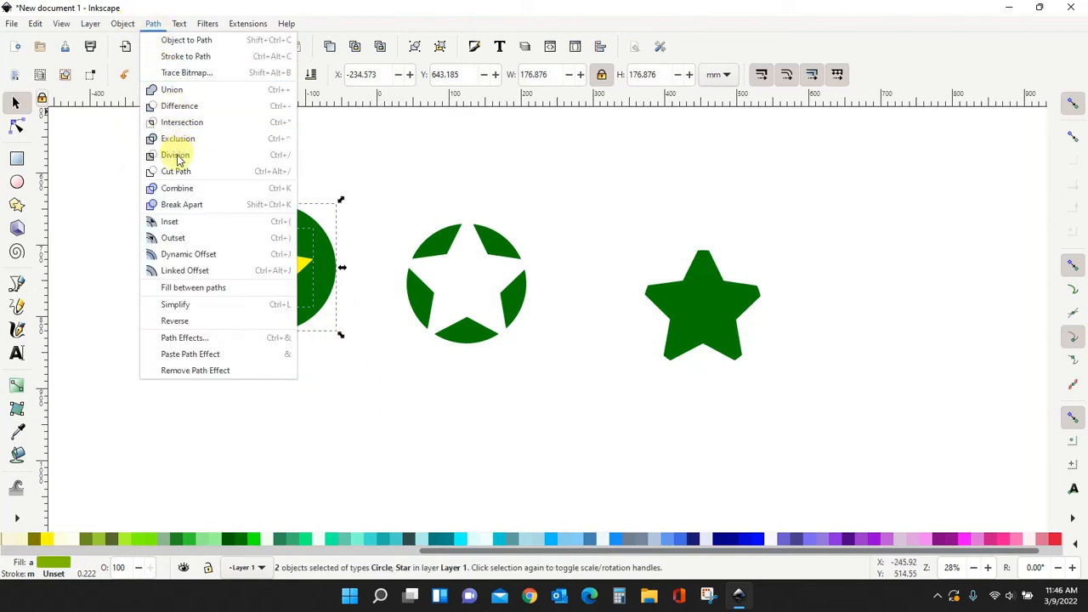
click(176, 153)
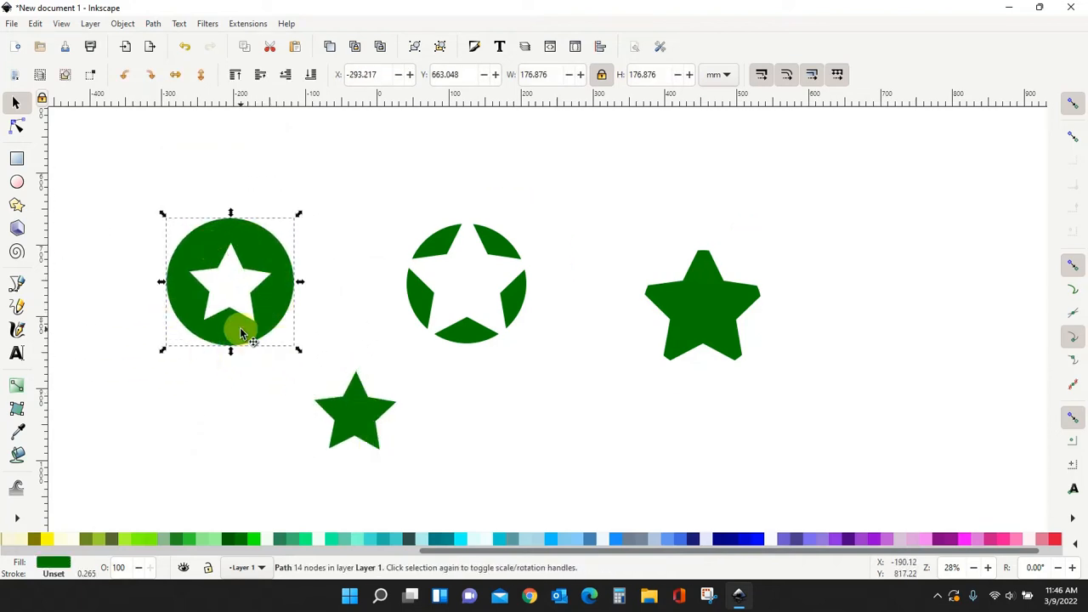
mouse_move(473, 251)
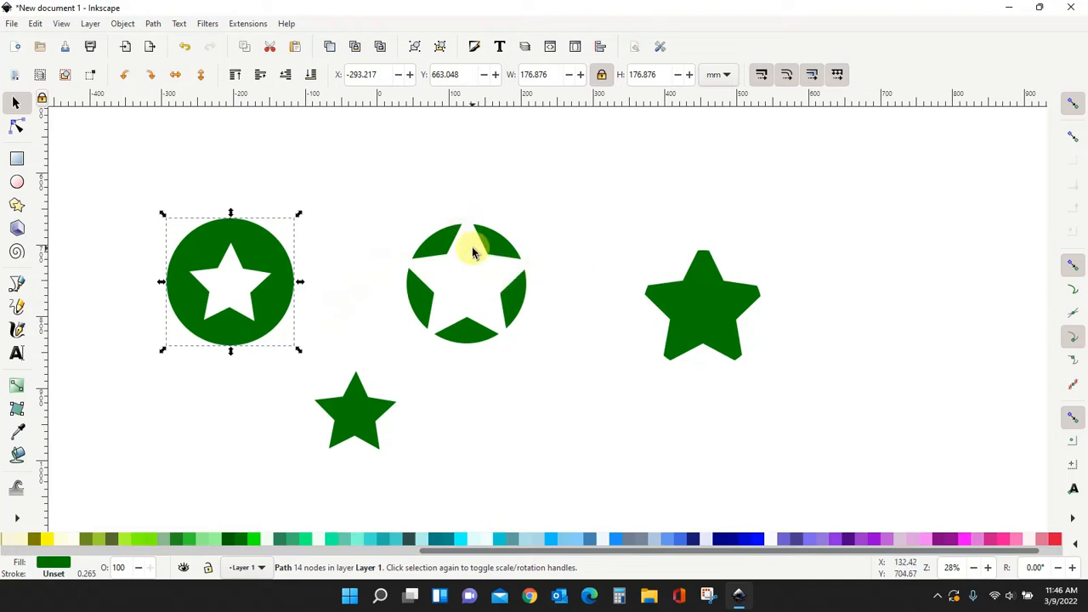
mouse_move(93, 293)
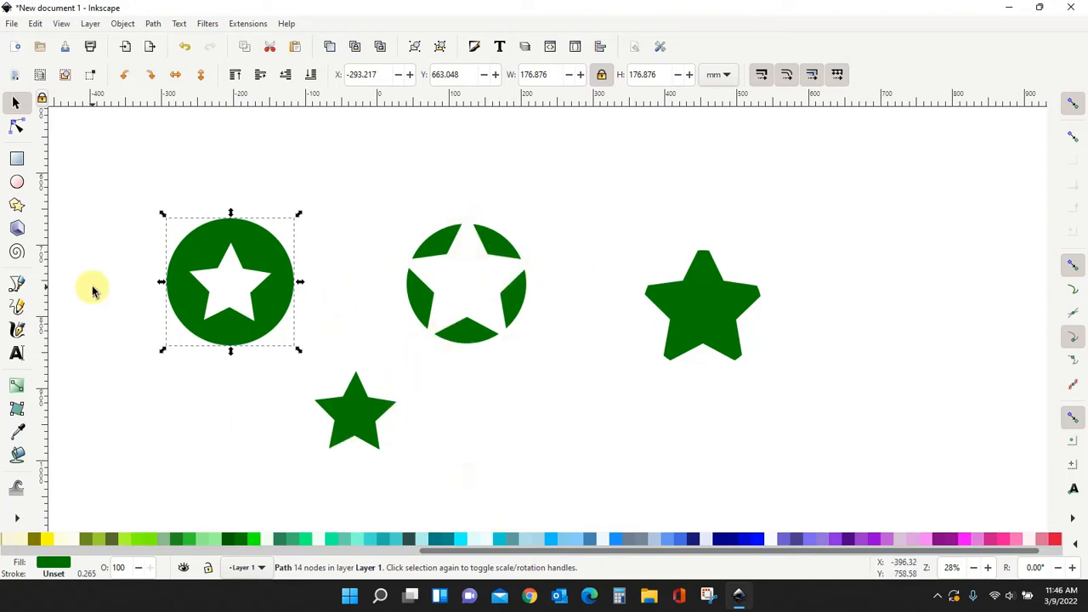
Delete everything and draw a wide blue rectangle on the page
key(Delete)
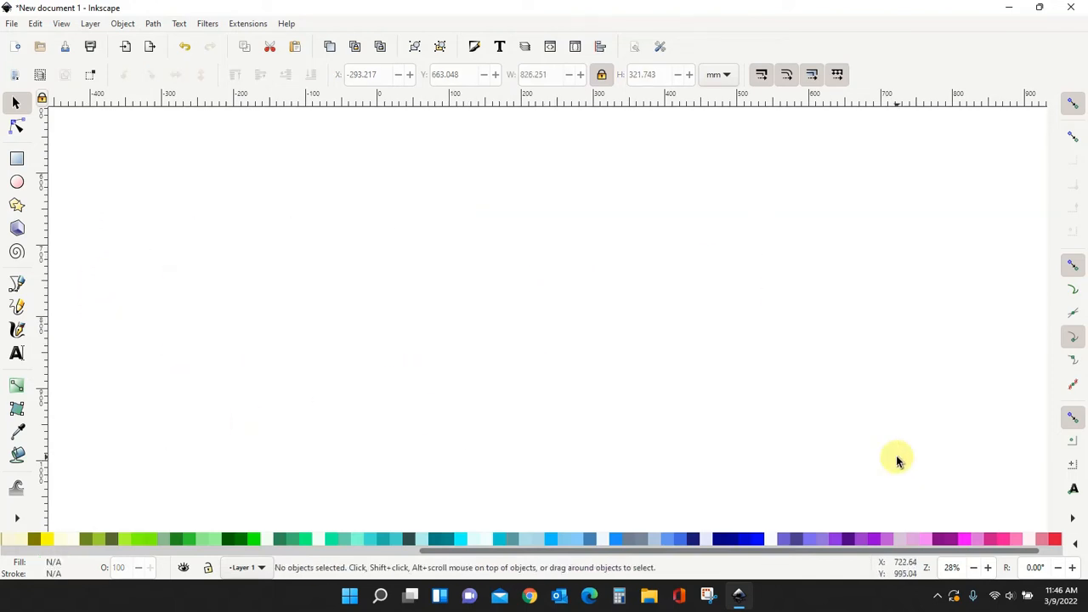
mouse_move(122, 162)
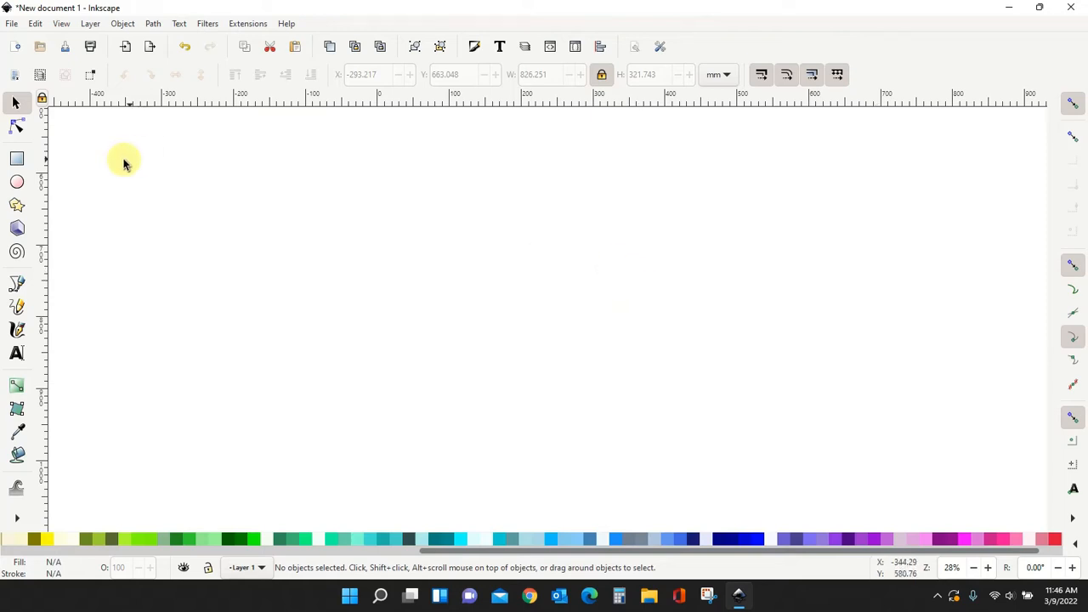
drag(395, 197, 755, 337)
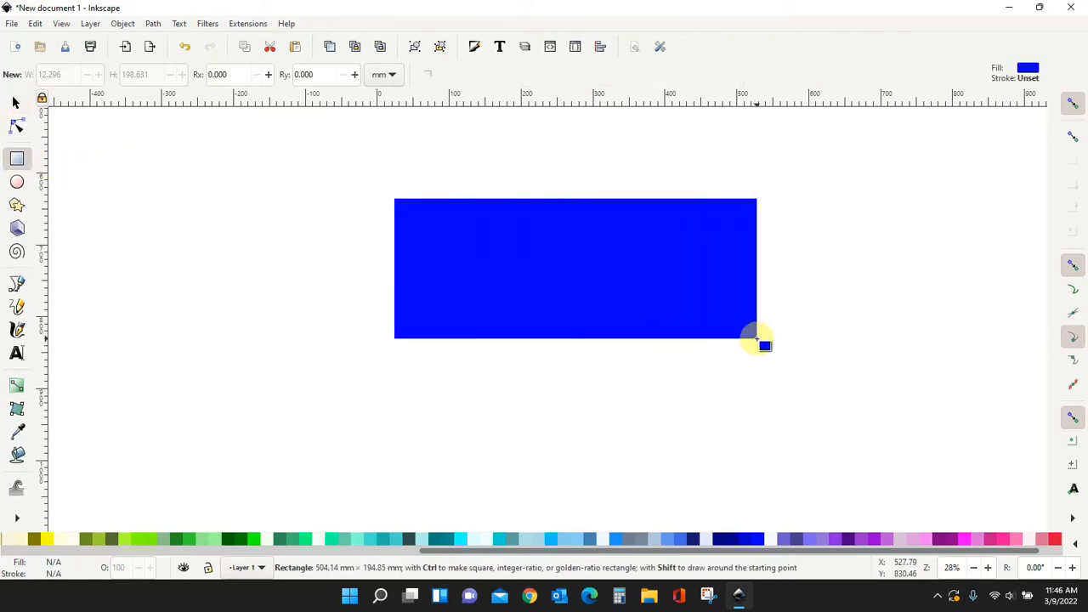
drag(757, 341, 715, 388)
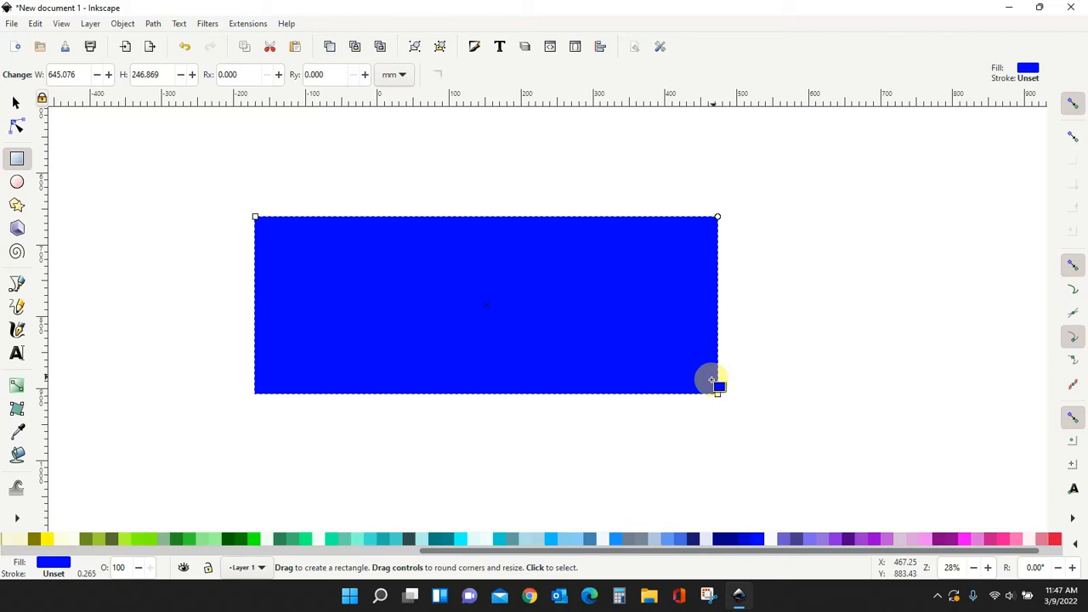
mouse_move(462, 443)
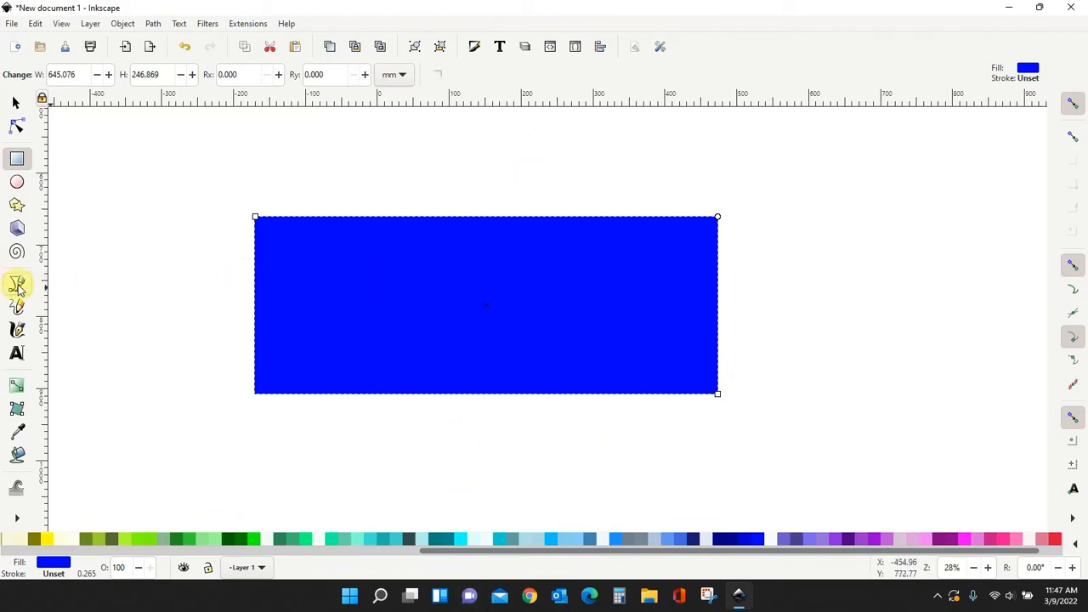
Draw a bent line running vertically through the rectangle with the Bezier tool and select it
click(17, 285)
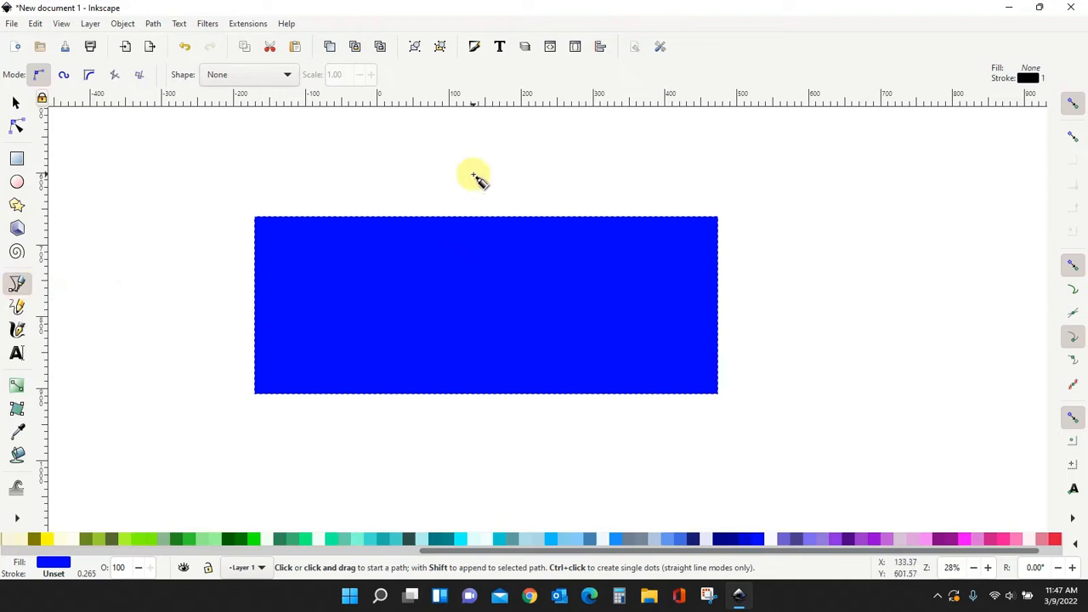
click(472, 173)
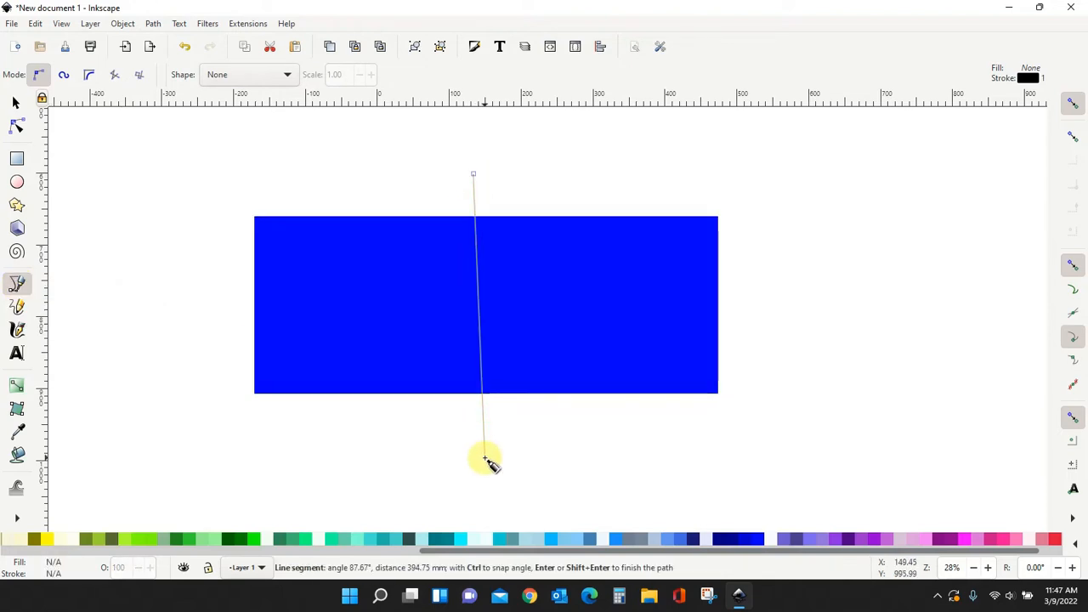
mouse_move(400, 445)
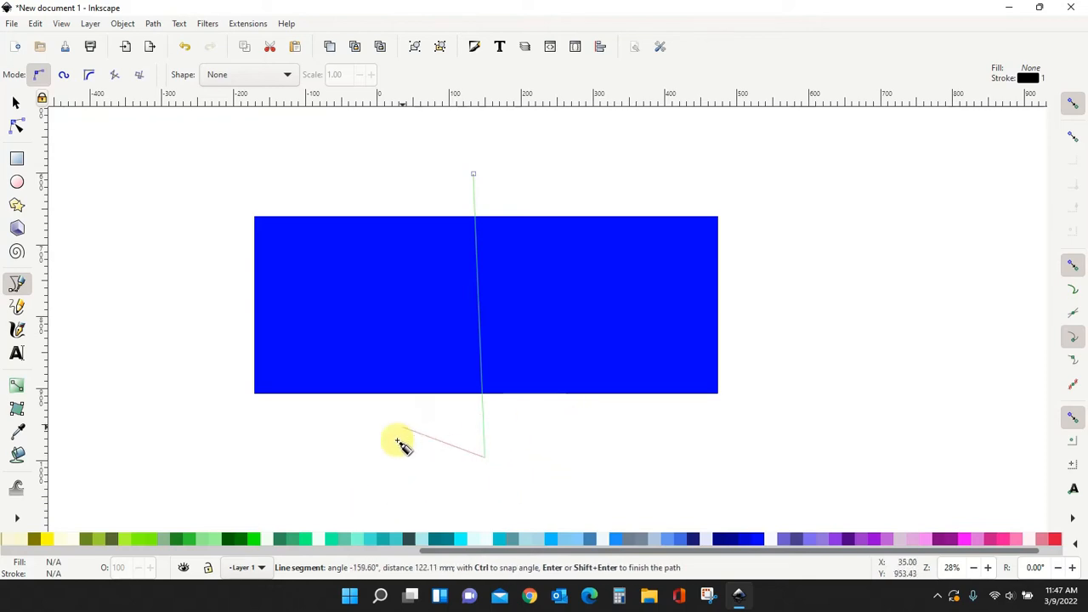
mouse_move(490, 425)
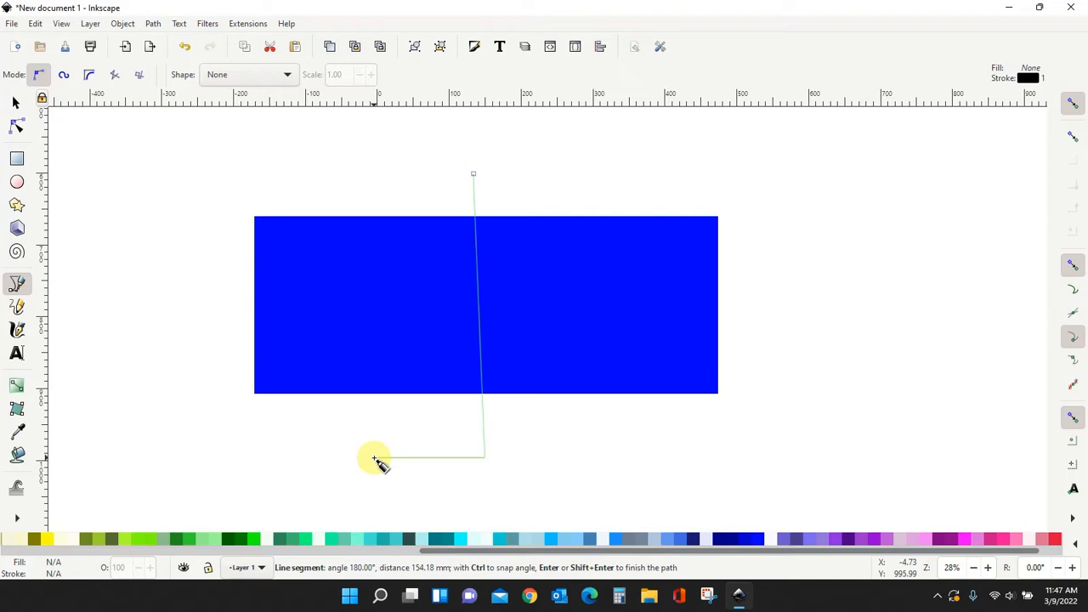
click(13, 102)
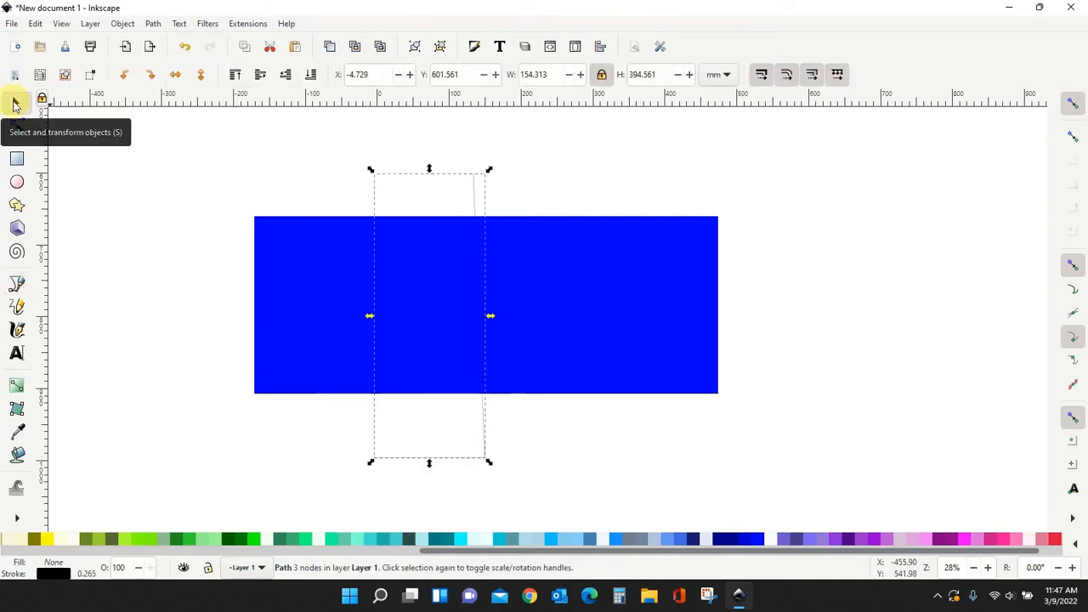
mouse_move(401, 439)
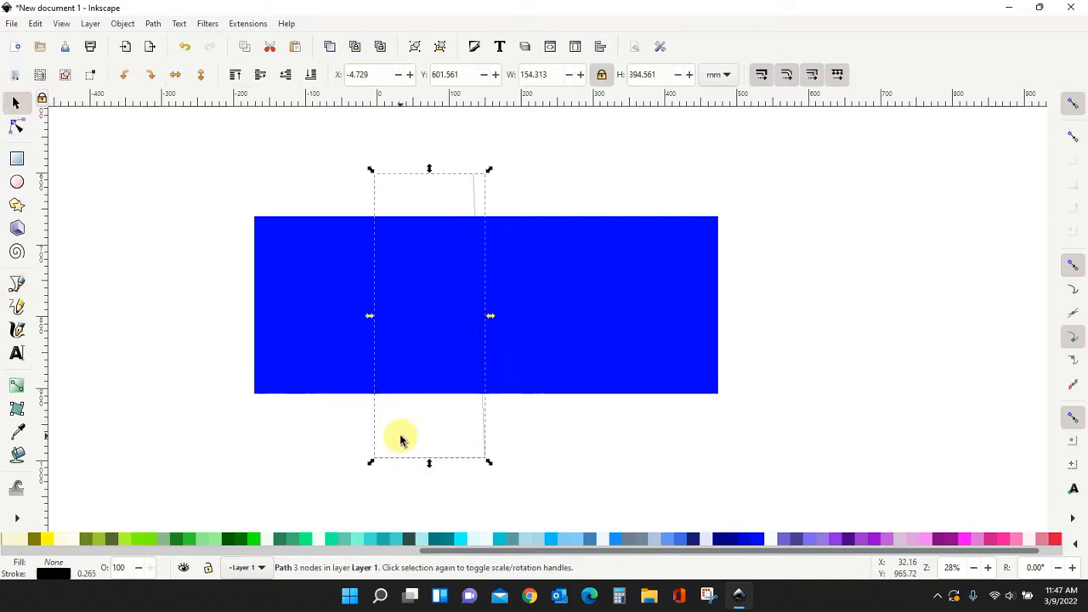
click(469, 470)
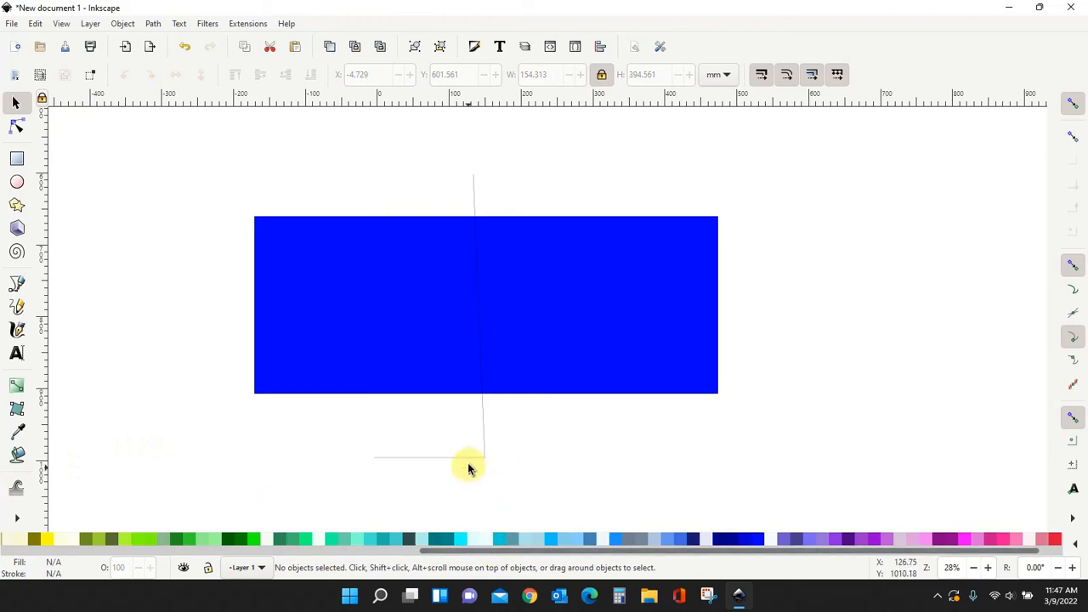
click(466, 462)
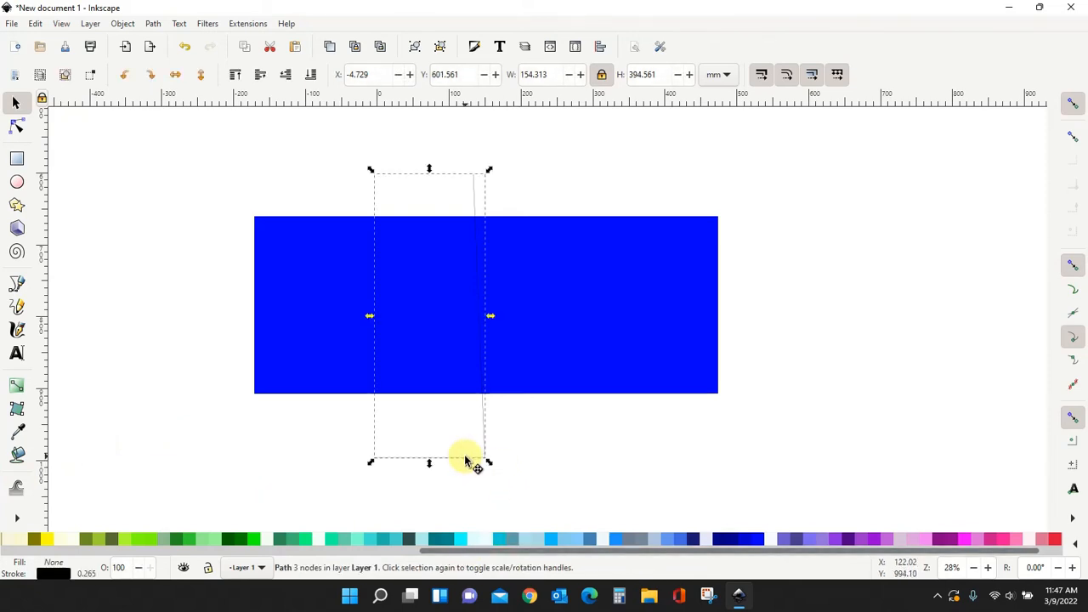
Draw a new line through the rectangle that curves at the bottom, replacing the bent line
click(17, 282)
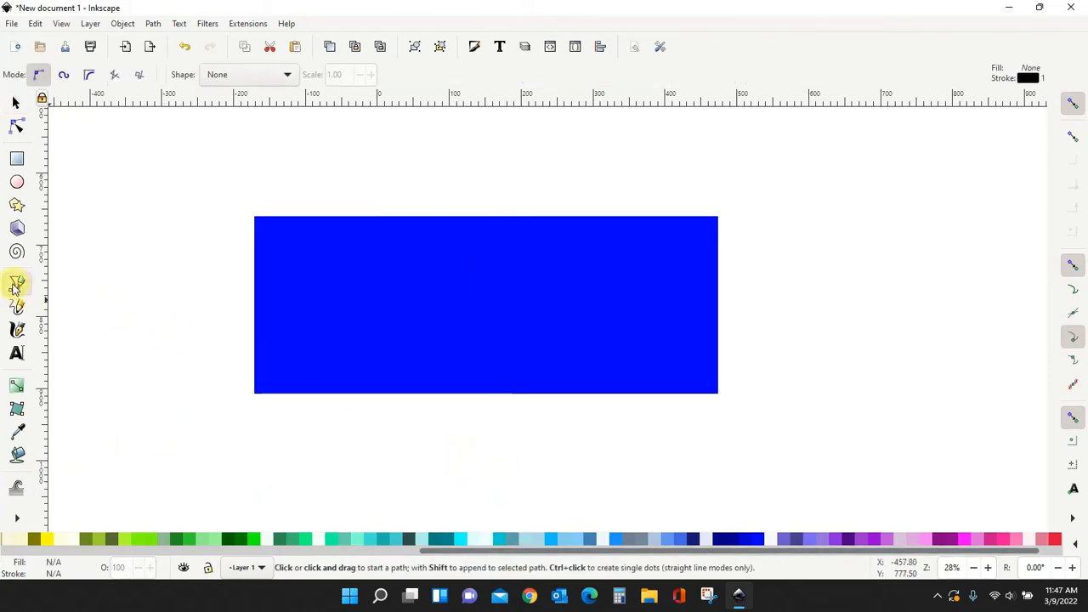
click(473, 170)
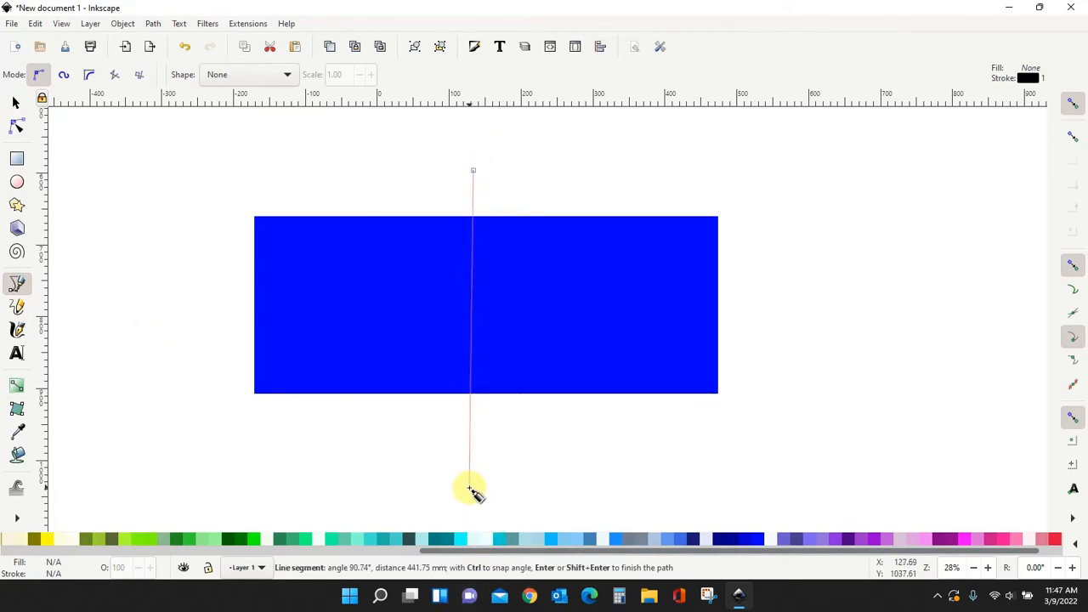
mouse_move(473, 456)
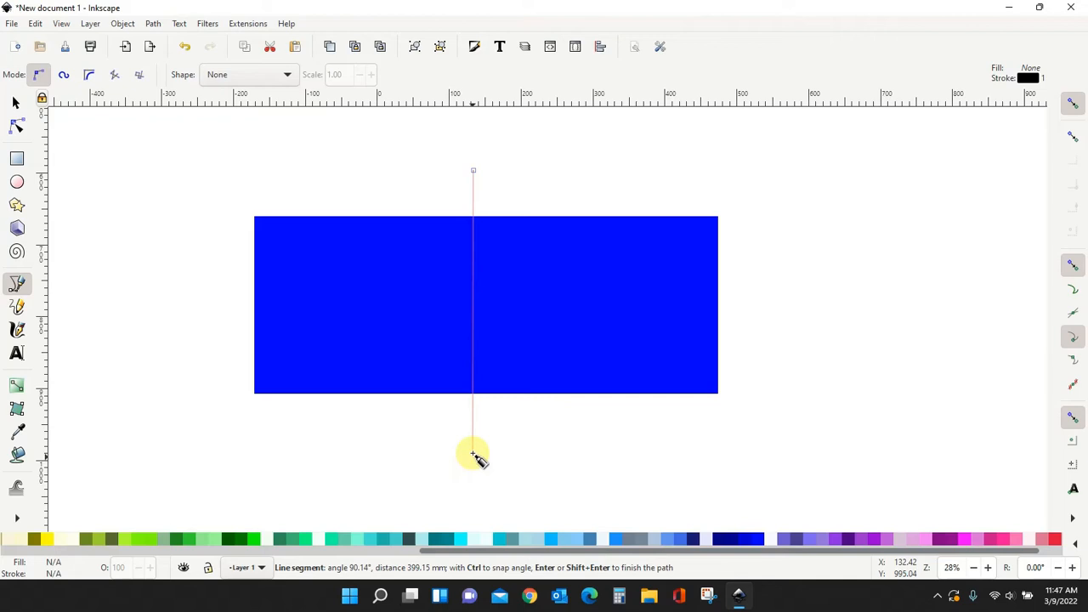
mouse_move(476, 449)
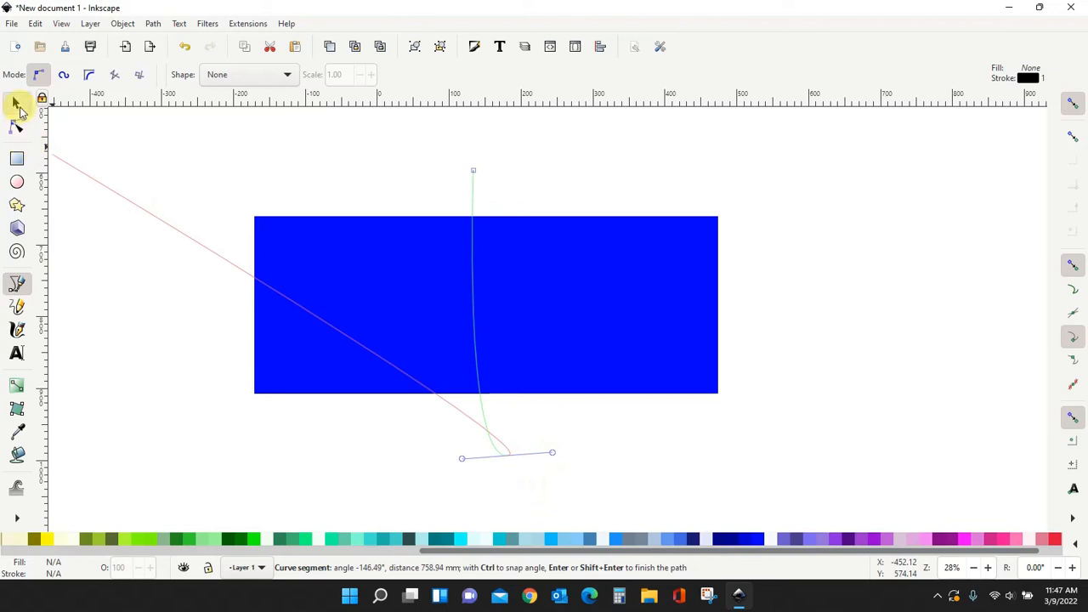
click(16, 102)
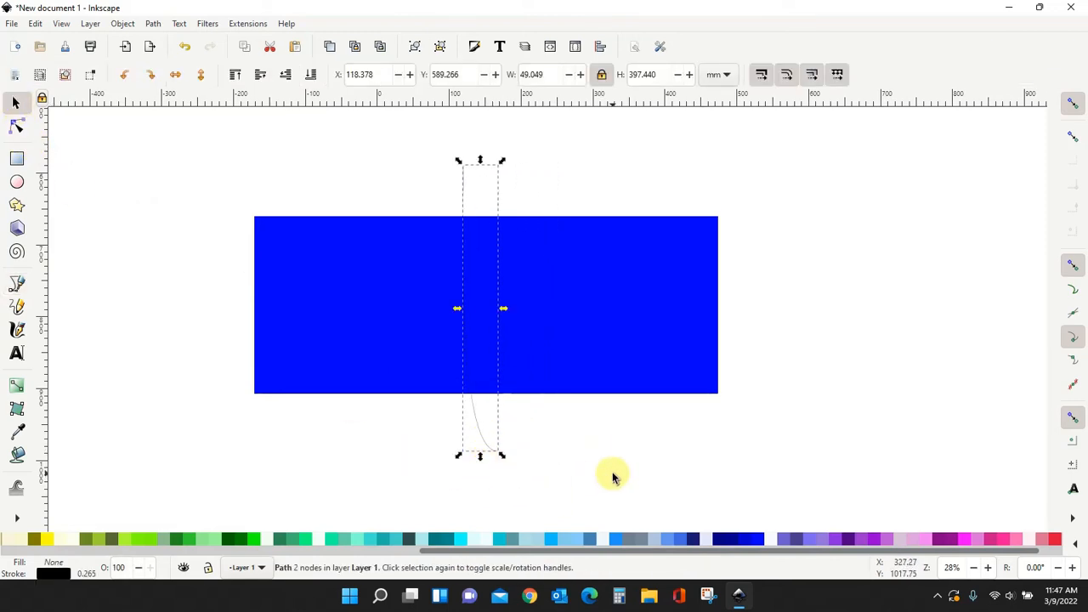
click(451, 337)
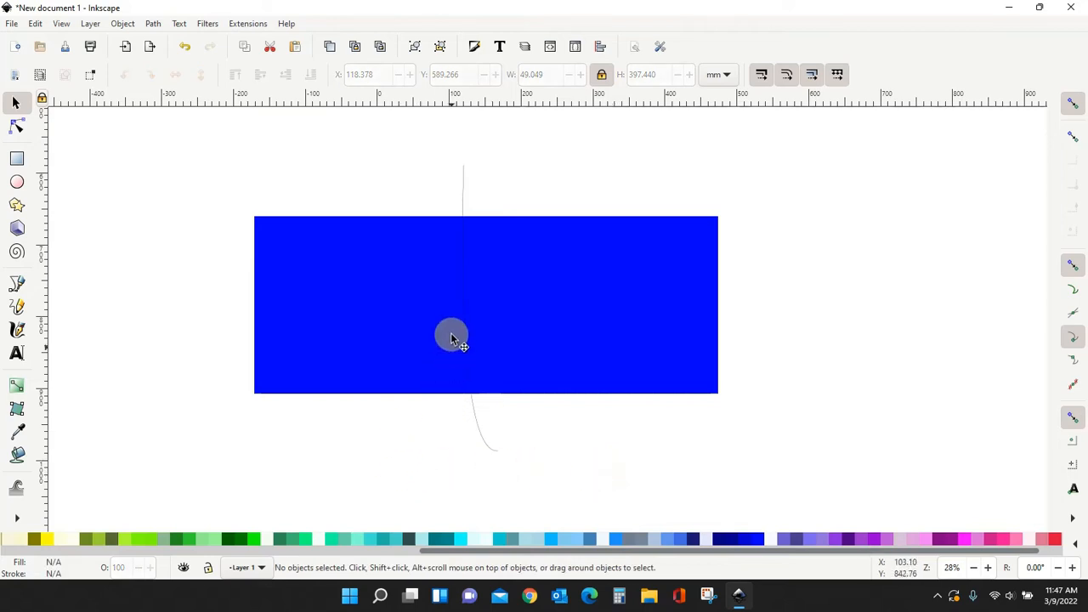
mouse_move(497, 299)
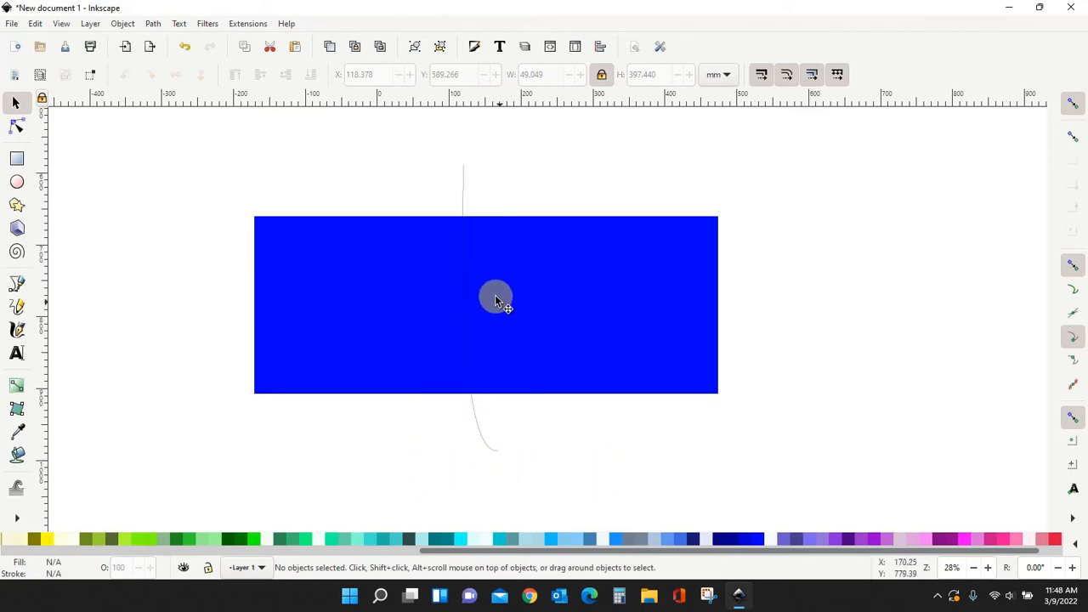
mouse_move(558, 309)
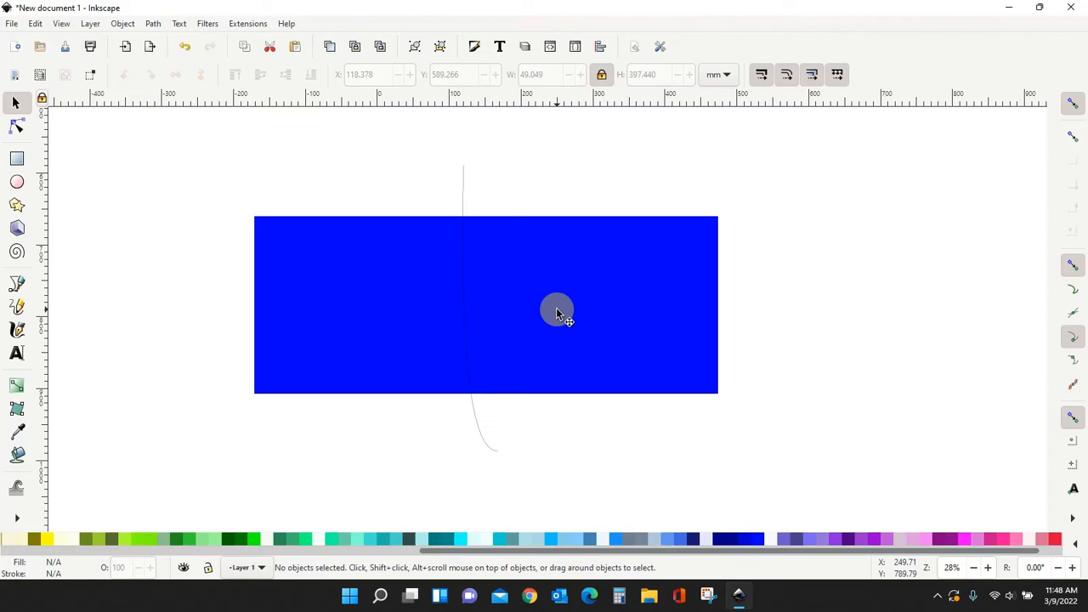
mouse_move(228, 200)
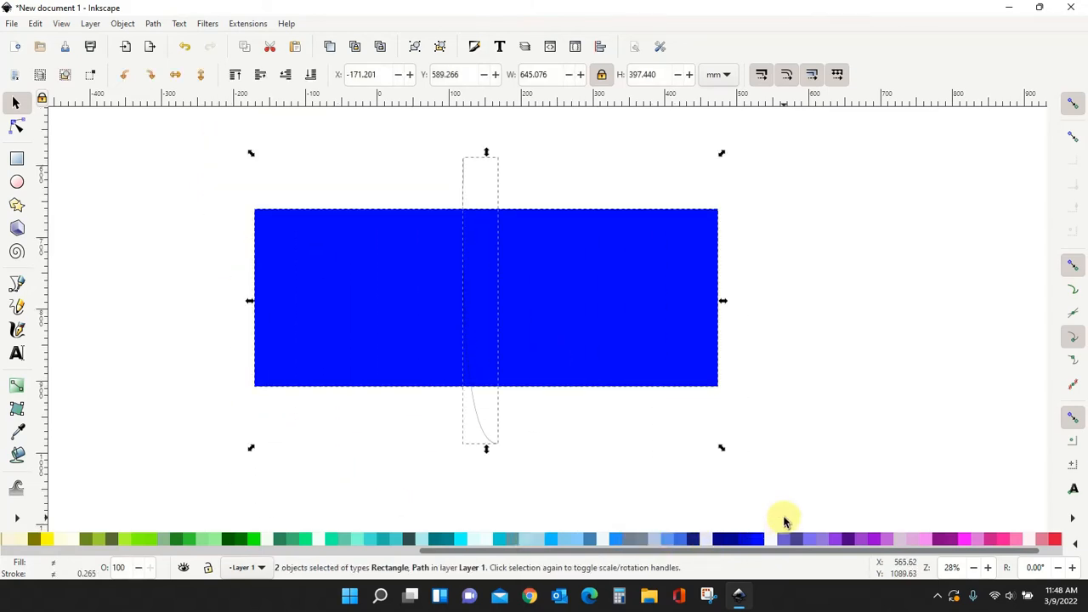
Apply Path > Division to split the rectangle along the curved line, then deselect the pieces
click(153, 24)
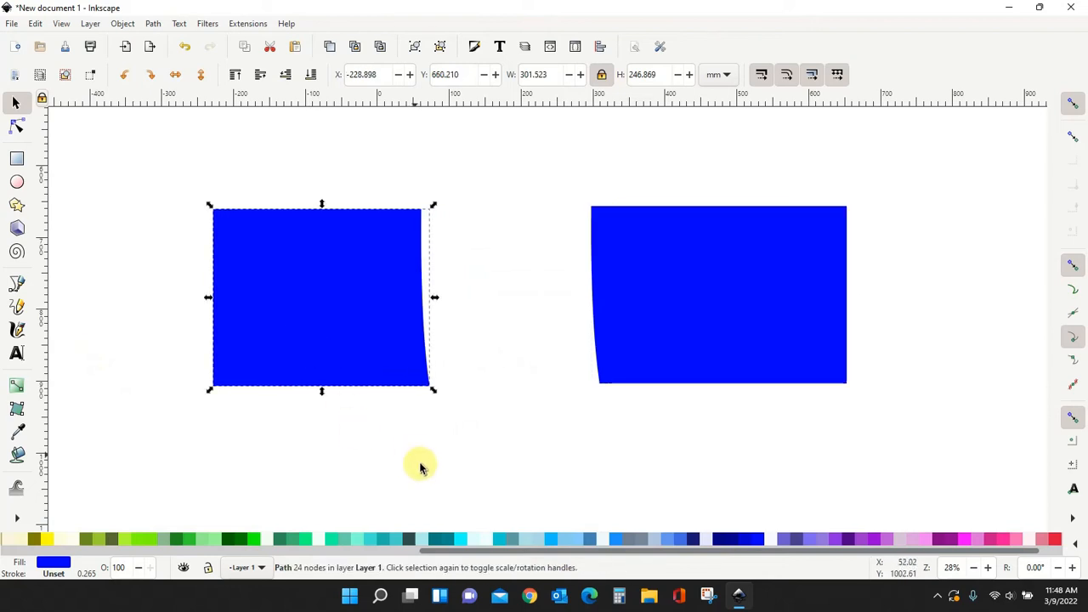
mouse_move(438, 427)
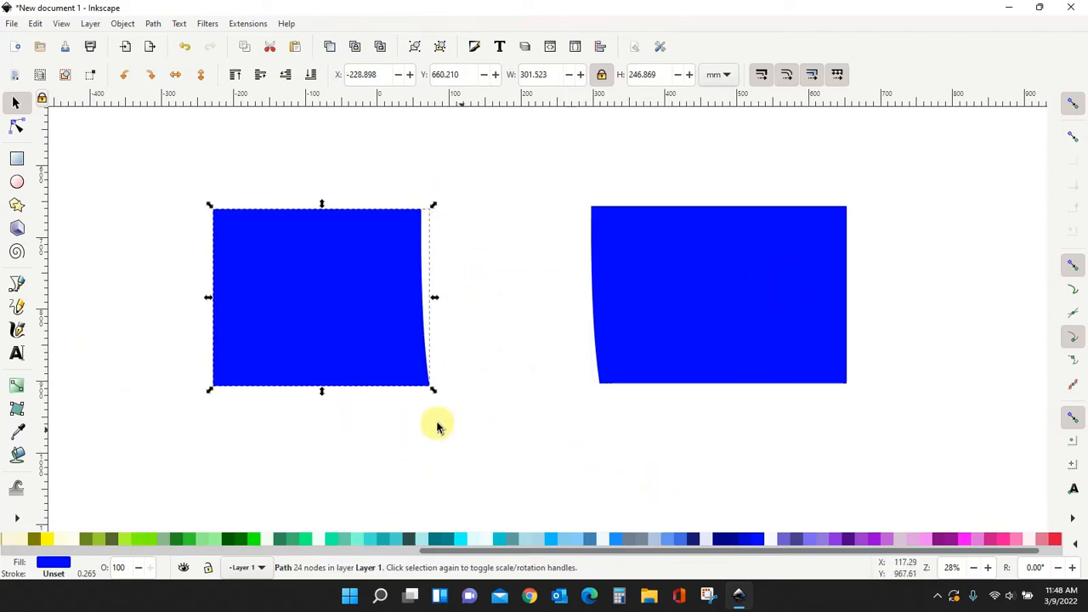
click(466, 459)
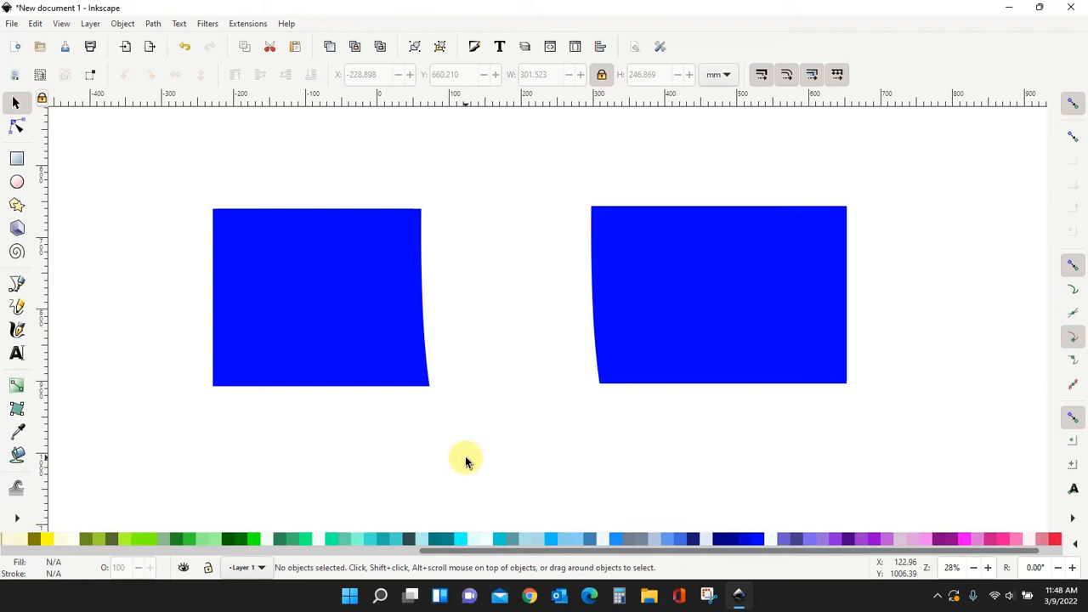
mouse_move(521, 421)
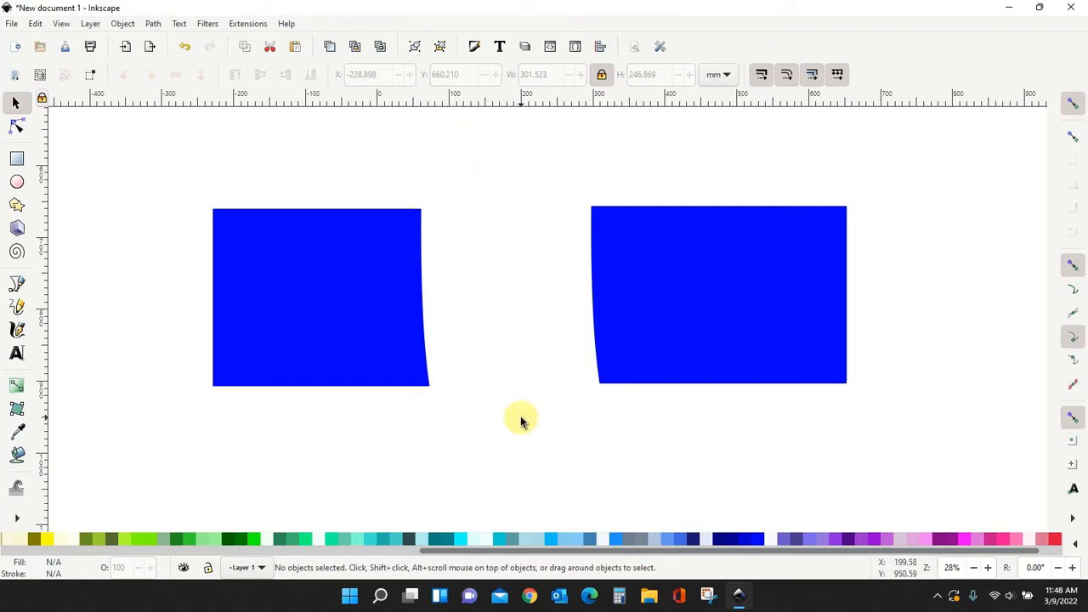
click(373, 332)
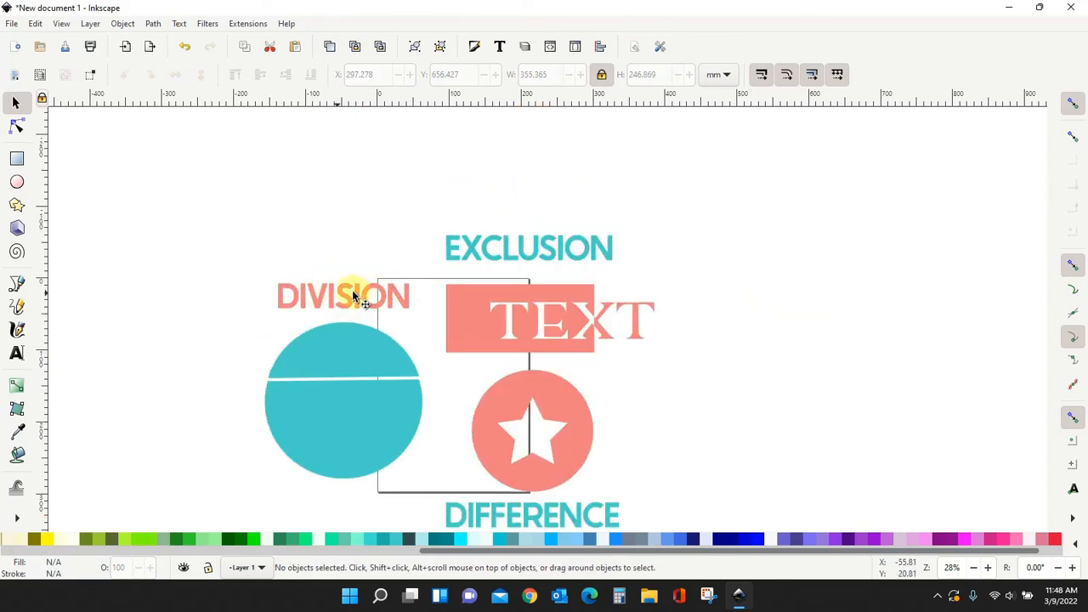
mouse_move(343, 377)
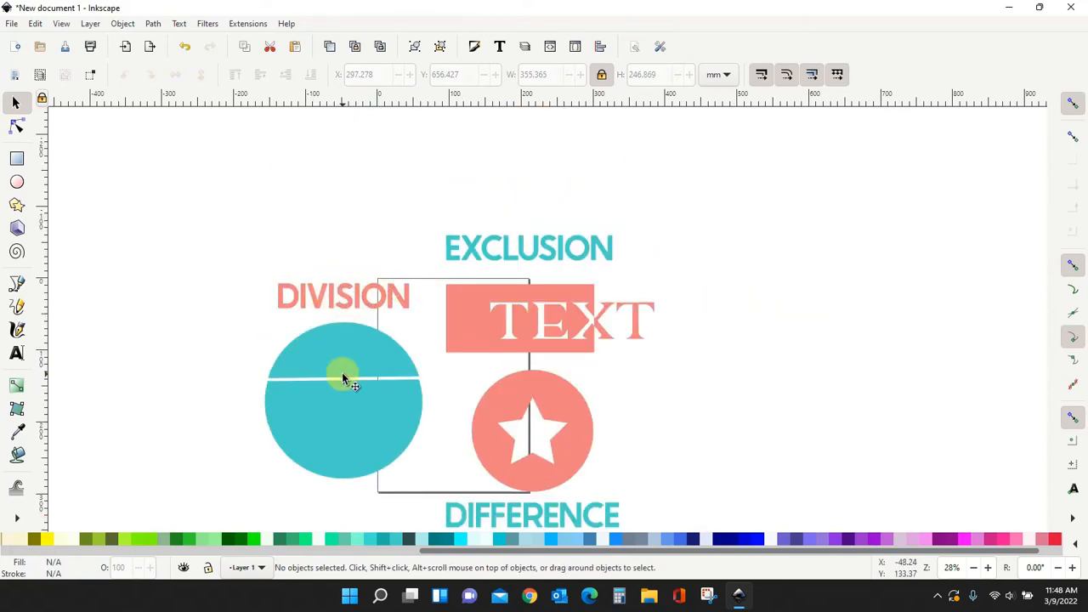
mouse_move(370, 405)
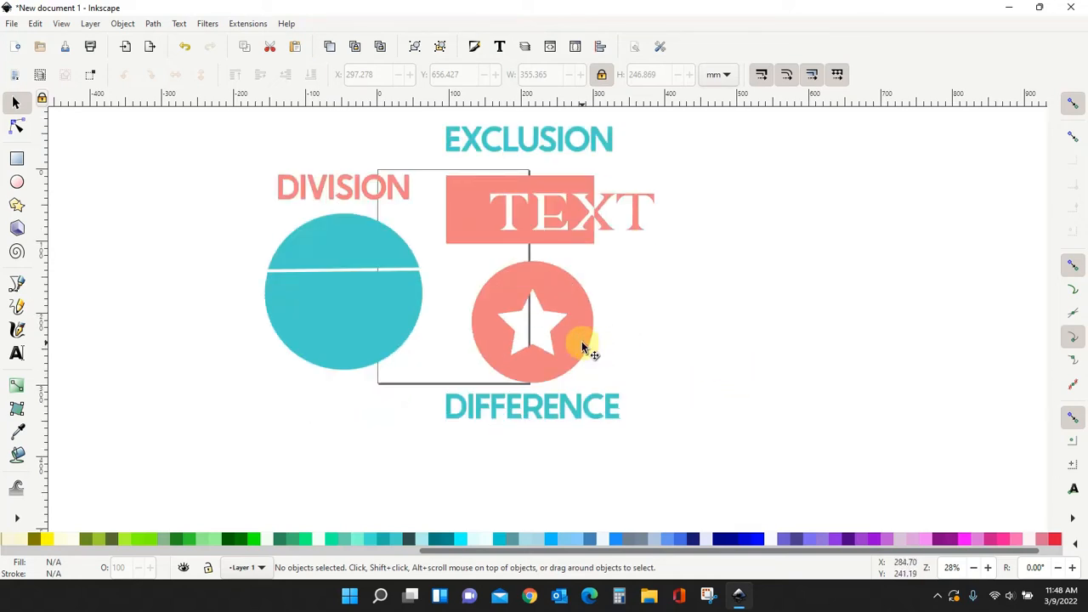
mouse_move(581, 422)
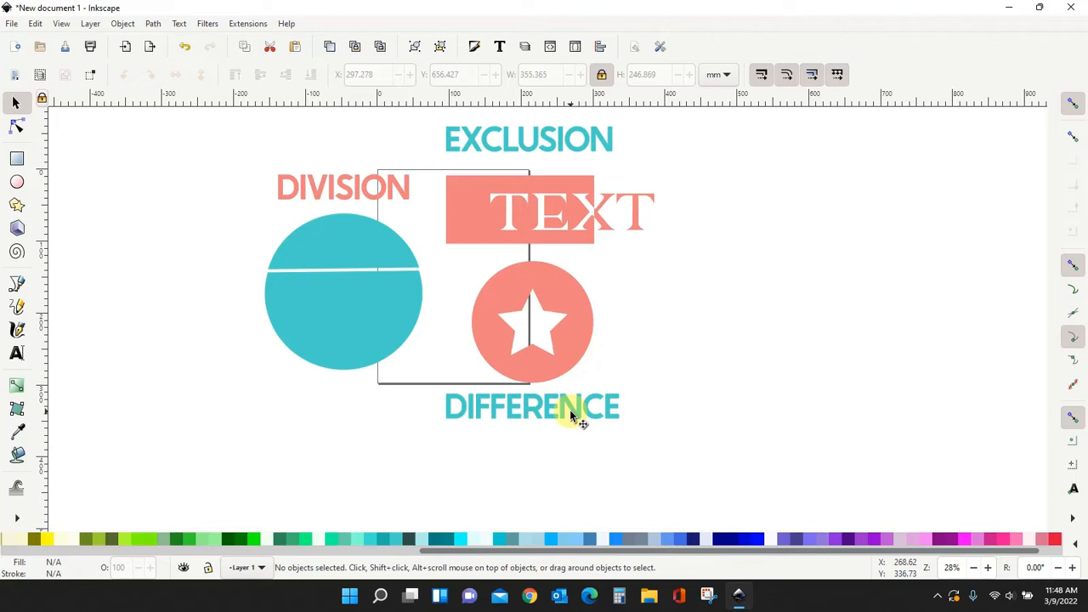
mouse_move(327, 214)
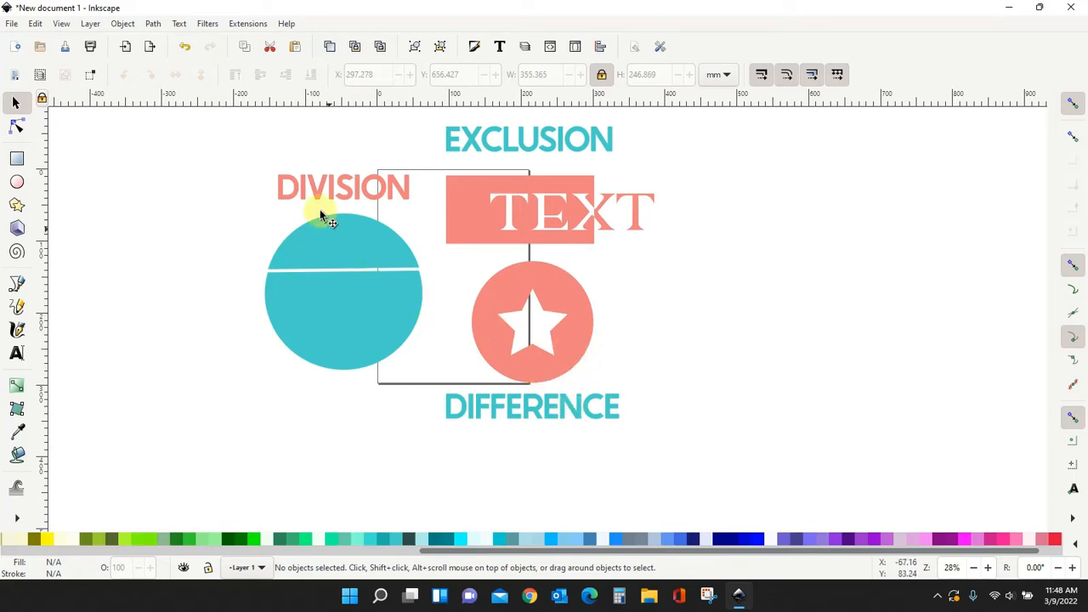
mouse_move(534, 330)
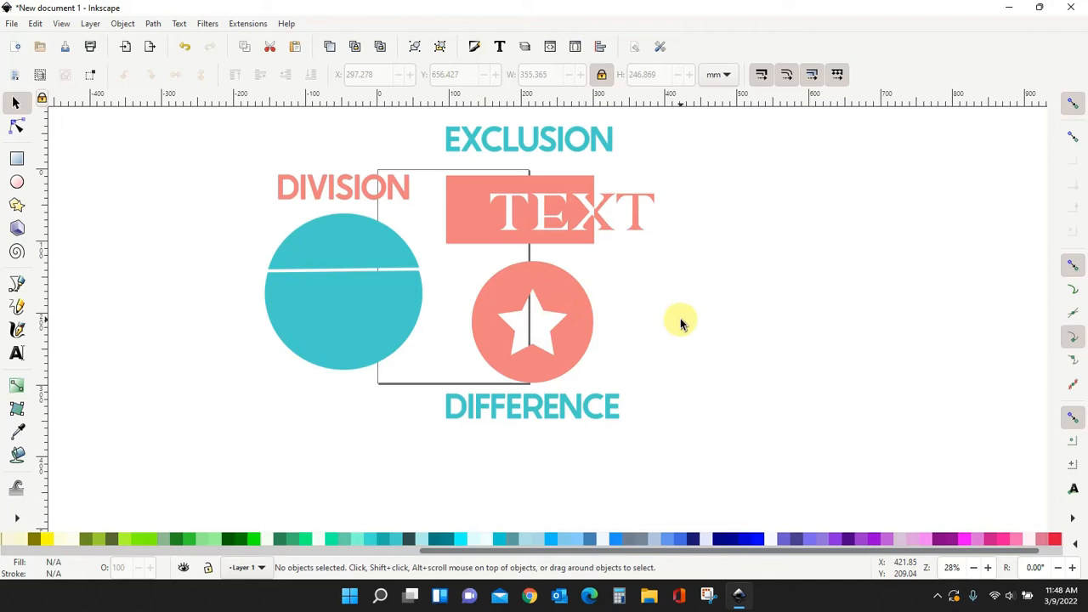
Scroll the canvas to review the Division, Exclusion and Difference summary graphic
scroll(up, 3)
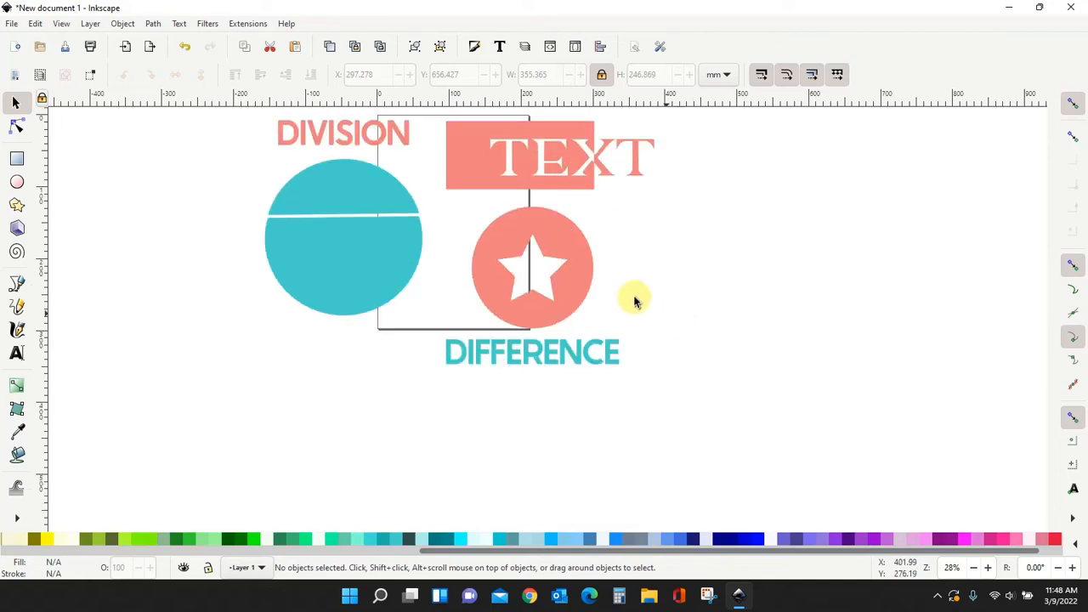
mouse_move(17, 183)
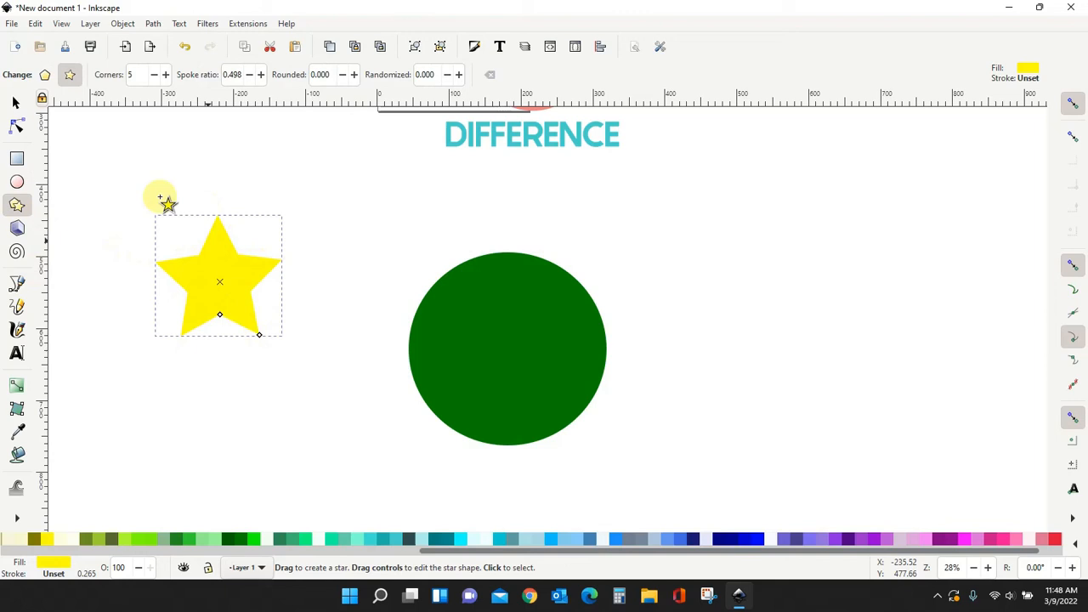
Draw a yellow star centred on the green circle under the DIFFERENCE heading, ready for a path operation
drag(219, 283, 514, 357)
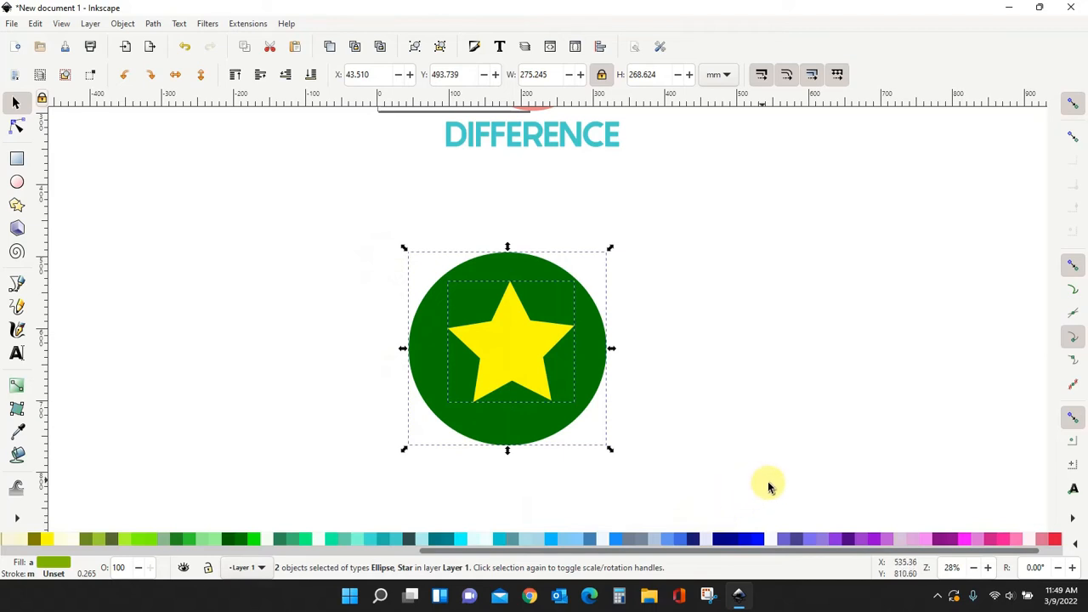
click(154, 24)
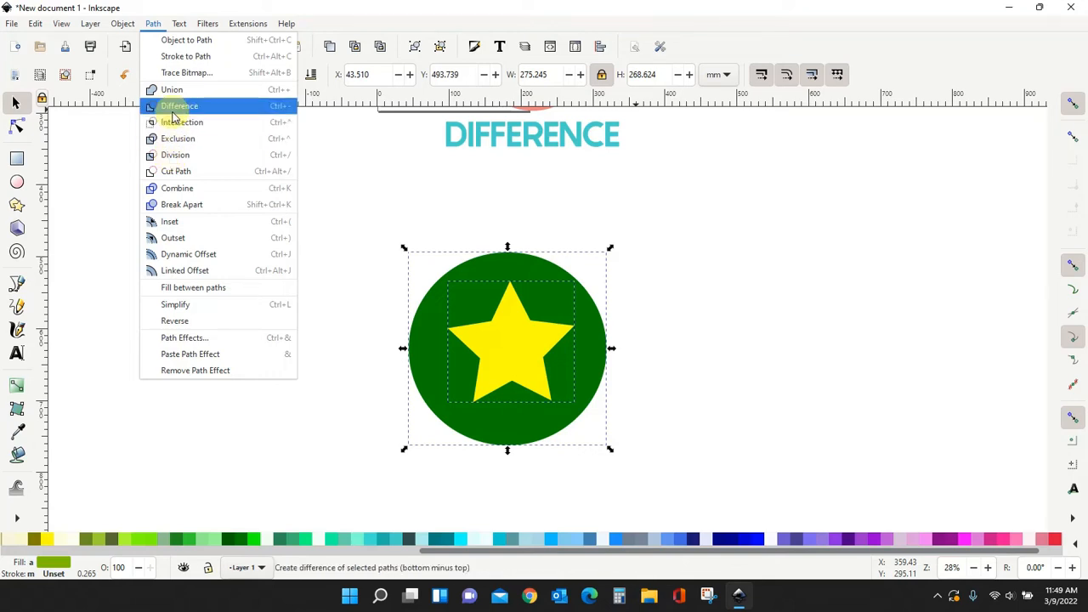
Apply Path > Difference to subtract the star from the green circle, then nudge the result
click(178, 106)
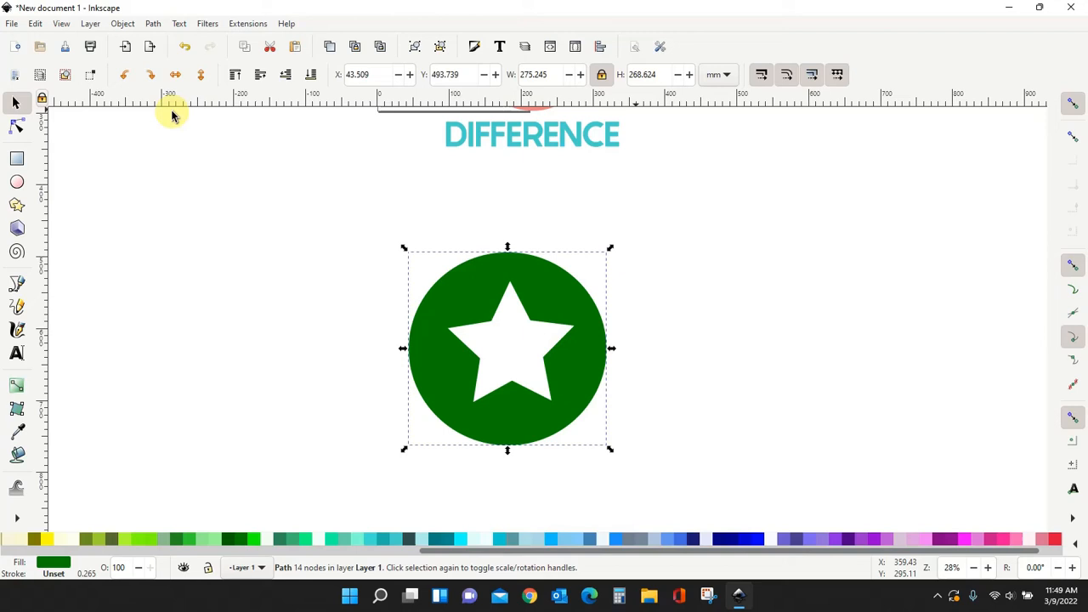
mouse_move(537, 371)
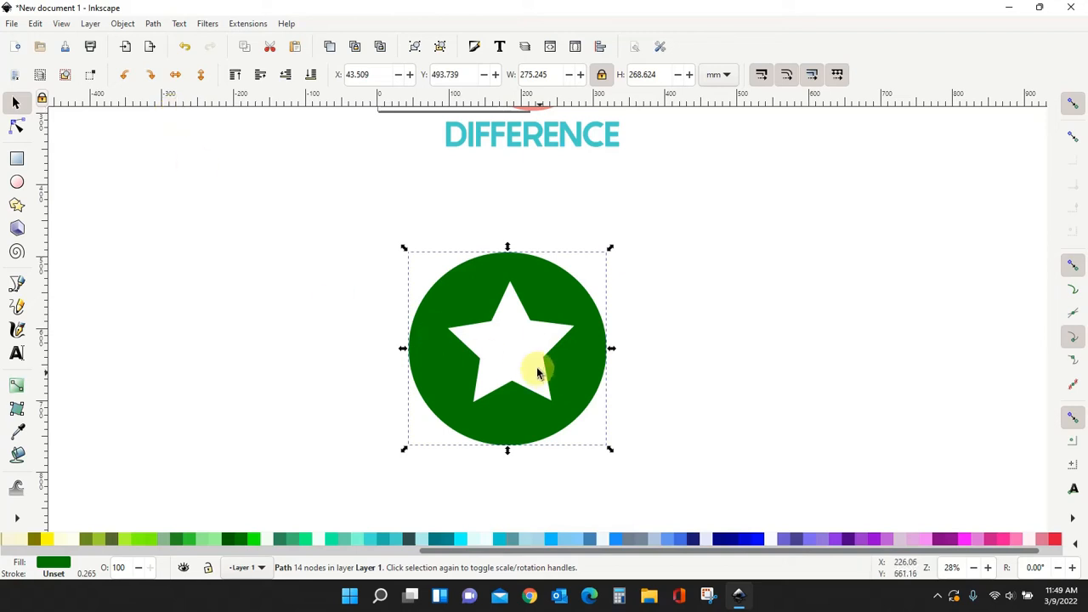
drag(537, 373, 544, 436)
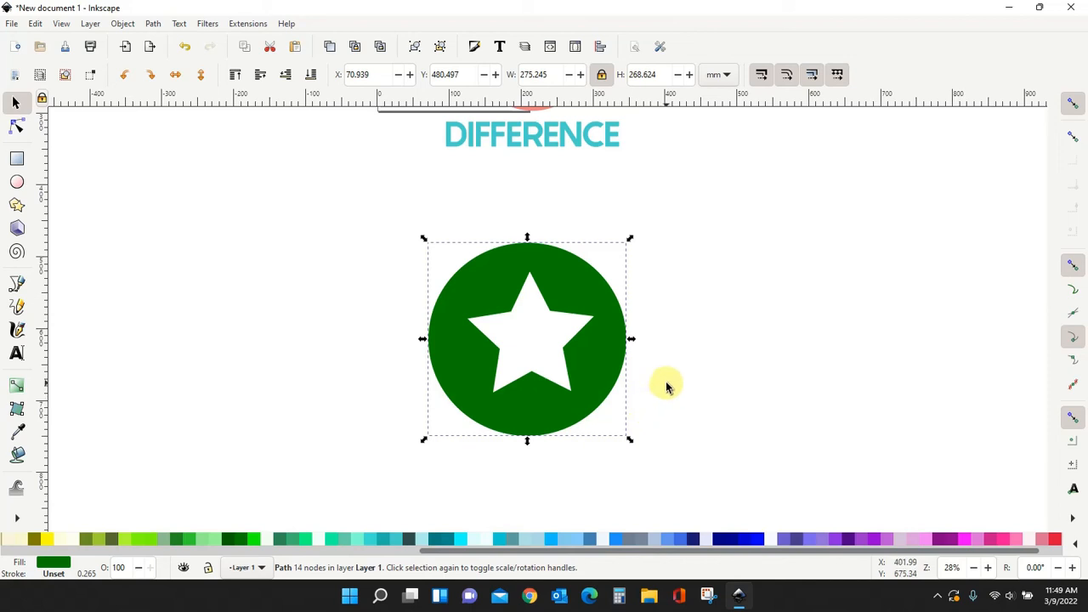
mouse_move(689, 404)
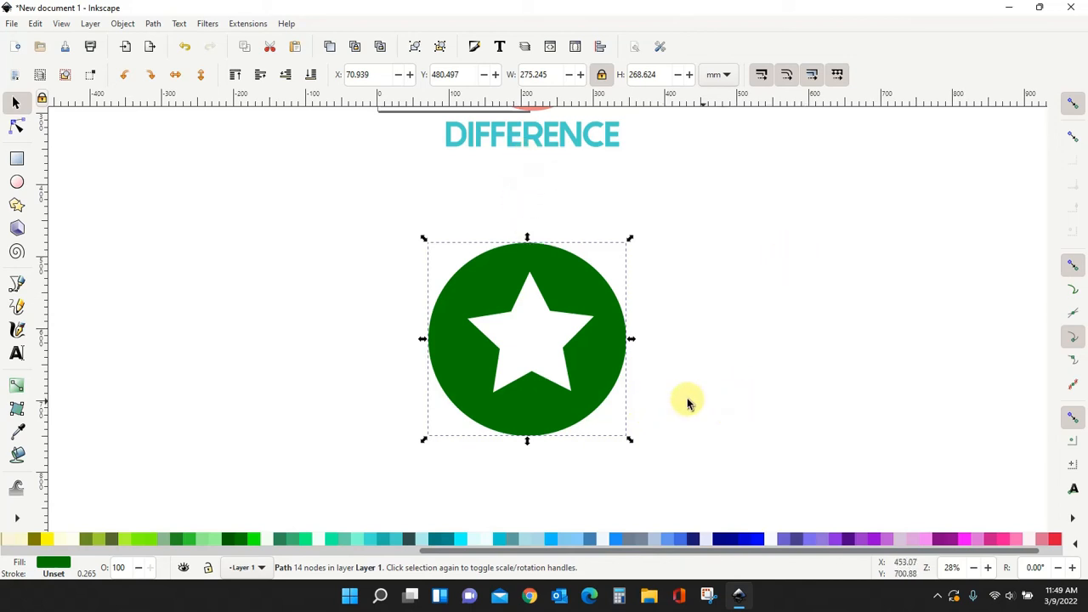
mouse_move(629, 510)
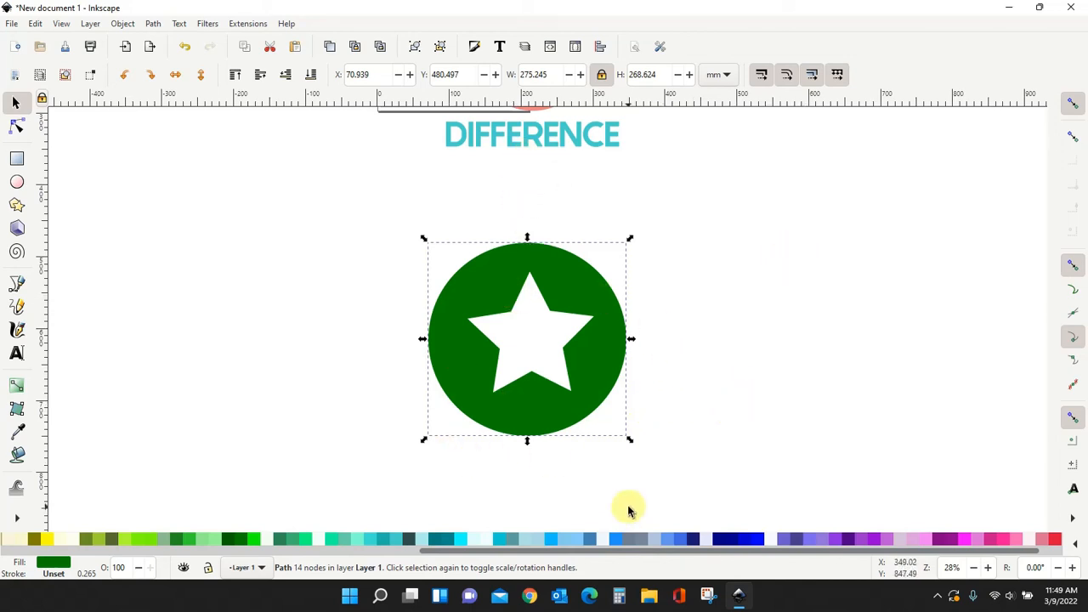
mouse_move(527, 352)
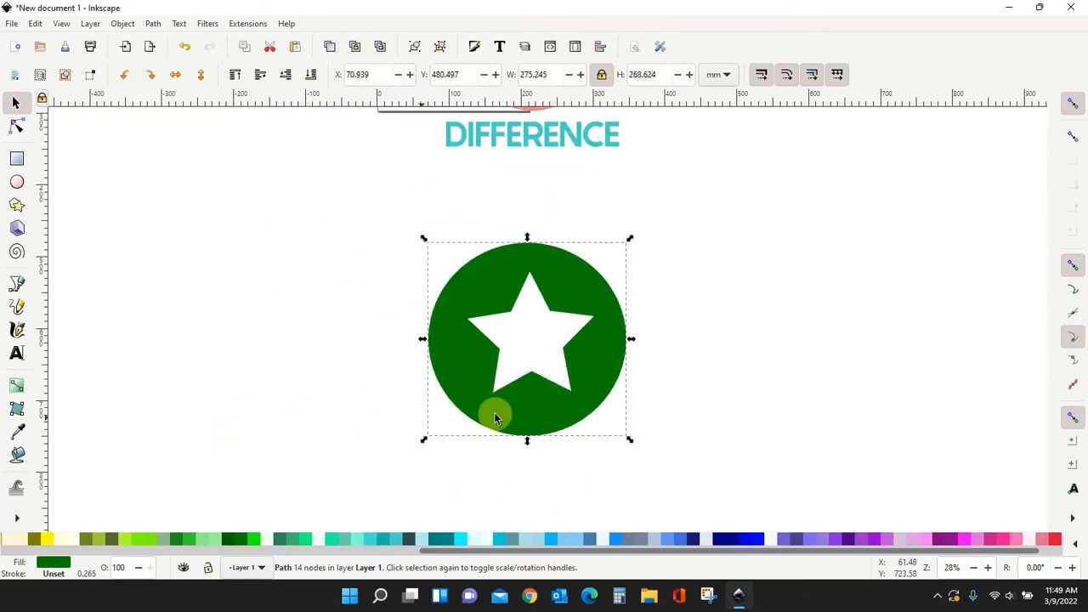
mouse_move(722, 365)
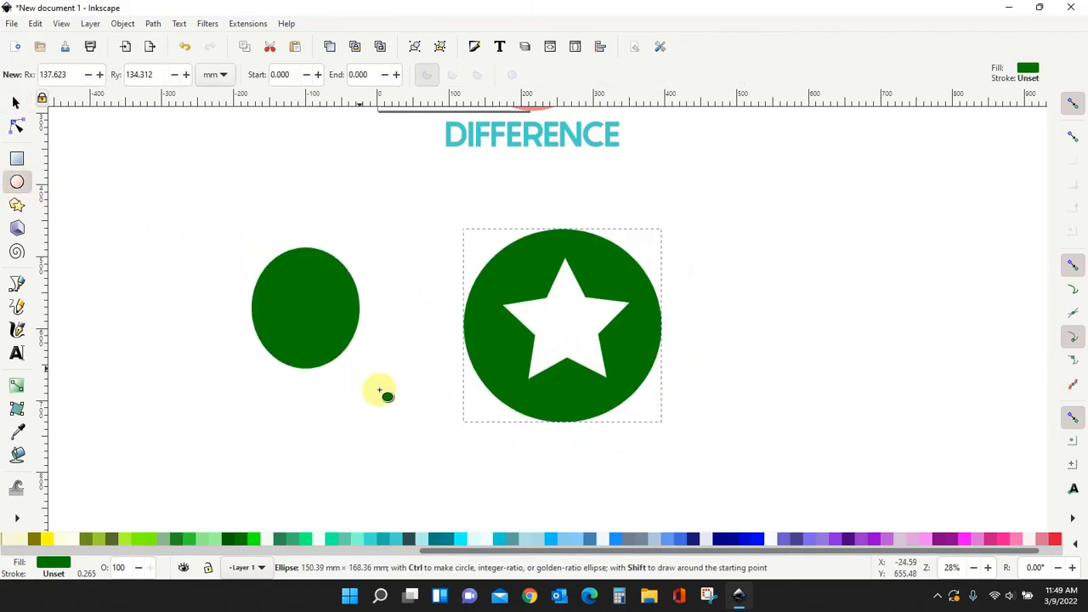
Move the yellow star onto the new green circle and select both for a path operation
click(17, 204)
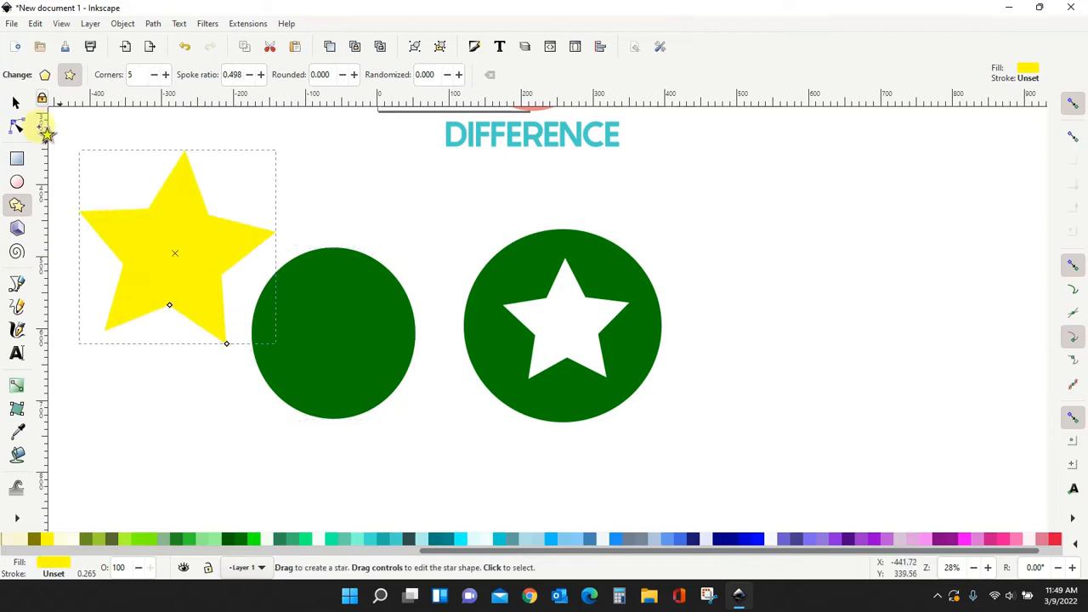
click(13, 102)
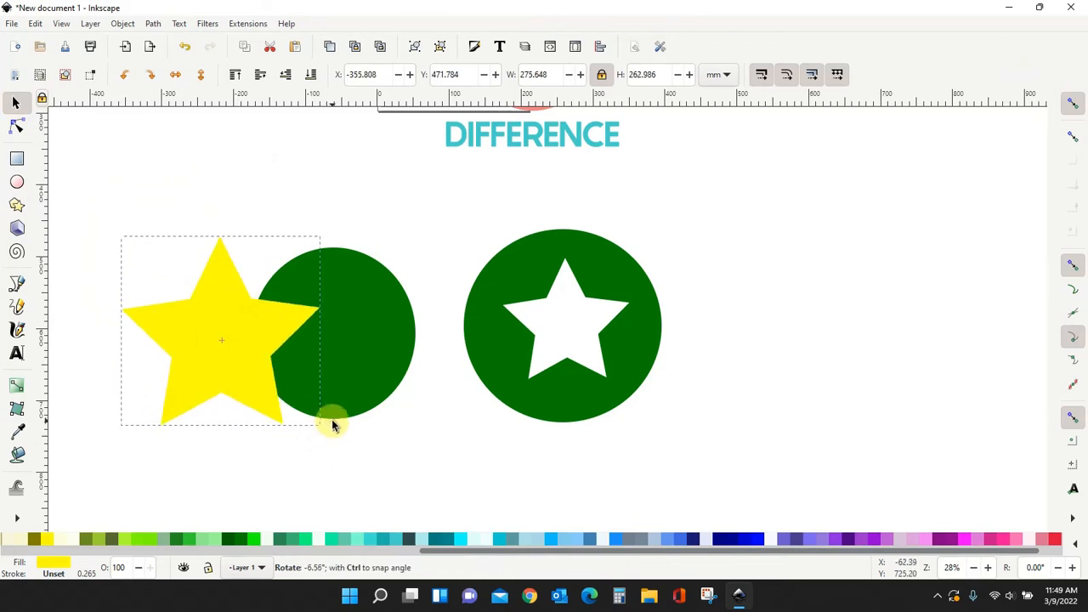
drag(221, 340, 347, 381)
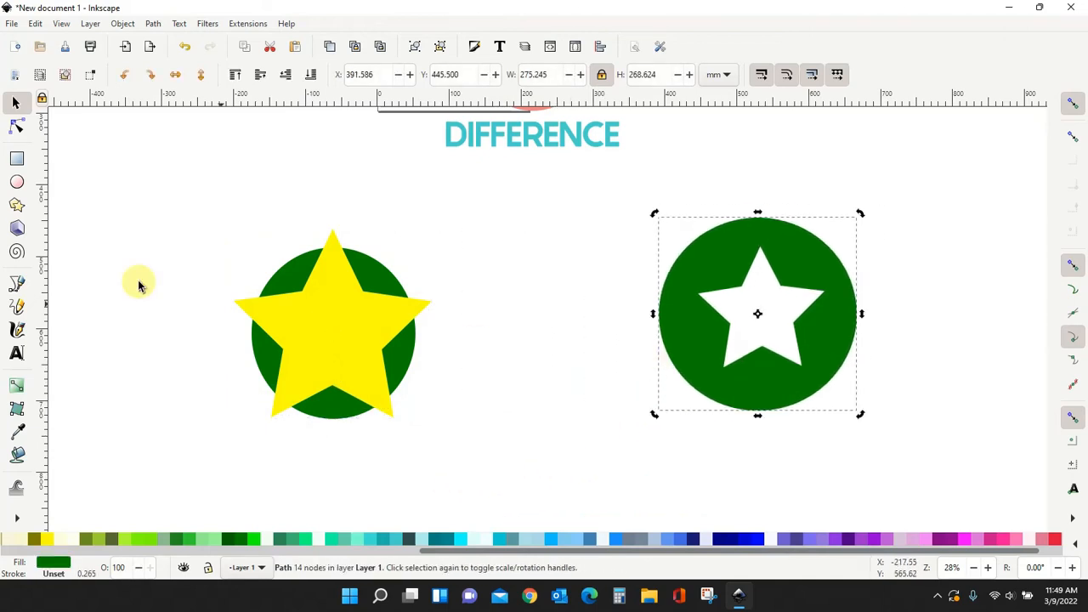
click(332, 331)
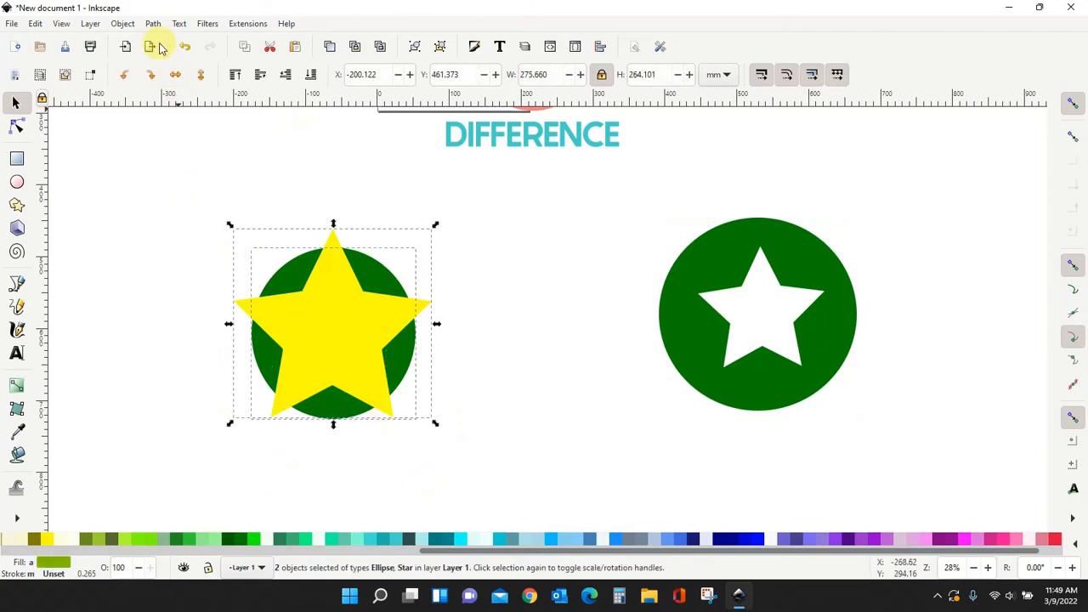
click(153, 24)
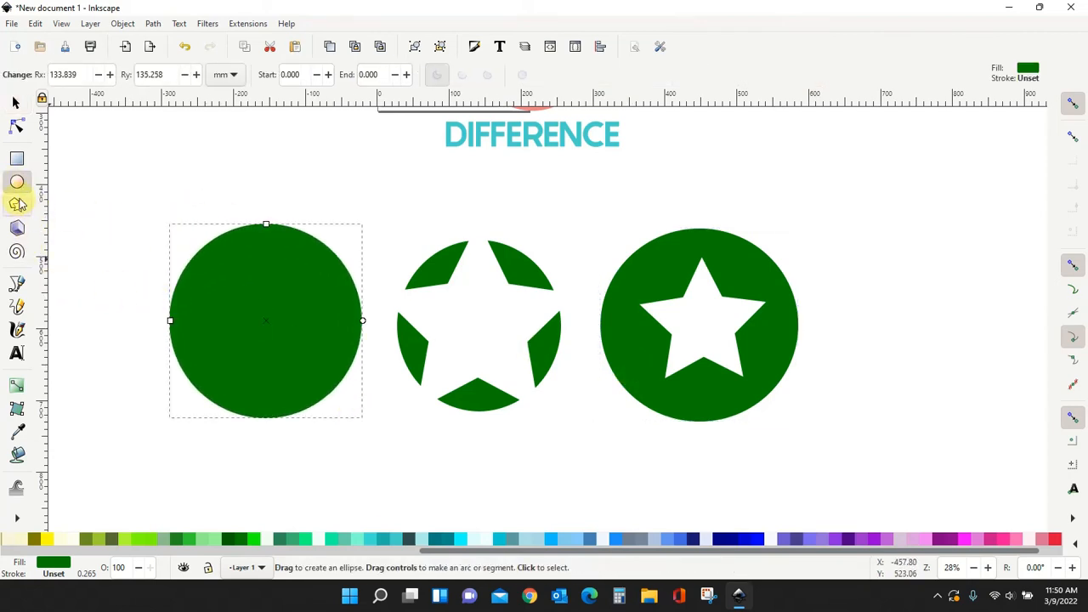
Rotate and center the yellow star over the circle, then lower it behind the circle
click(17, 204)
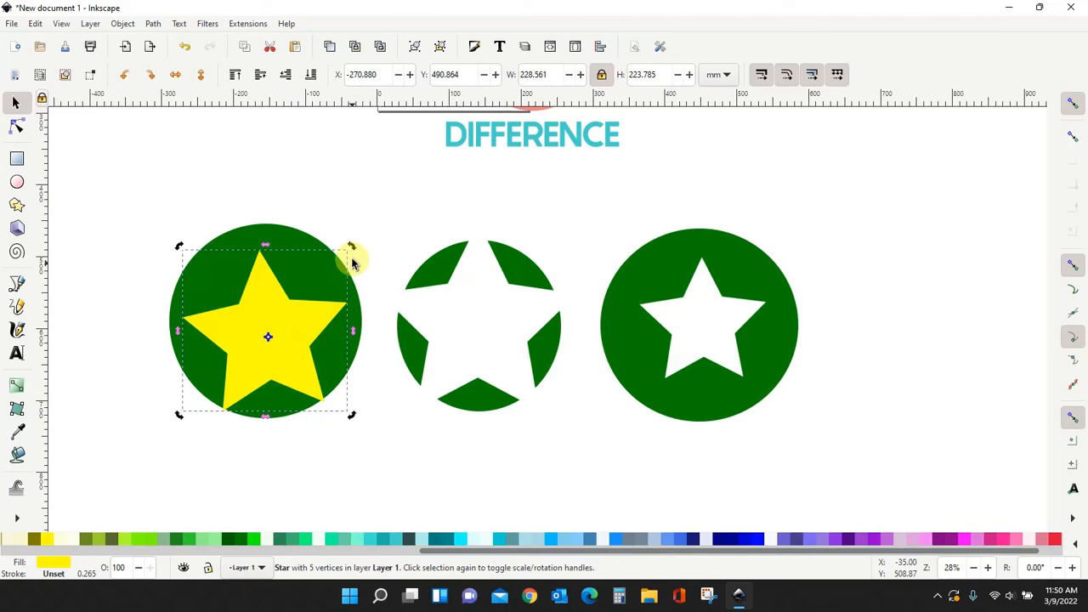
drag(350, 248, 355, 258)
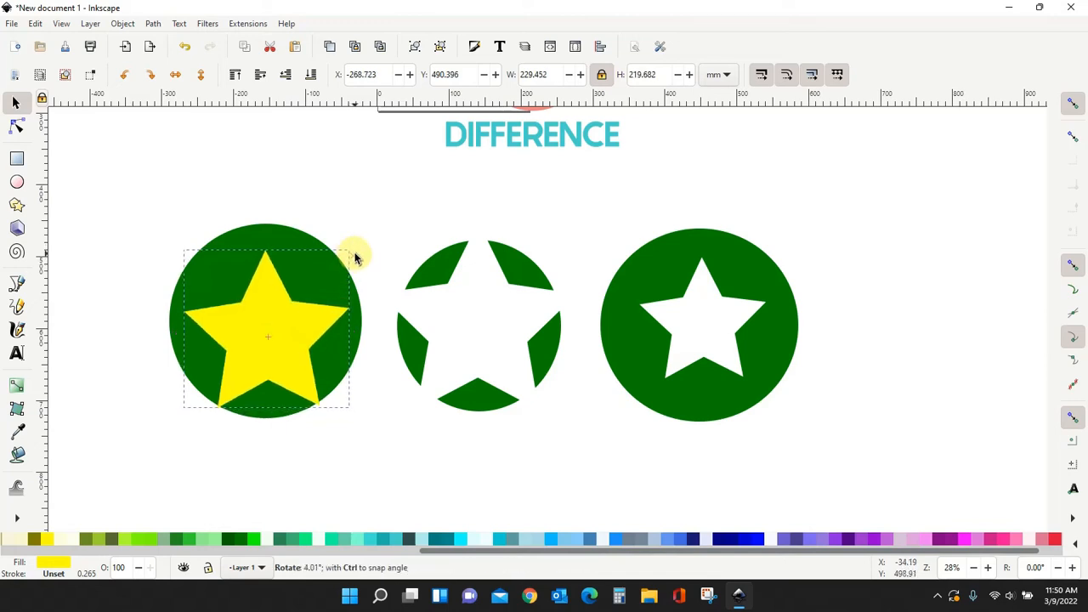
click(268, 337)
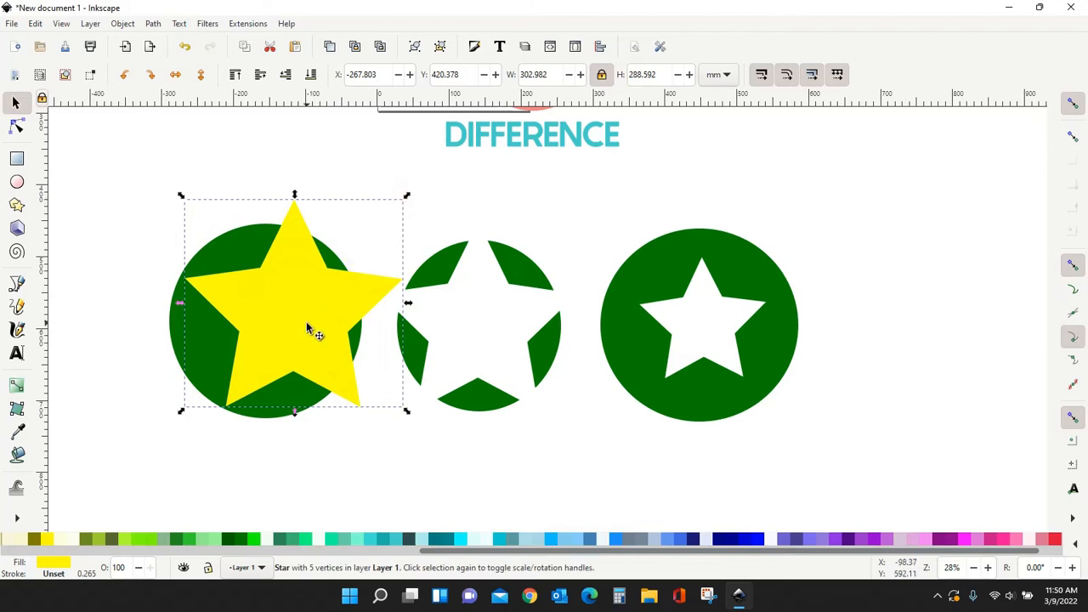
drag(314, 331, 275, 331)
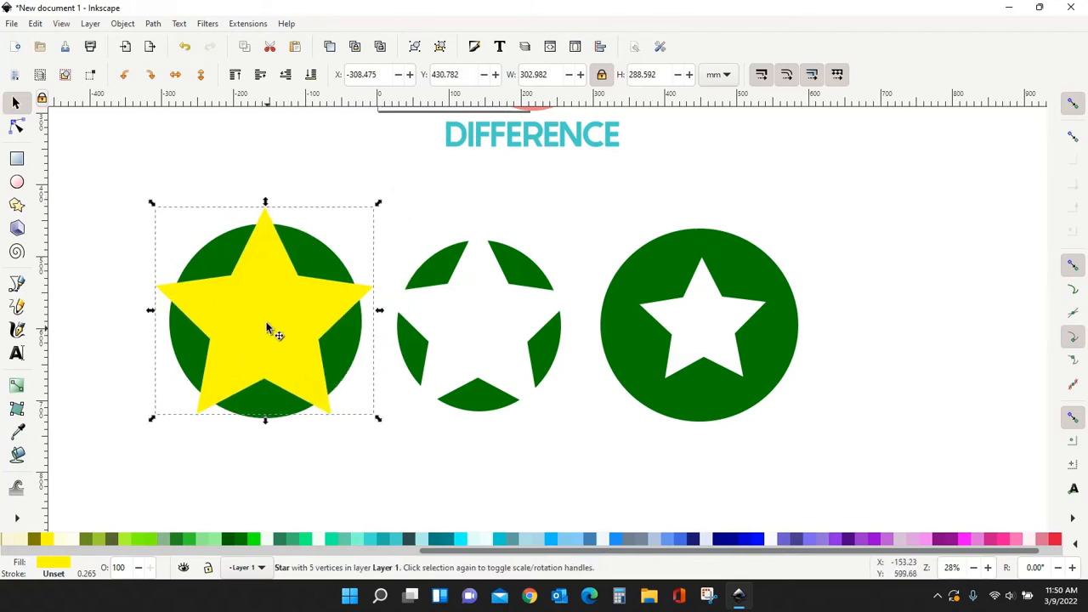
click(311, 74)
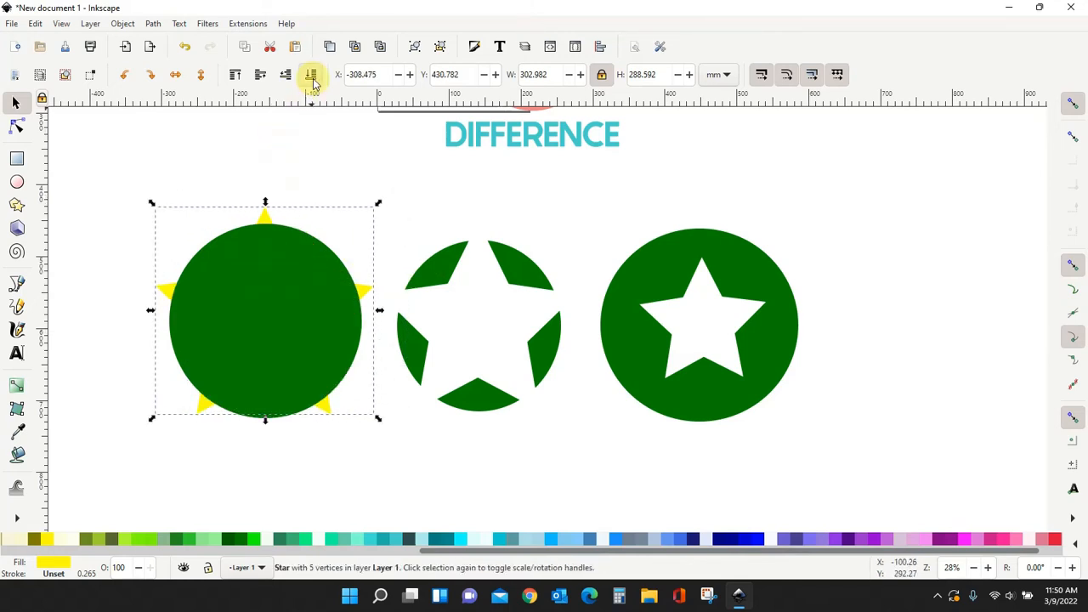
mouse_move(292, 346)
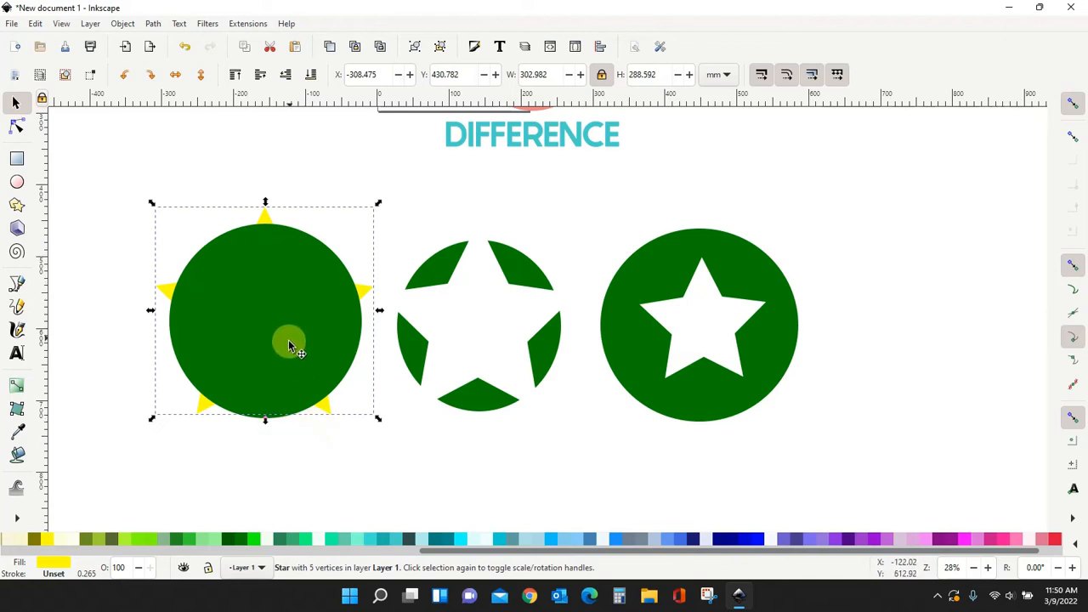
mouse_move(164, 281)
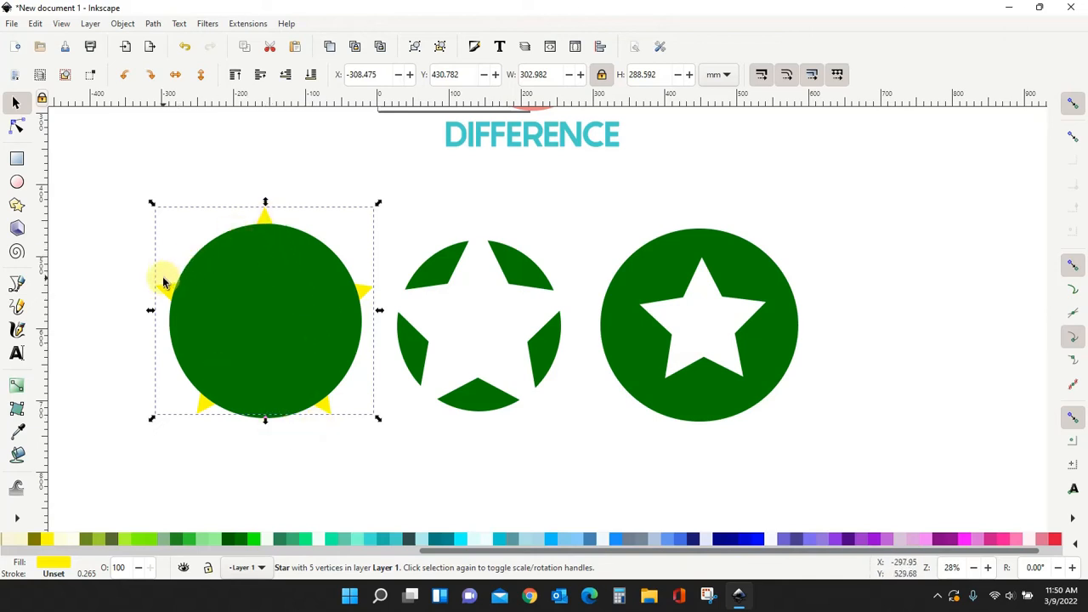
Select both and apply Difference so only the star's five yellow tips remain, then nudge them
click(105, 235)
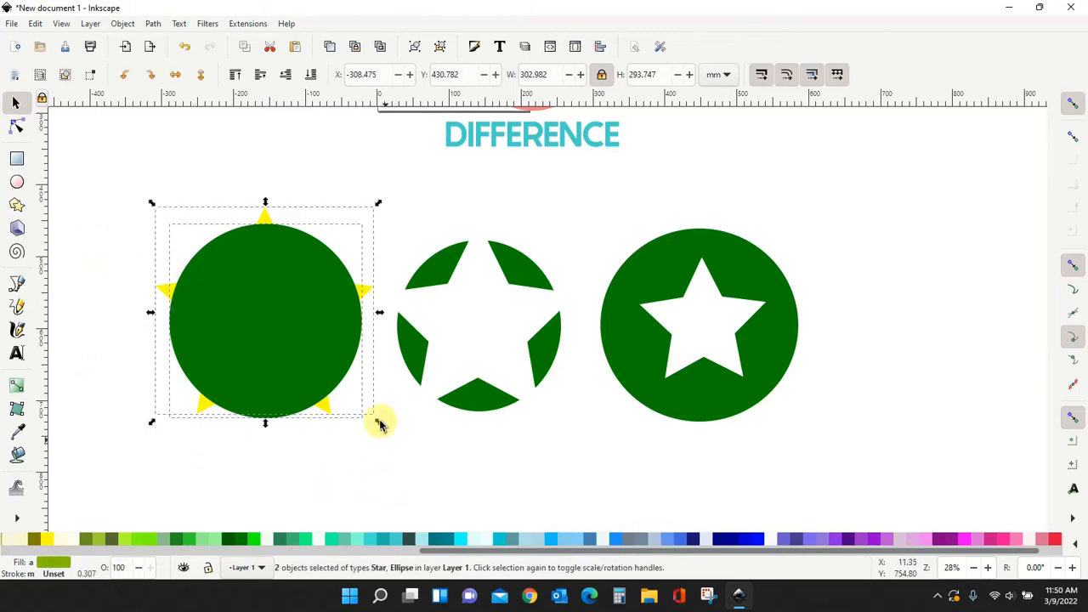
click(153, 24)
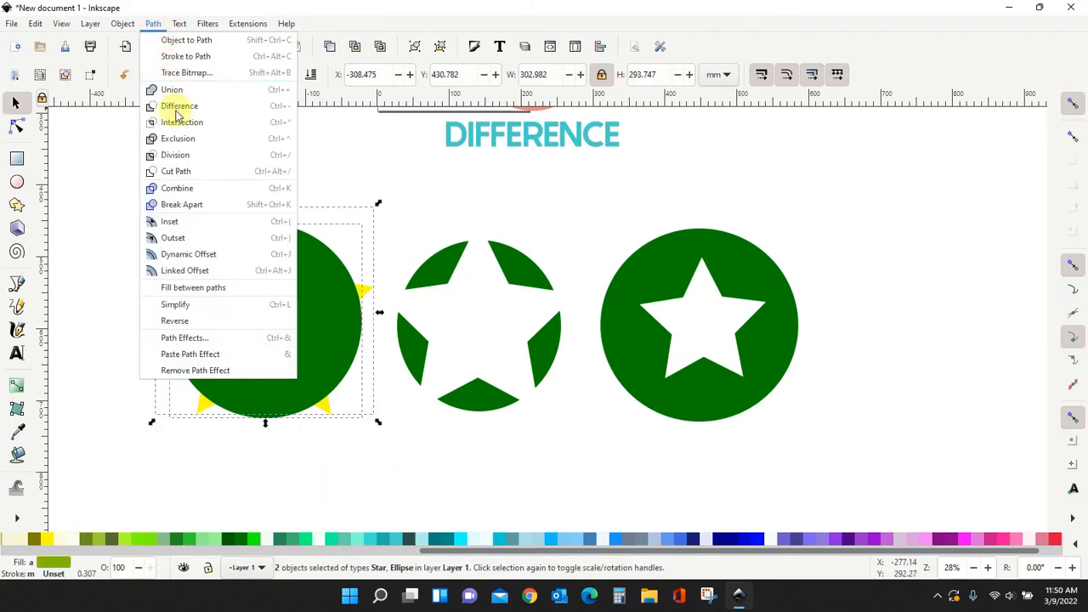
click(178, 105)
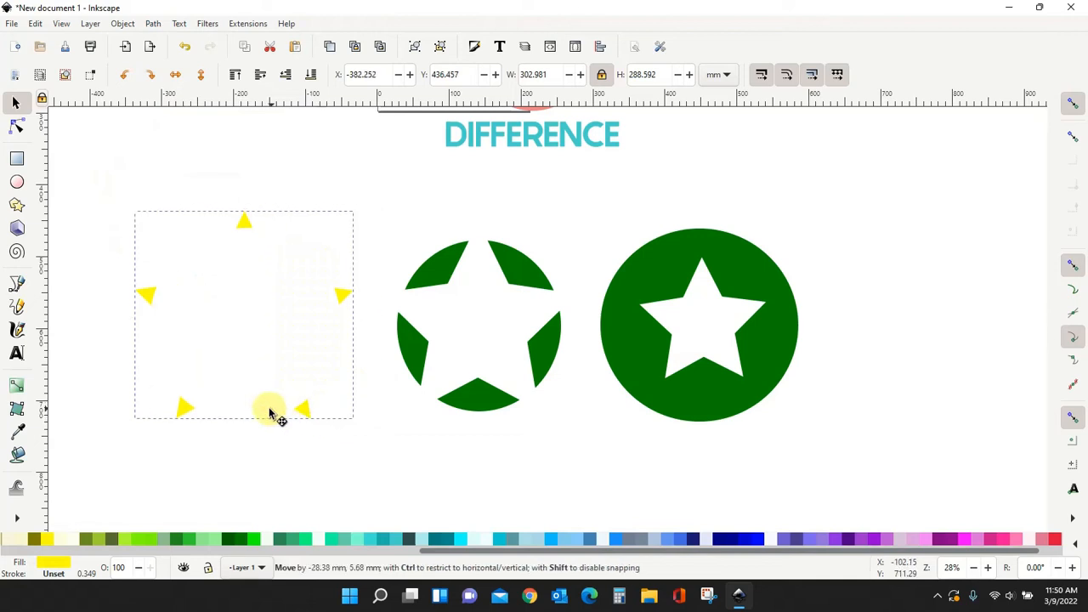
drag(270, 406, 322, 422)
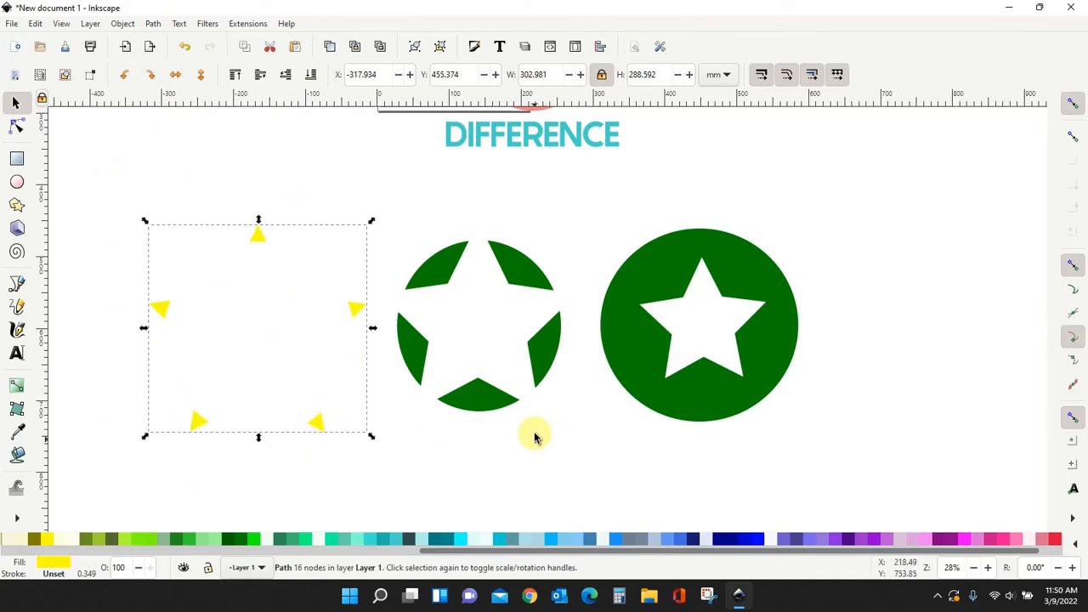
mouse_move(695, 333)
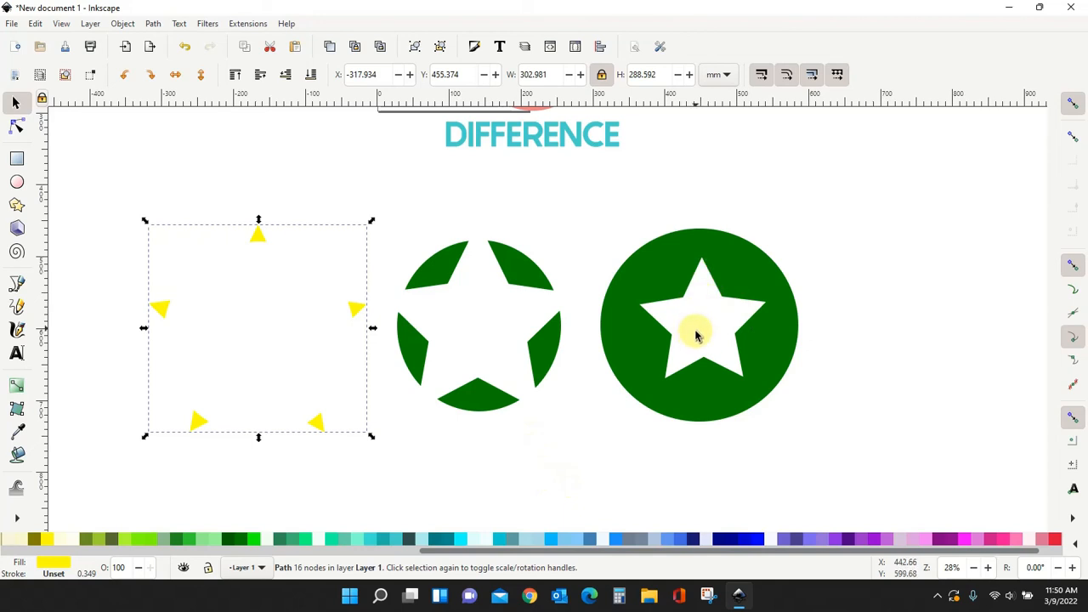
mouse_move(439, 422)
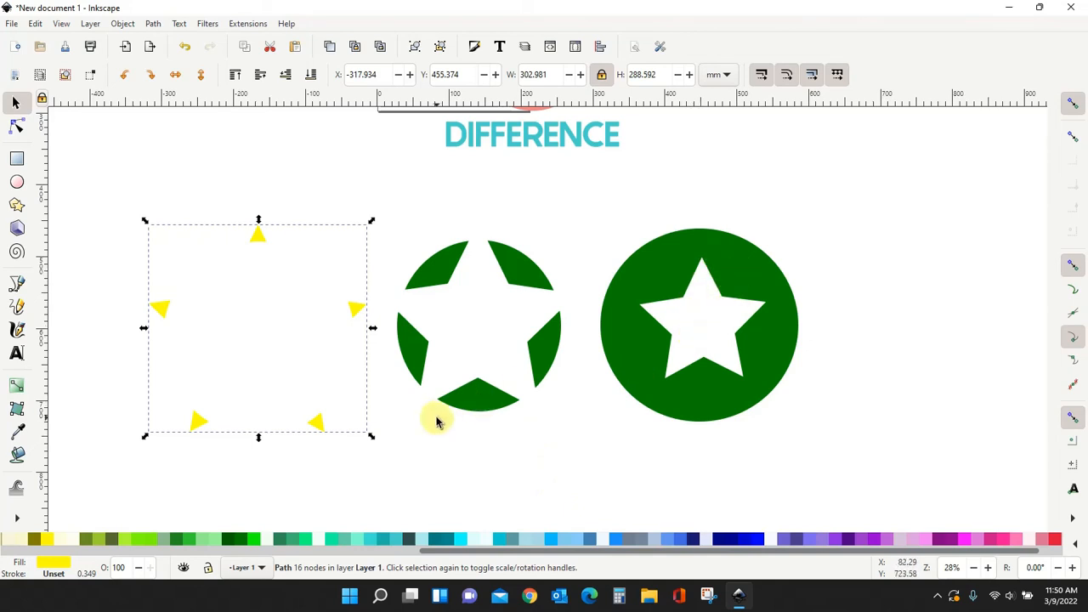
mouse_move(485, 317)
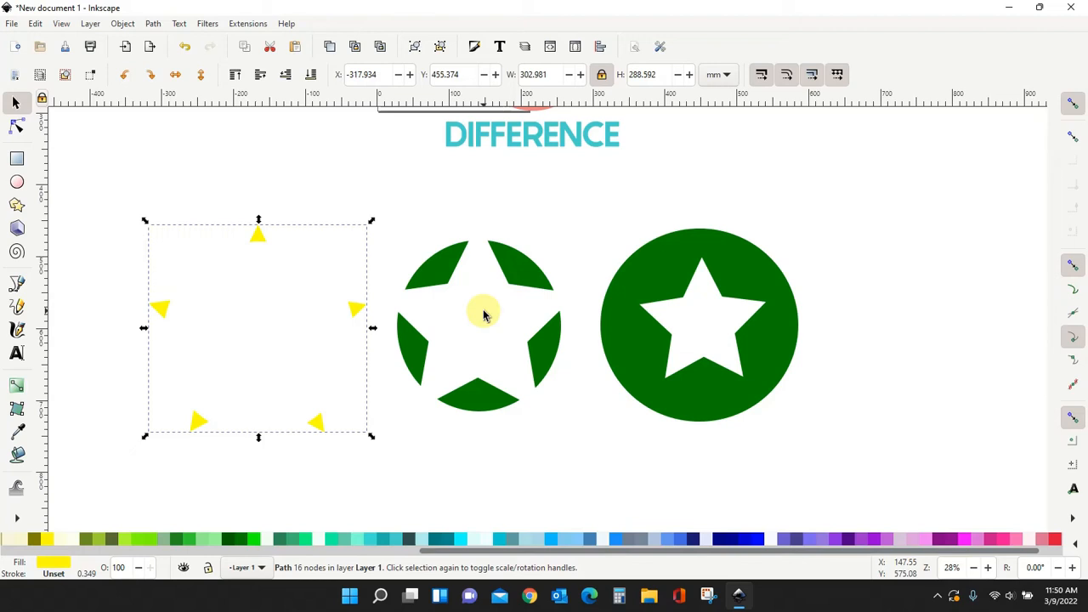
mouse_move(490, 417)
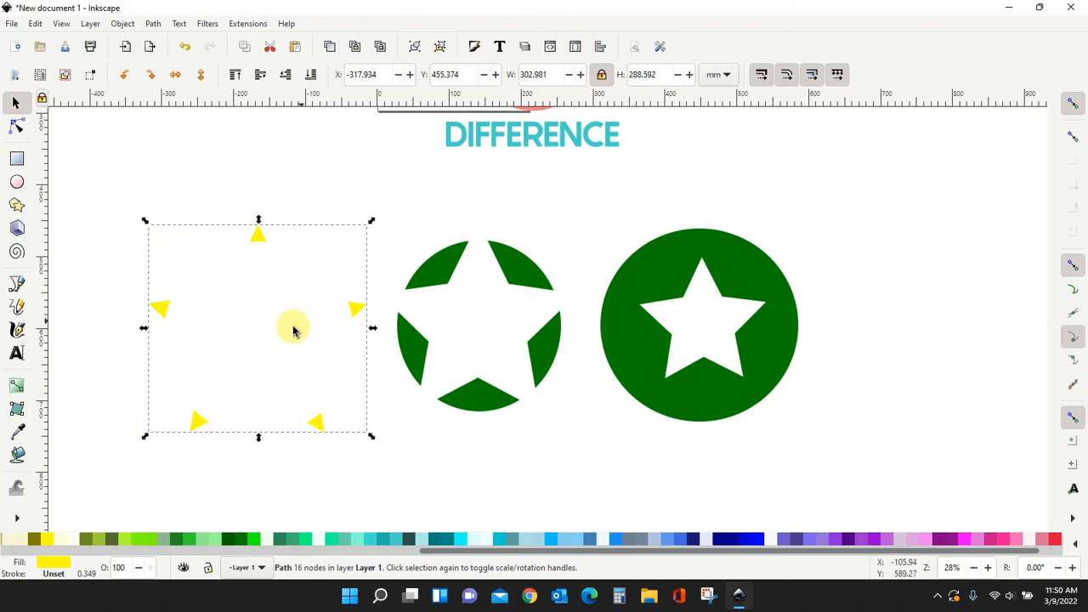
mouse_move(143, 316)
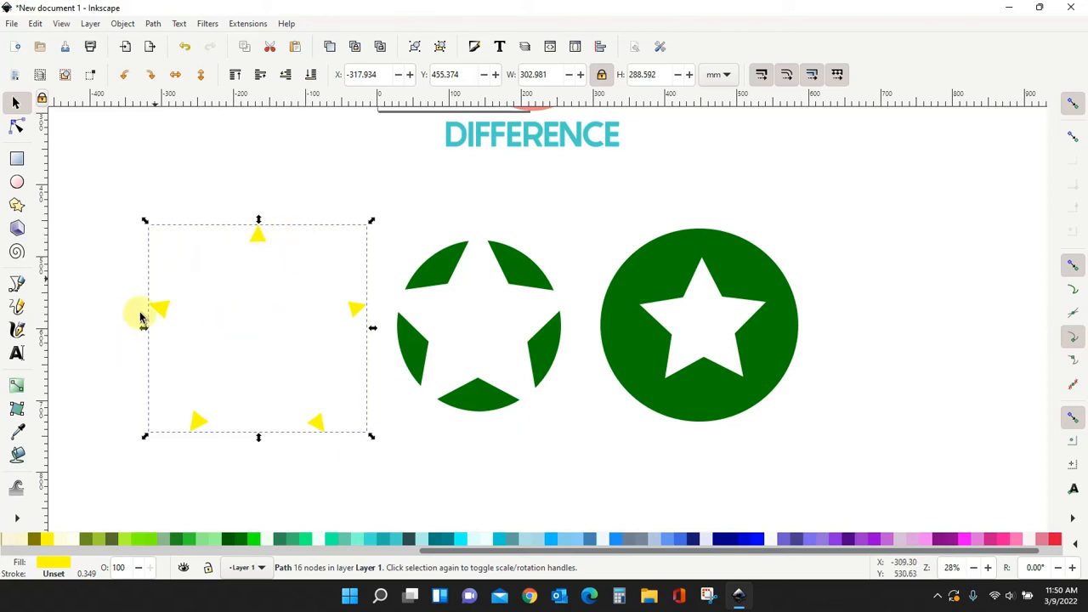
mouse_move(483, 449)
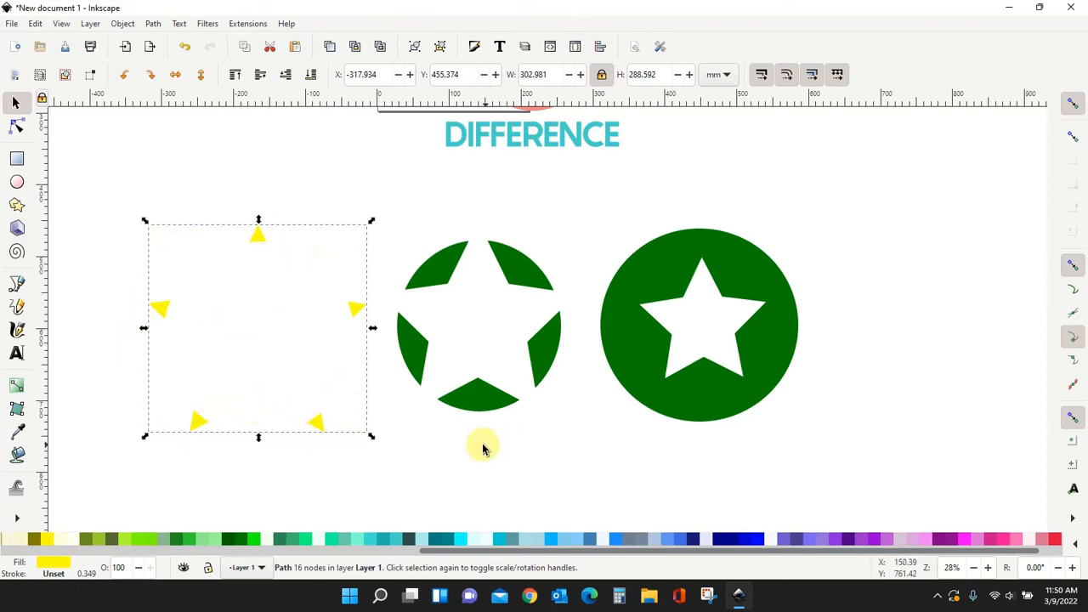
mouse_move(13, 184)
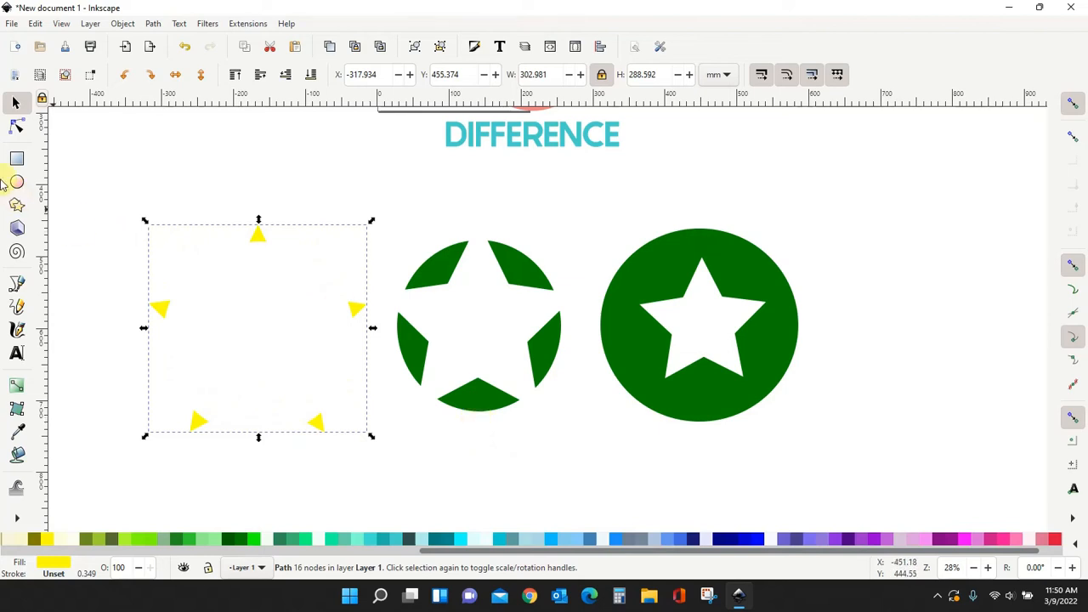
Switch to the Rectangle tool after reviewing the three Difference results
click(17, 160)
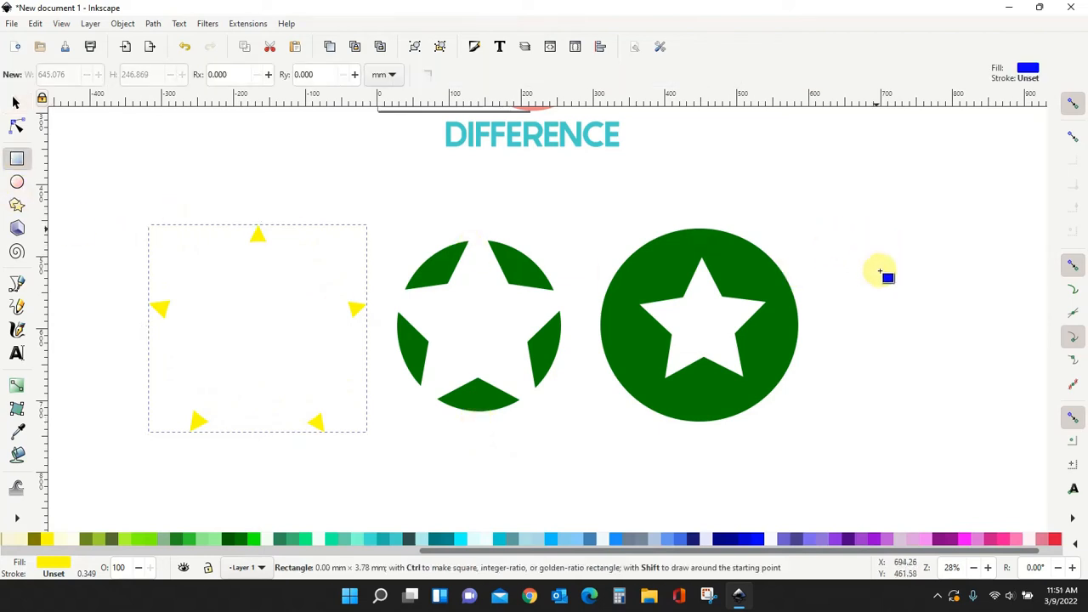
Draw a purple square with a smaller blue square inside and subtract the blue one with Difference
drag(884, 270, 985, 343)
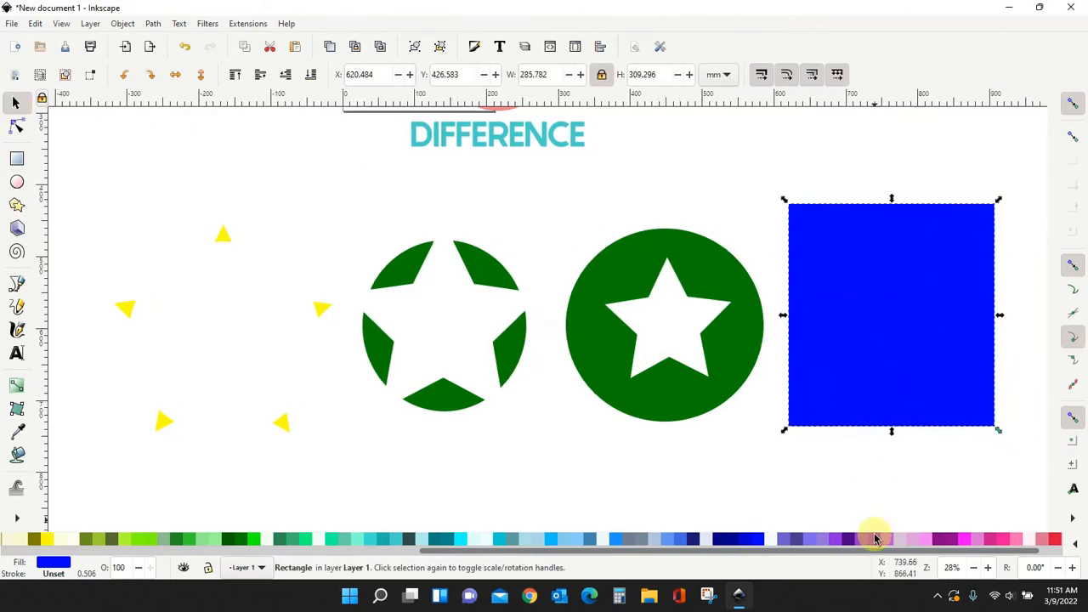
click(901, 539)
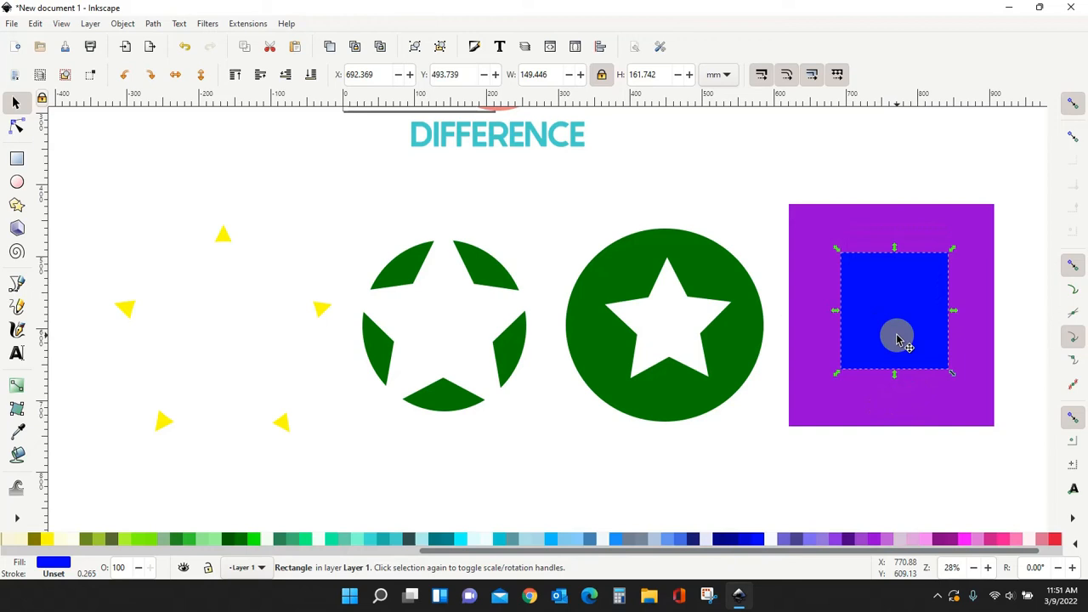
mouse_move(922, 330)
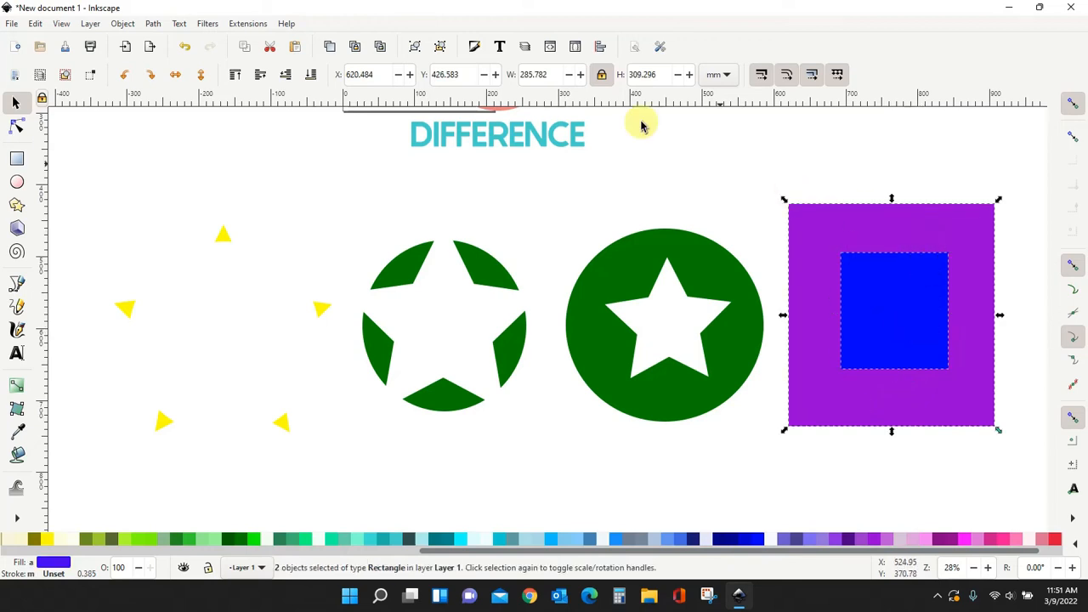
click(153, 24)
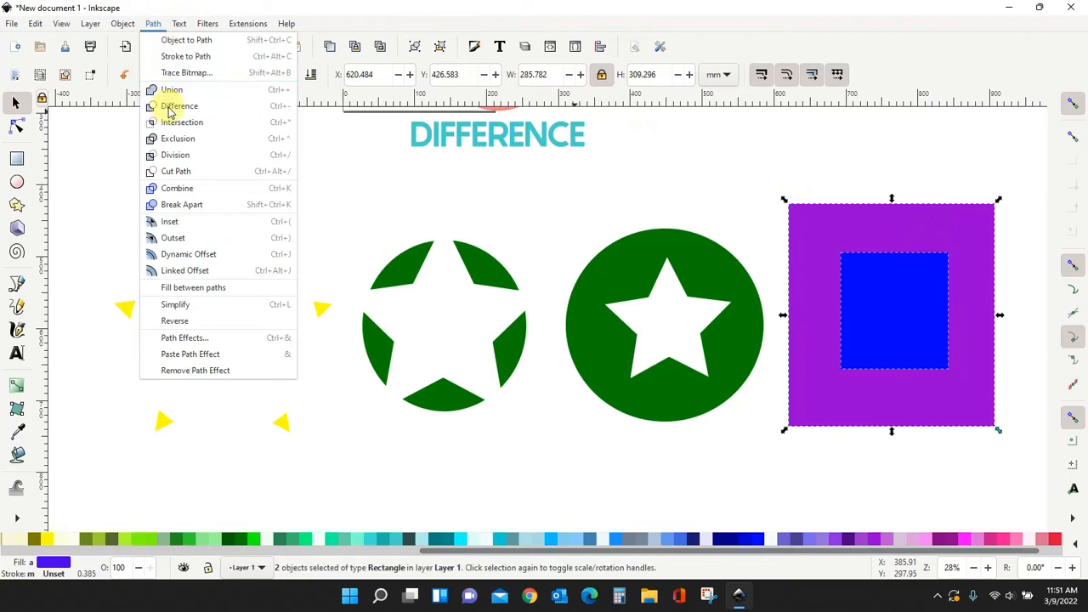
click(178, 105)
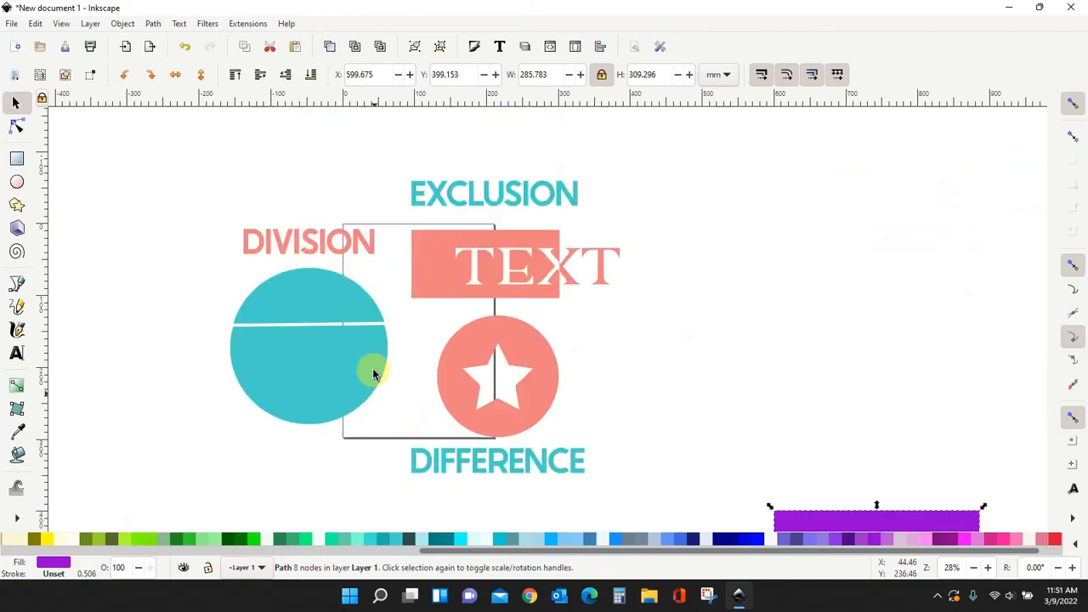
Subtract the inner square again and reposition the hollow purple frame
scroll(down, 3)
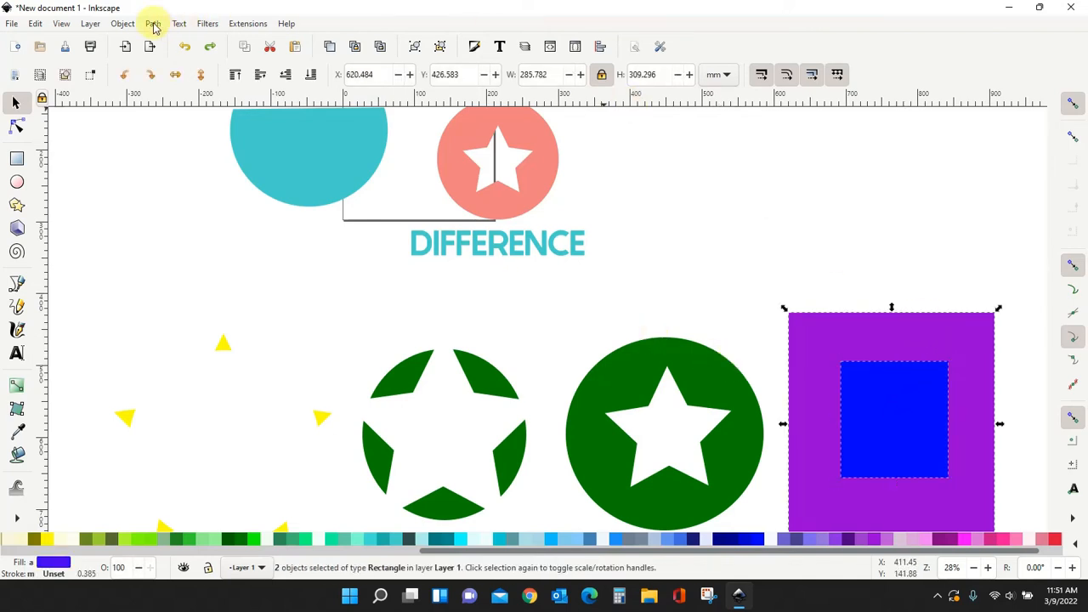
click(153, 24)
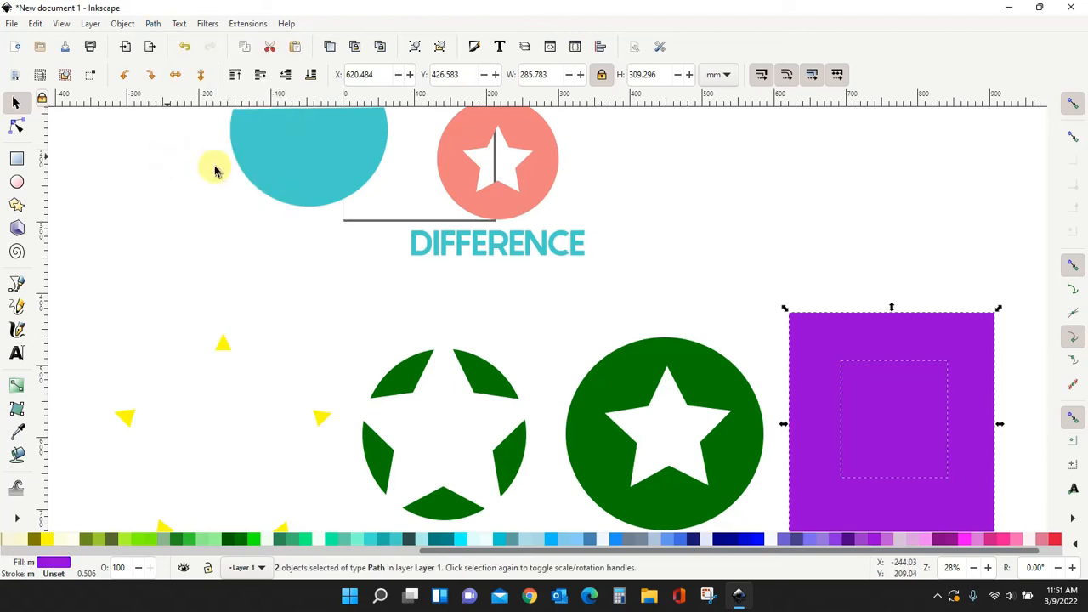
drag(891, 422, 799, 285)
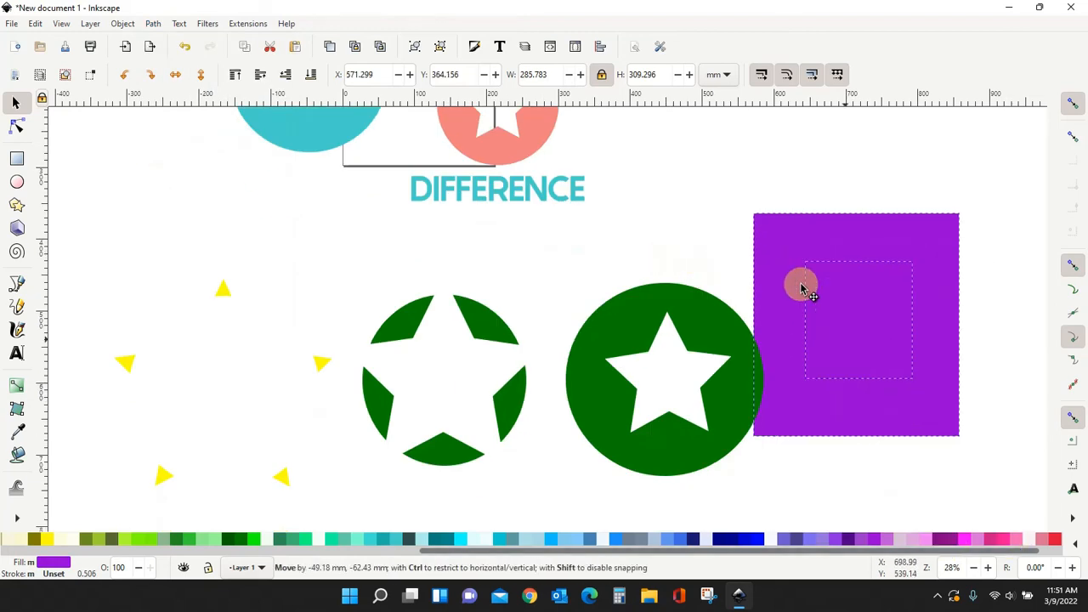
drag(799, 285, 898, 484)
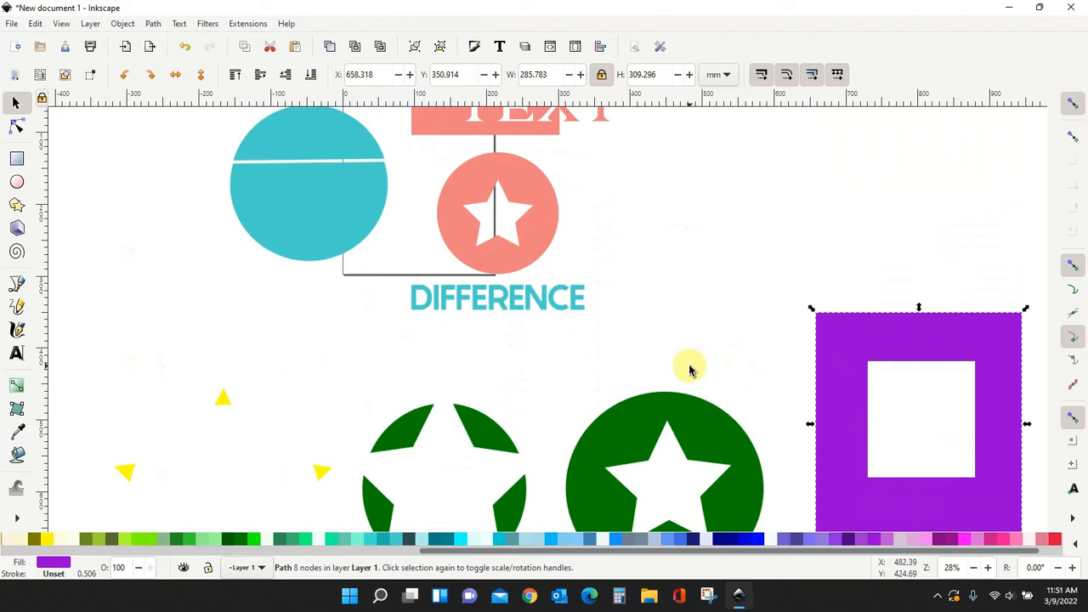
Scroll over the results and delete the example shapes below the labels
scroll(up, 3)
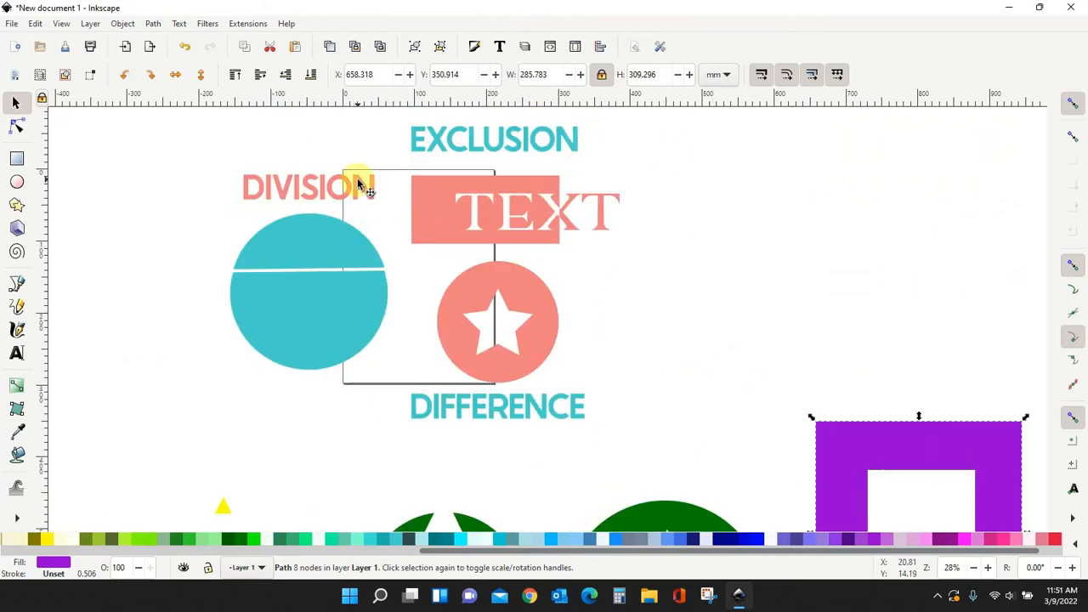
mouse_move(280, 429)
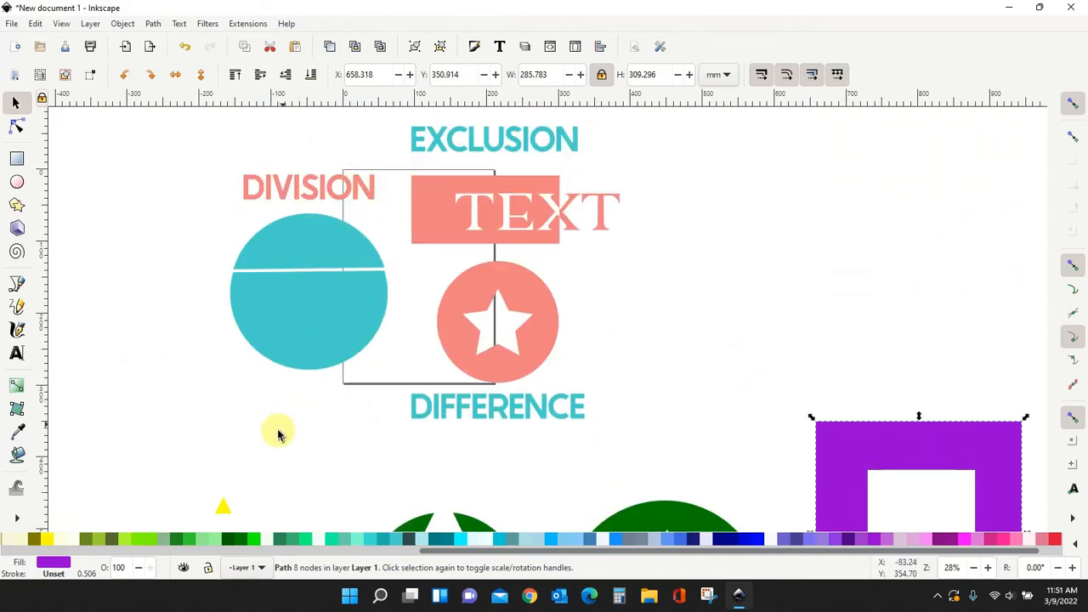
scroll(down, 3)
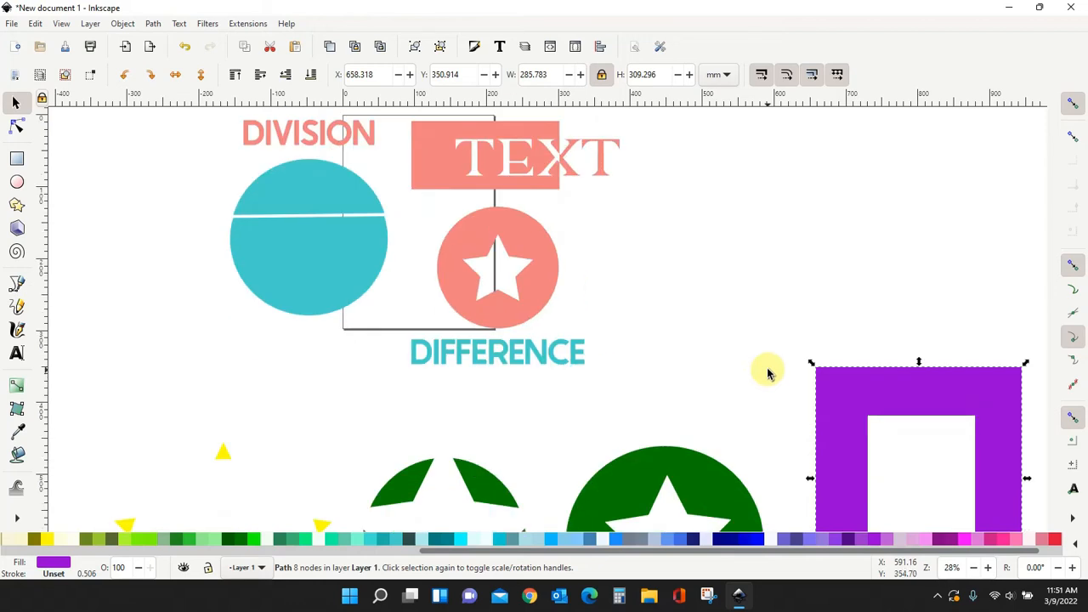
mouse_move(939, 401)
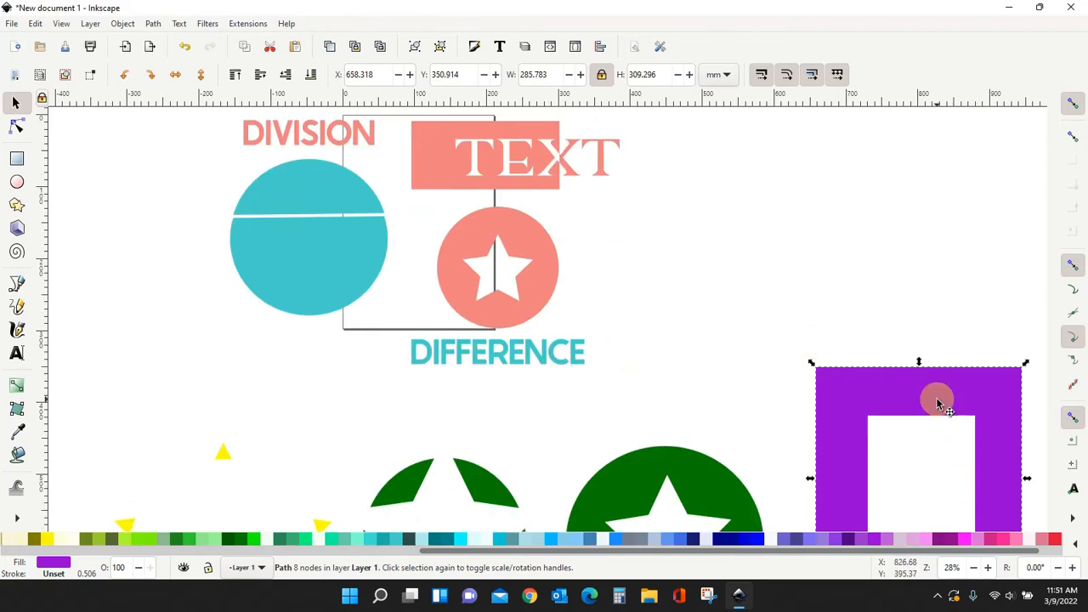
scroll(down, 3)
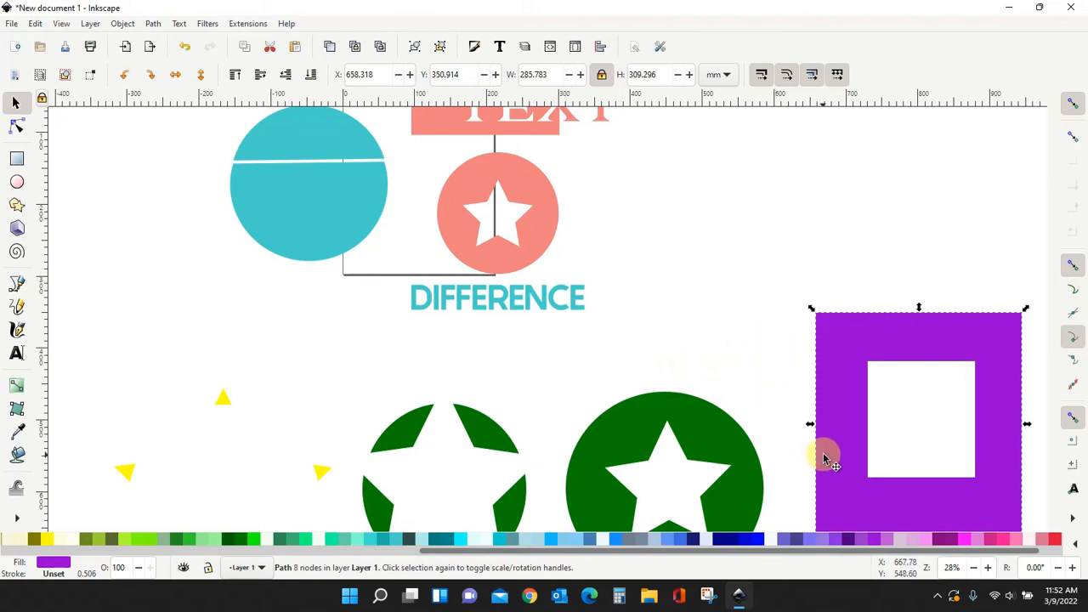
key(Delete)
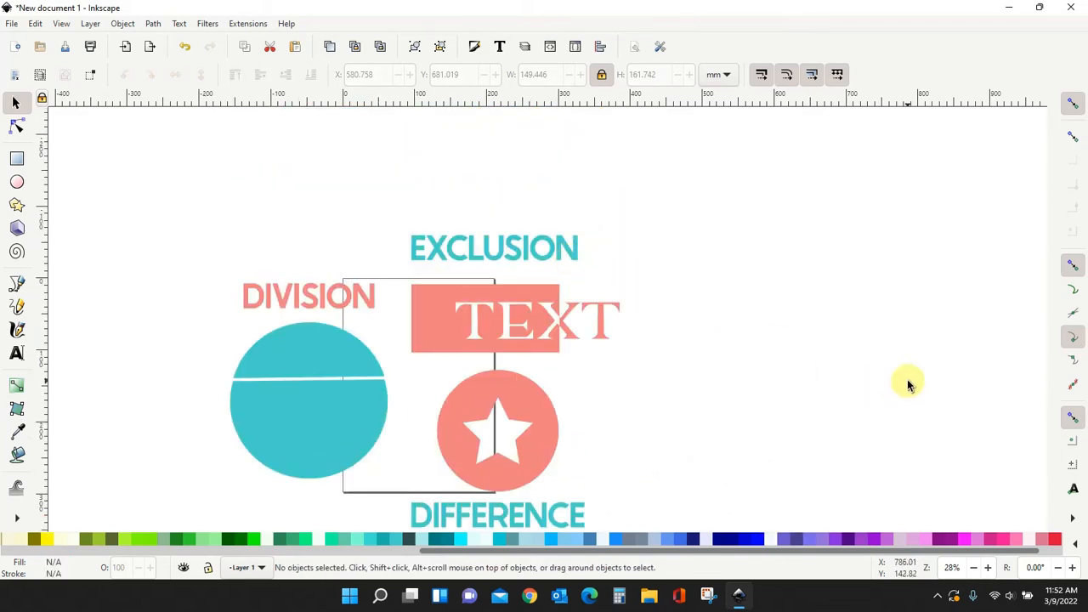
Draw a wide blue rectangle on the empty canvas below the DIFFERENCE label
scroll(down, 3)
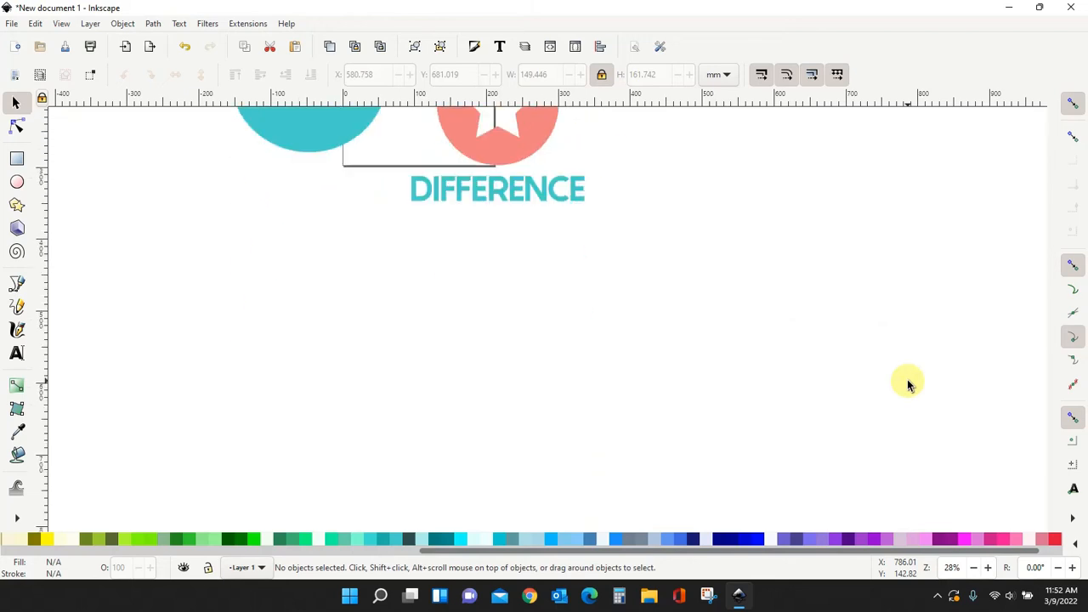
drag(323, 342, 387, 379)
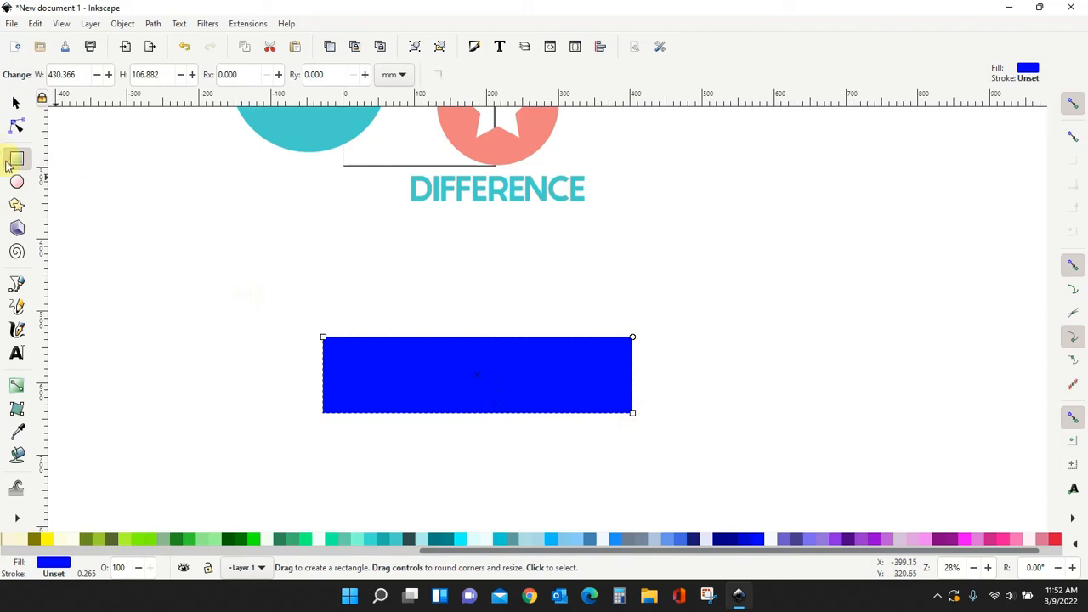
Draw a green circle over the rectangle's right end, apply Exclusion to both, then delete the result
click(17, 182)
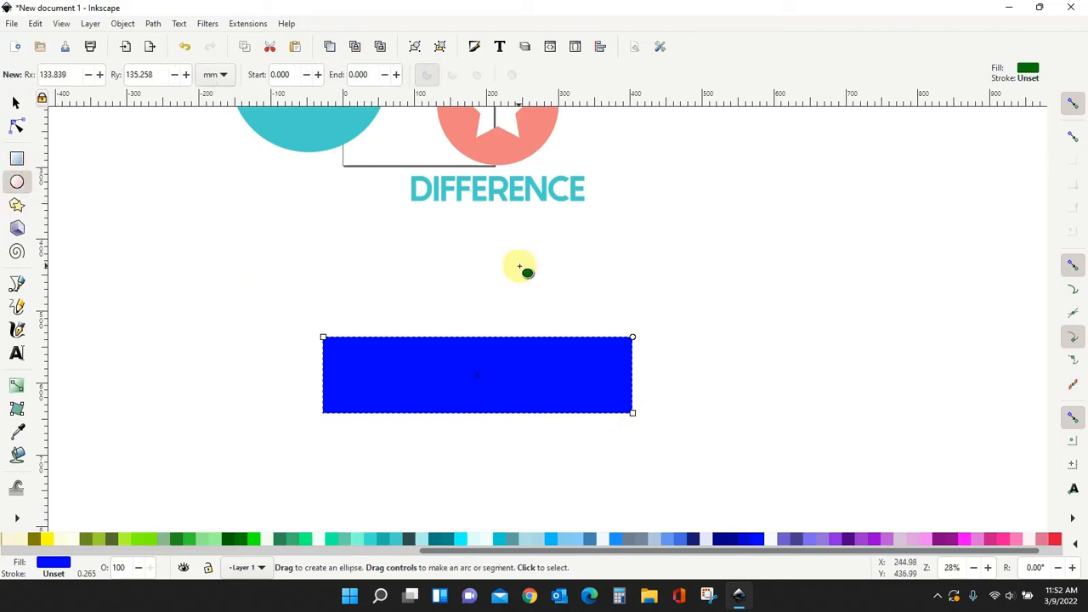
drag(520, 266, 631, 364)
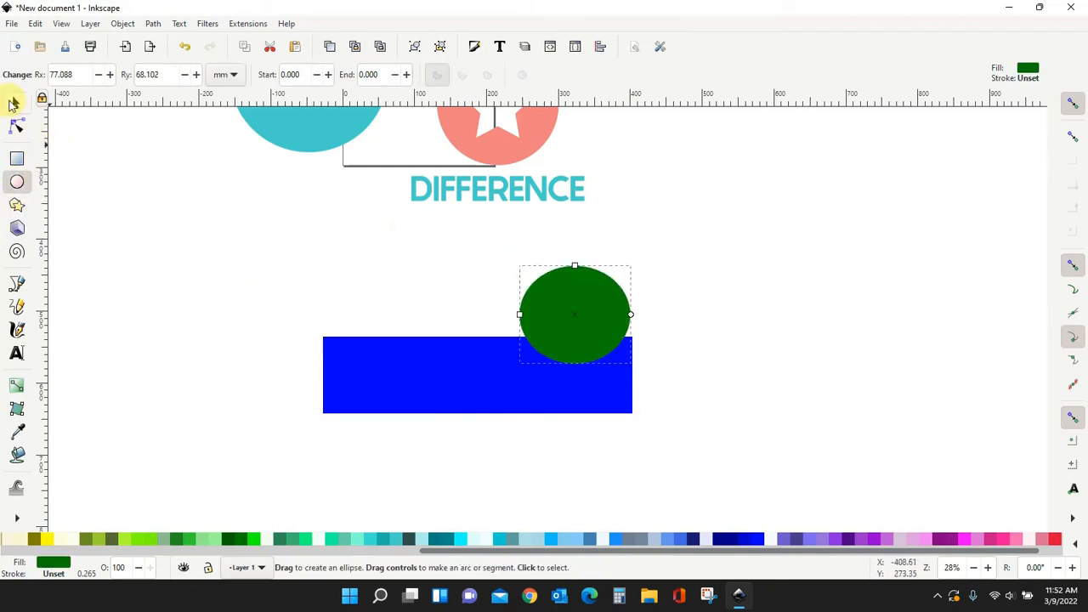
drag(575, 314, 609, 371)
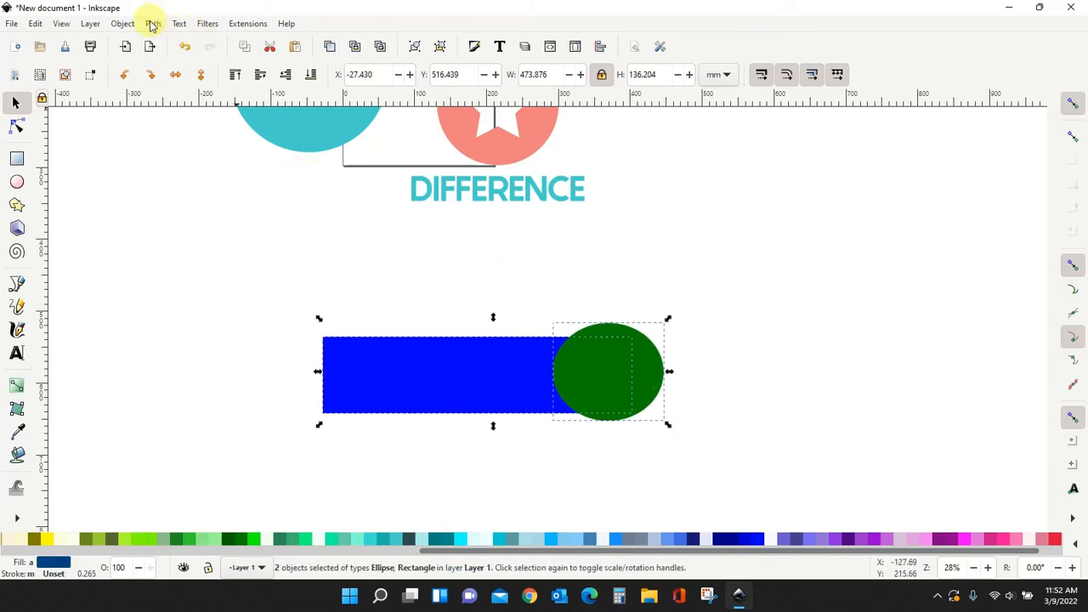
click(153, 24)
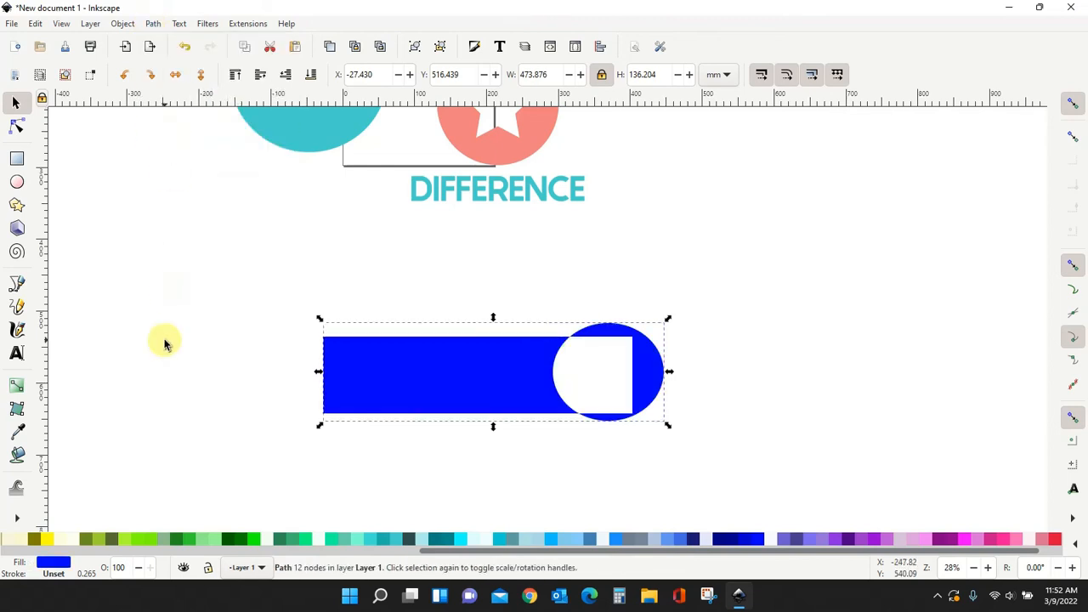
mouse_move(595, 462)
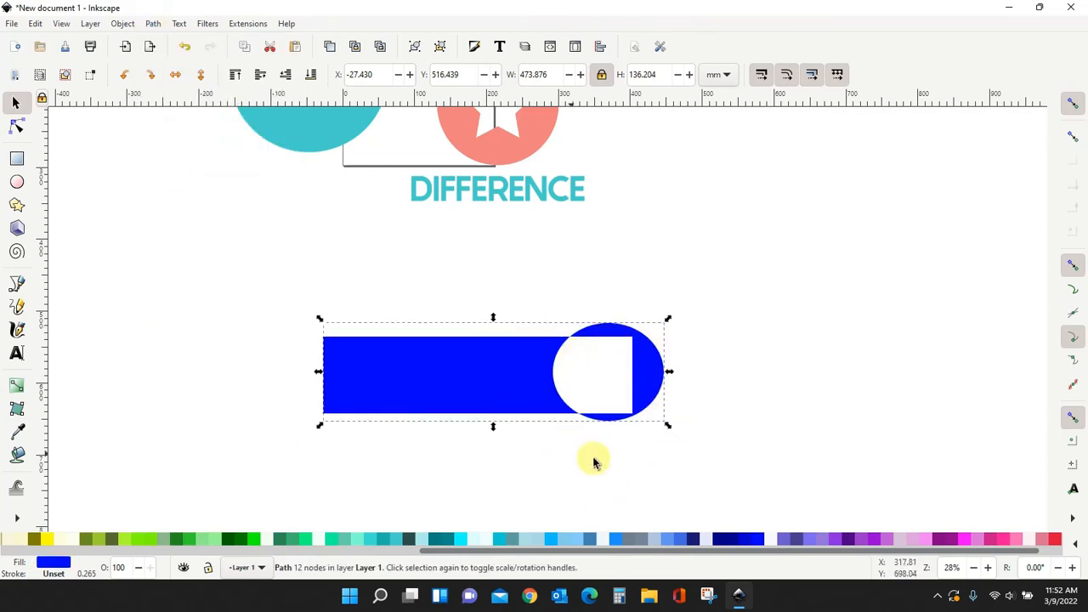
mouse_move(621, 390)
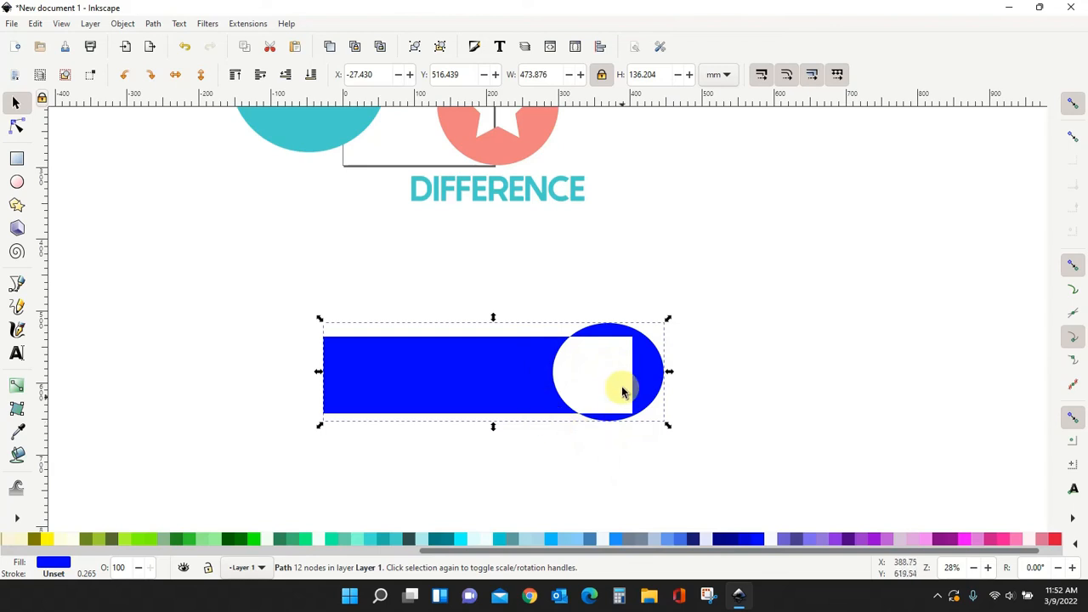
click(666, 418)
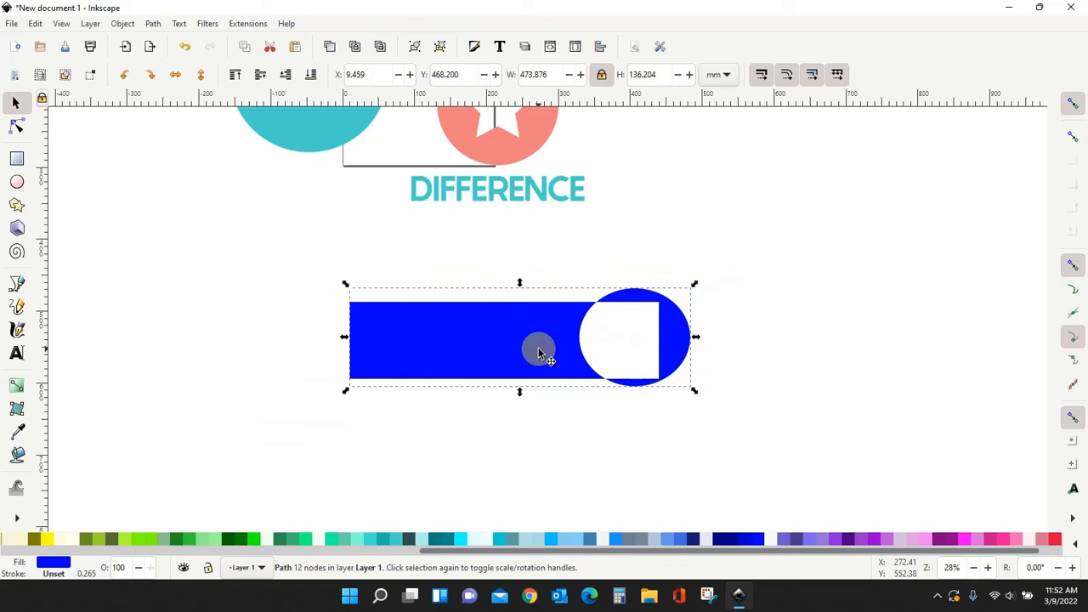
key(Delete)
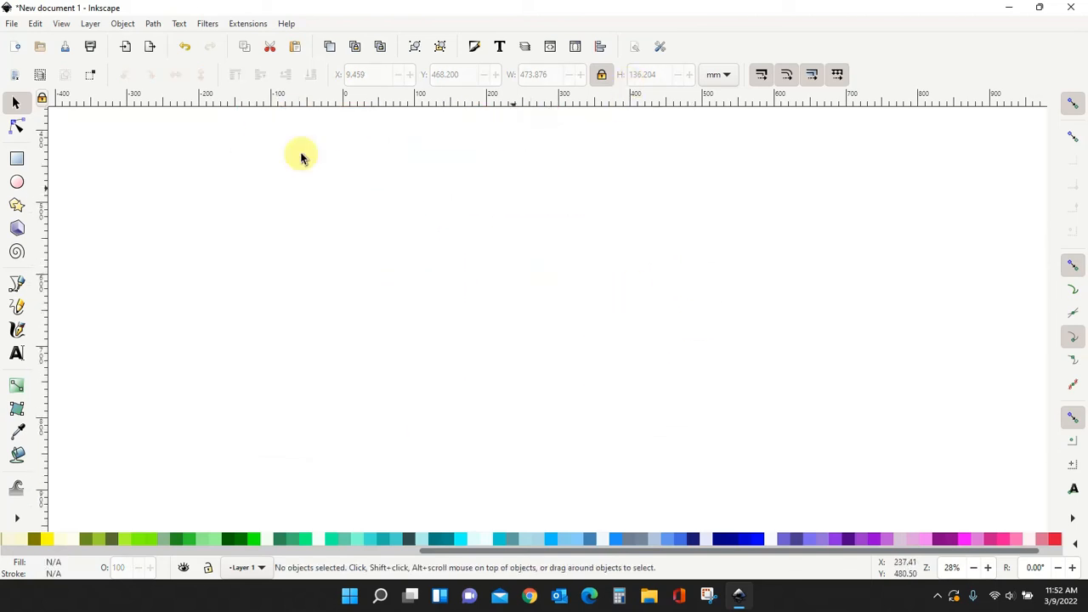
Draw a large green circle on the empty canvas and add the text CRYSTAL
drag(374, 250, 489, 378)
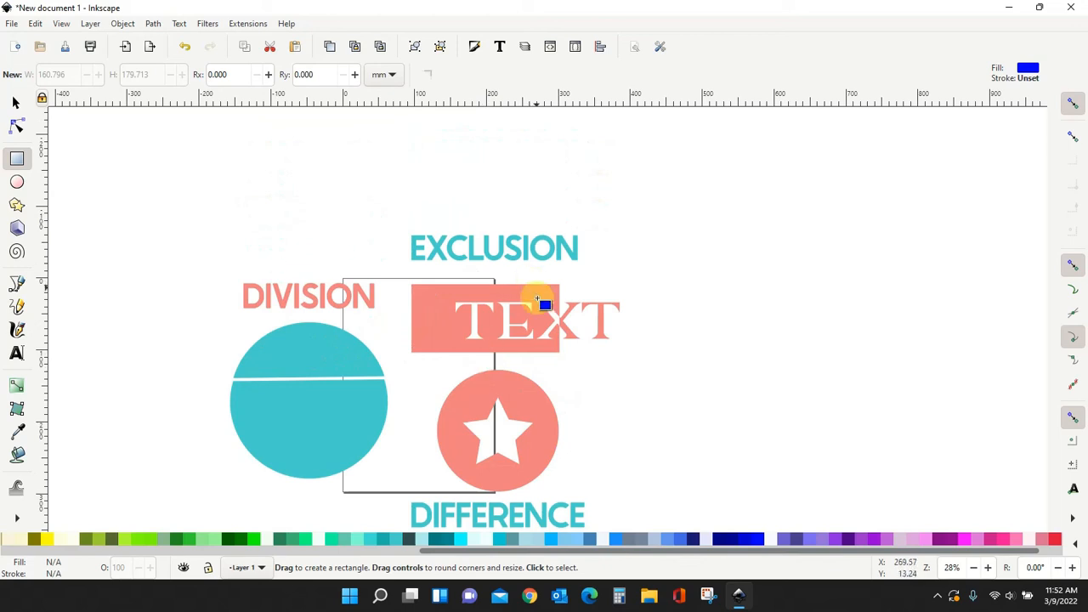
scroll(down, 3)
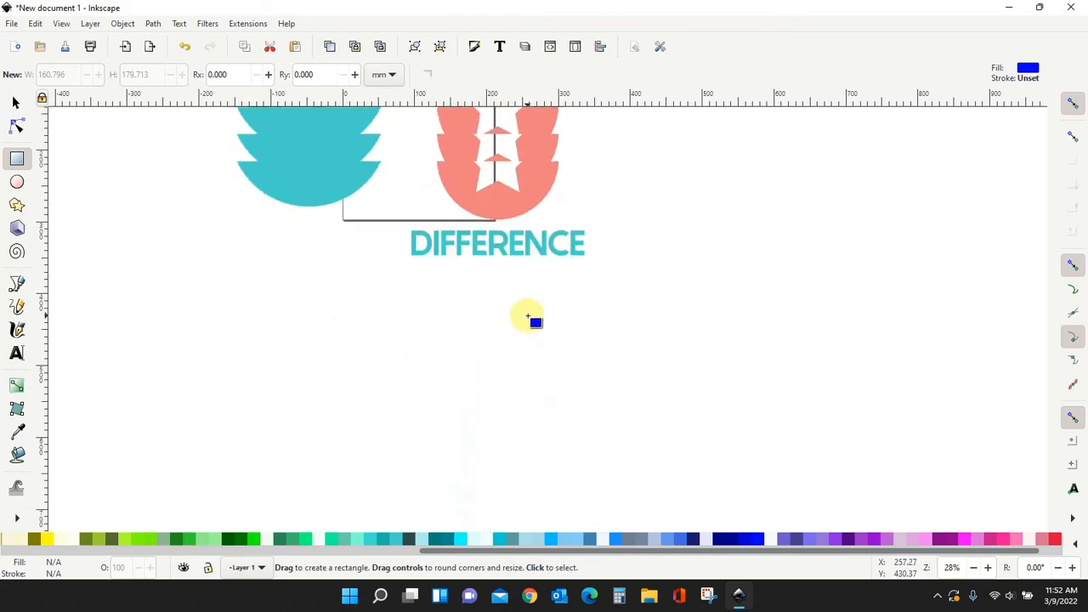
click(17, 182)
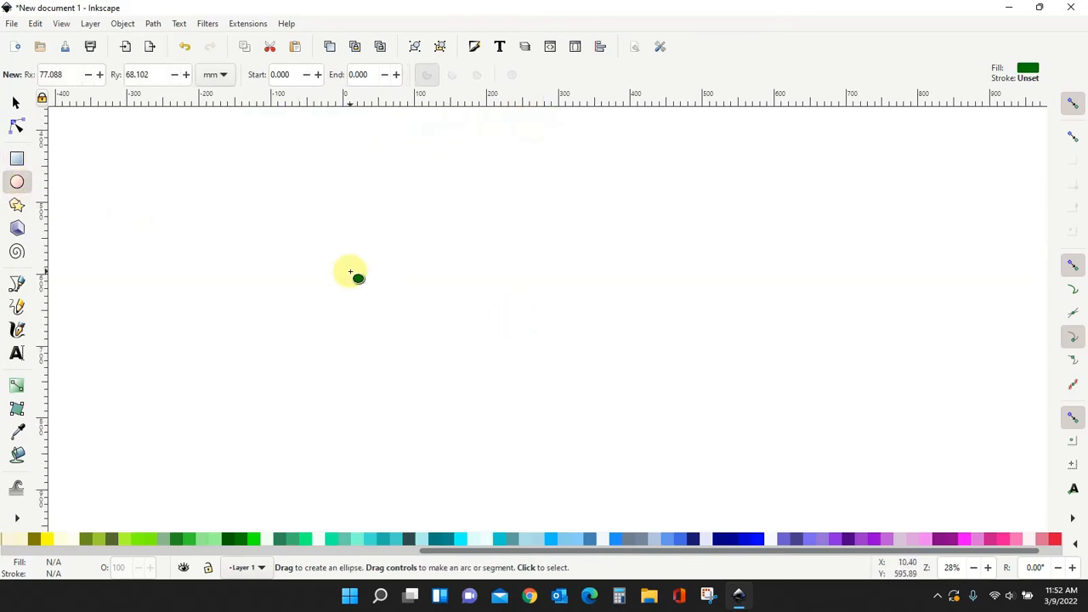
drag(350, 272, 559, 453)
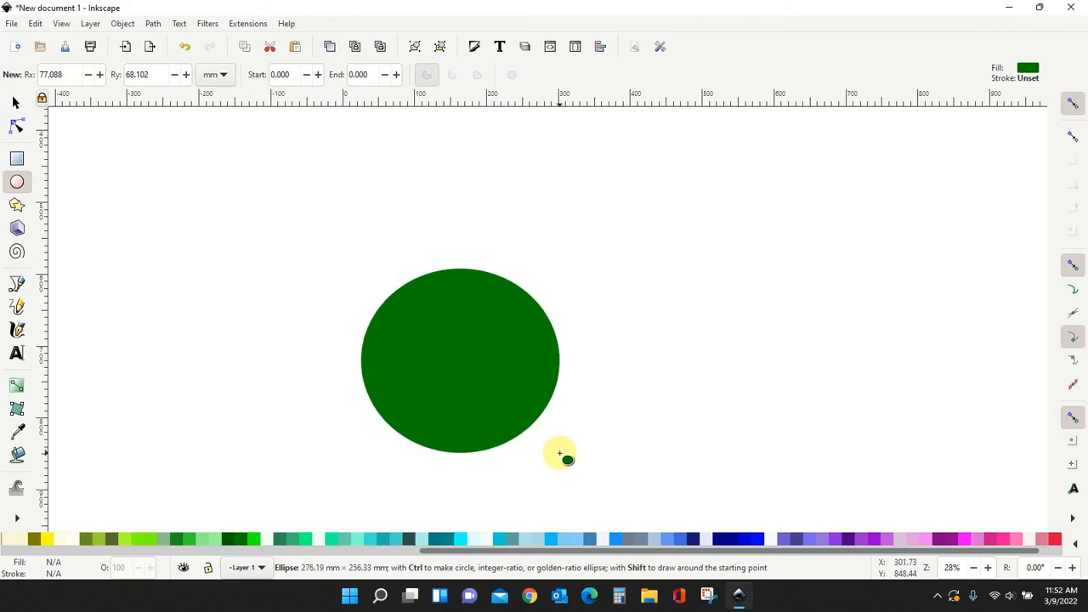
click(17, 352)
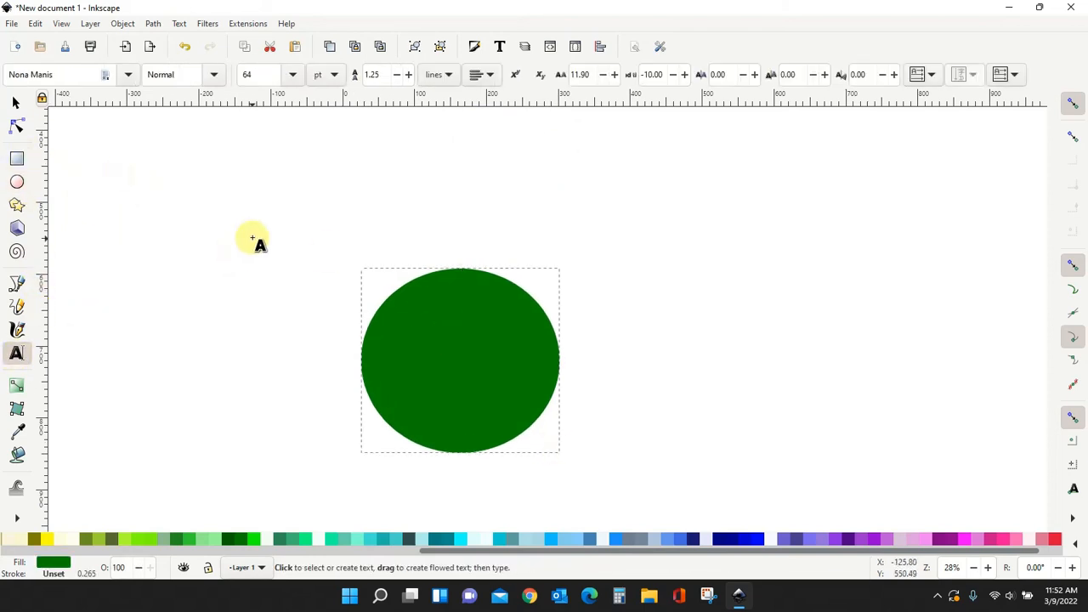
text(CRYSTAL)
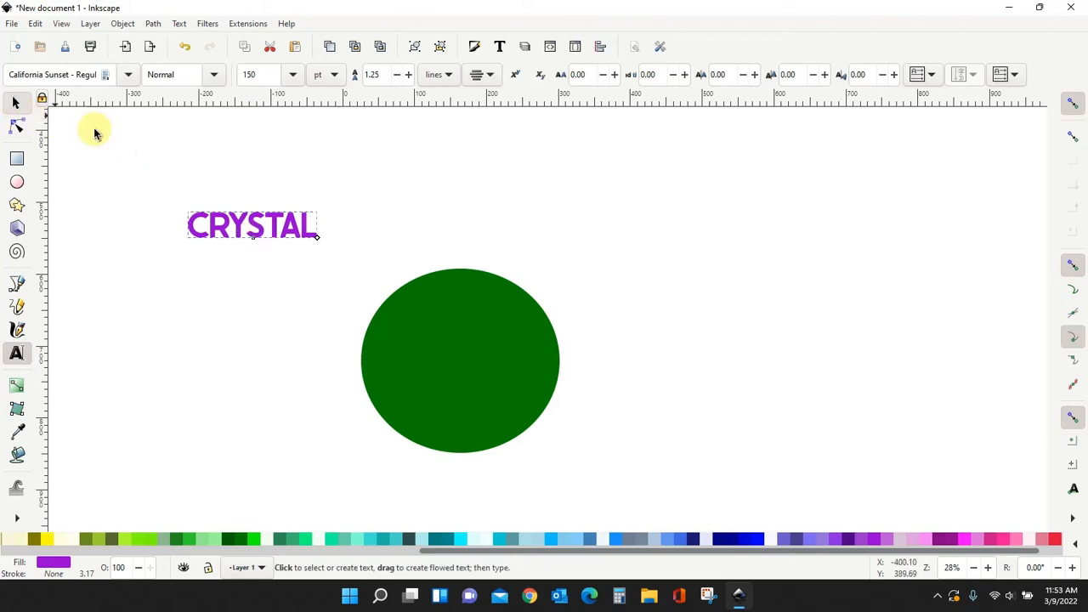
Color CRYSTAL light green and position it across the circle's right edge
drag(252, 224, 531, 370)
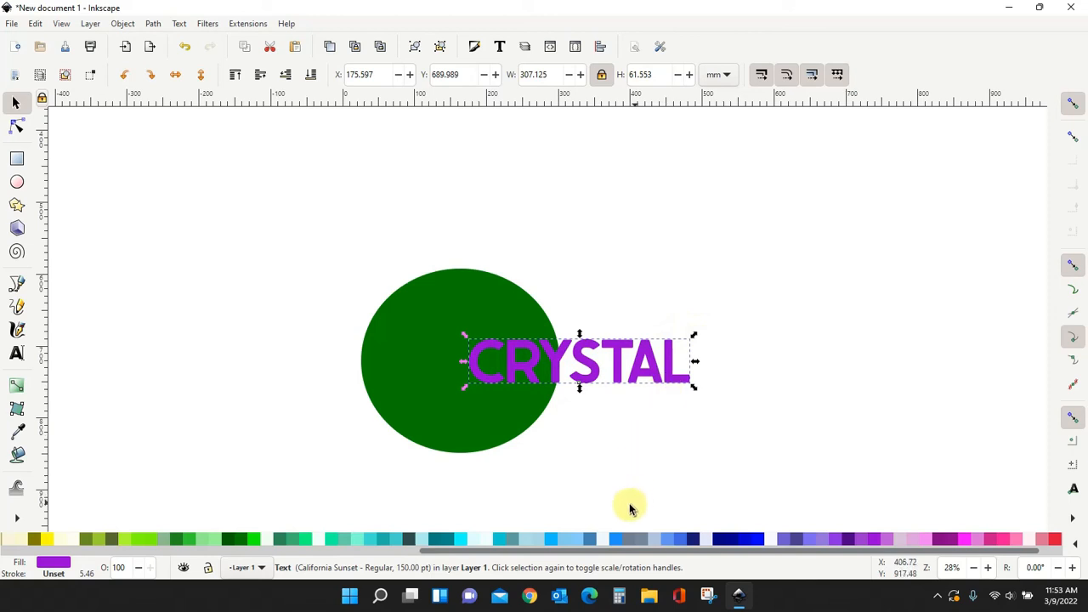
mouse_move(738, 541)
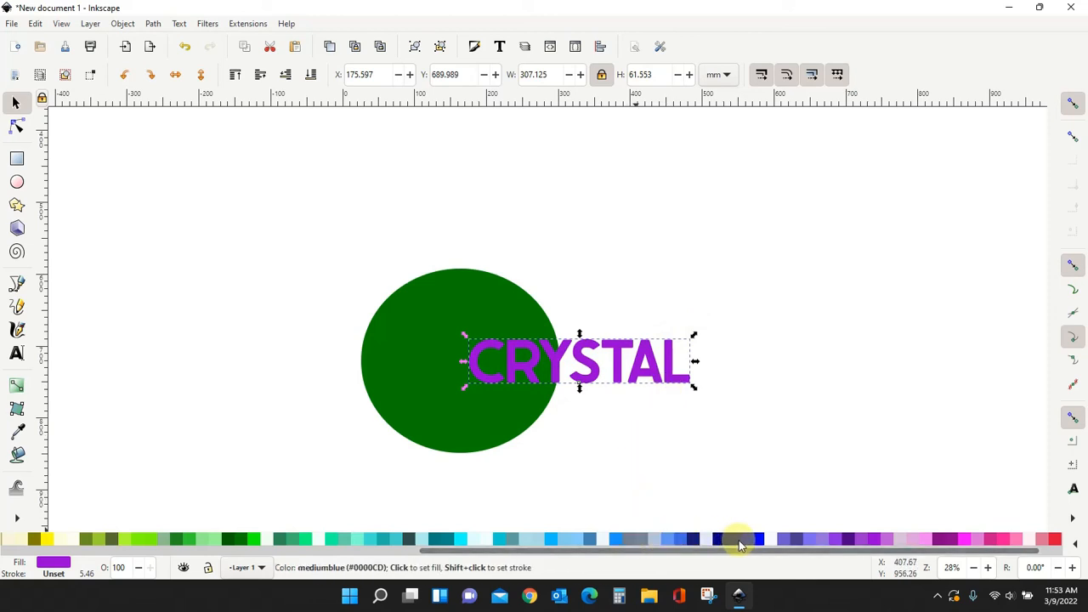
mouse_move(190, 539)
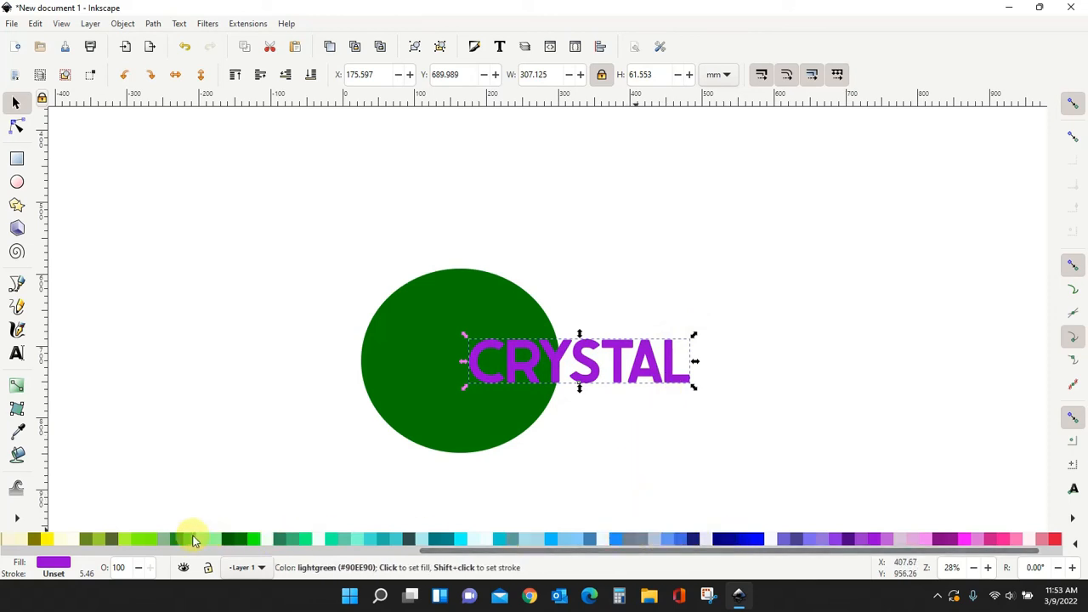
click(192, 539)
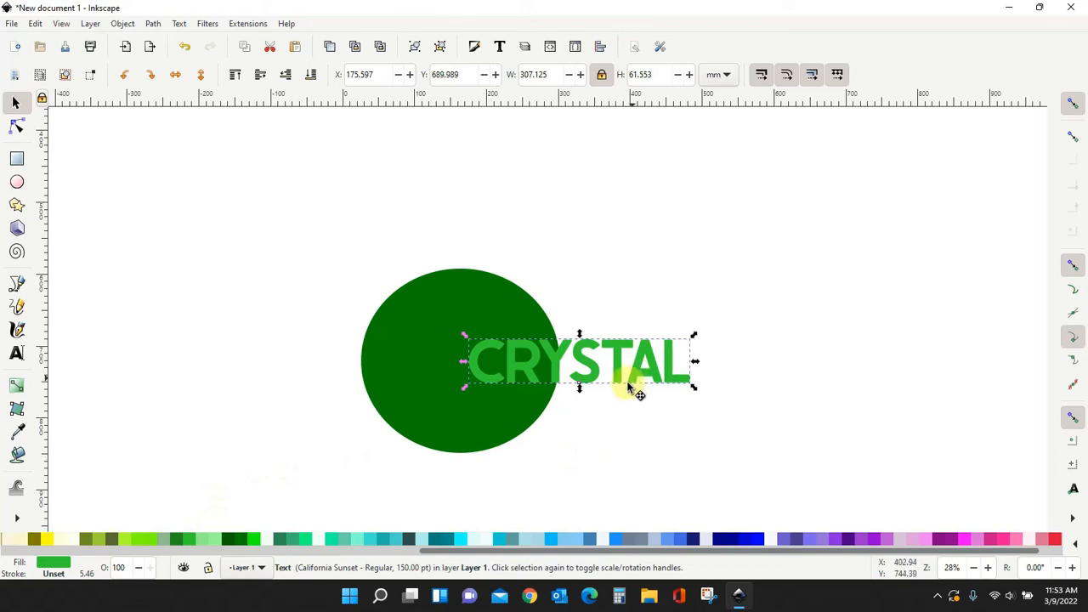
drag(633, 387, 612, 400)
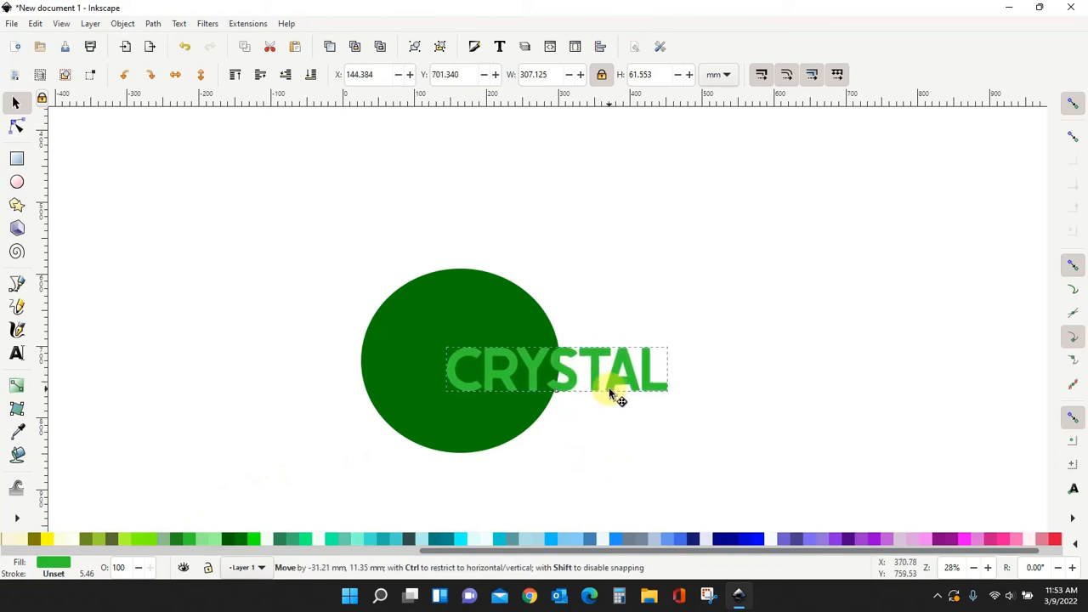
drag(621, 394, 610, 391)
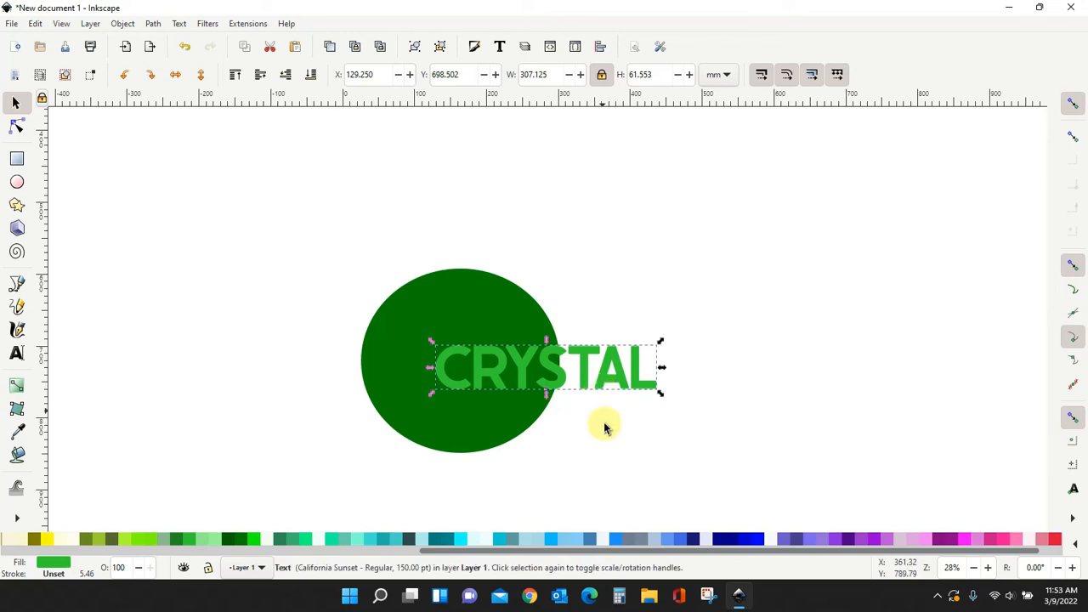
mouse_move(459, 308)
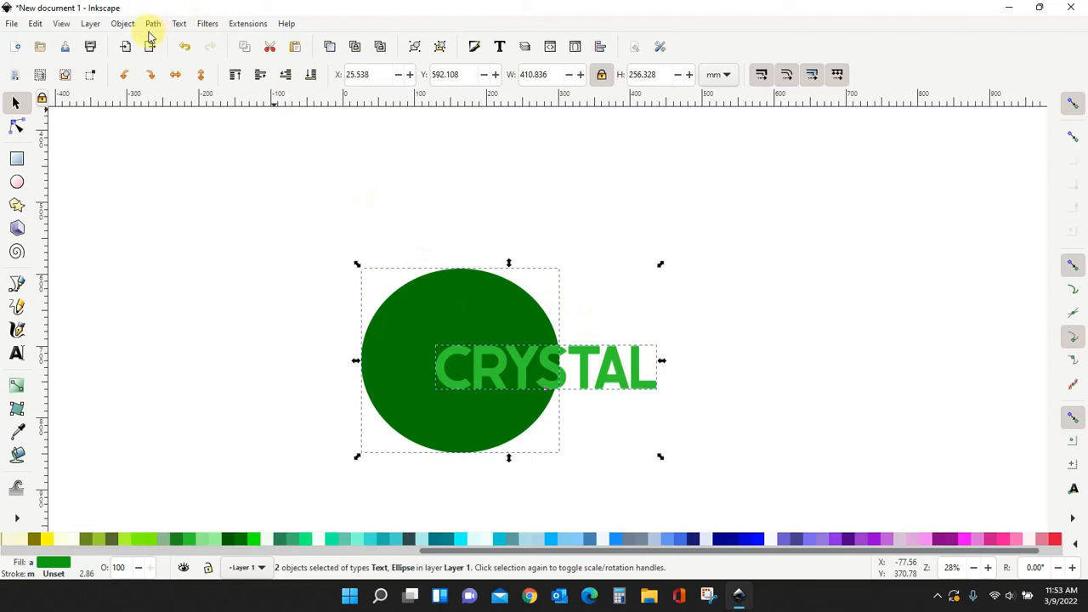
Apply Path > Exclusion to knock the CRYSTAL letters out of the green circle and deselect
click(153, 24)
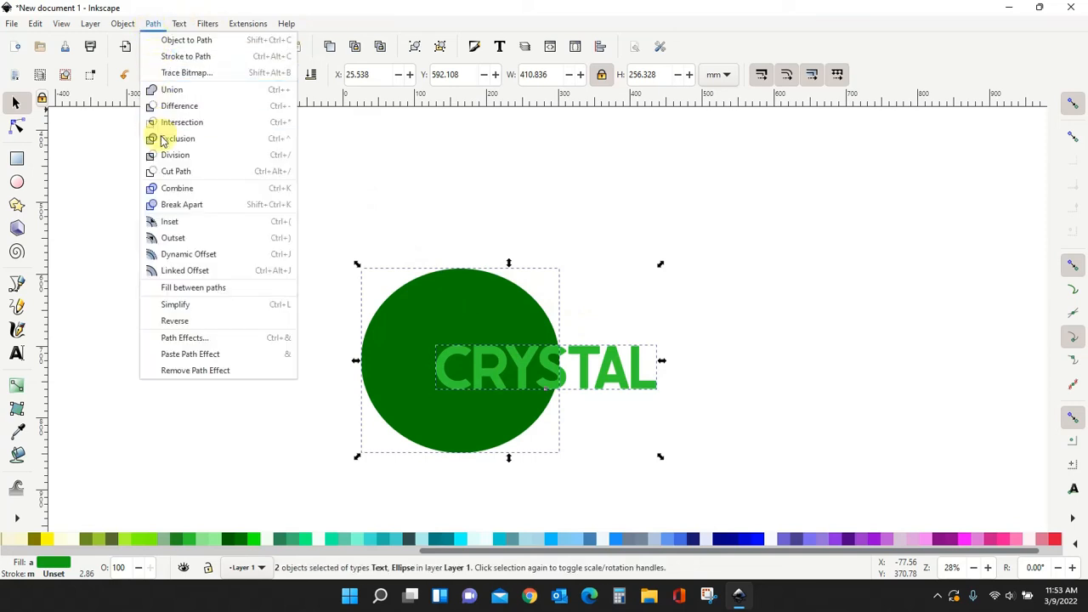
click(179, 137)
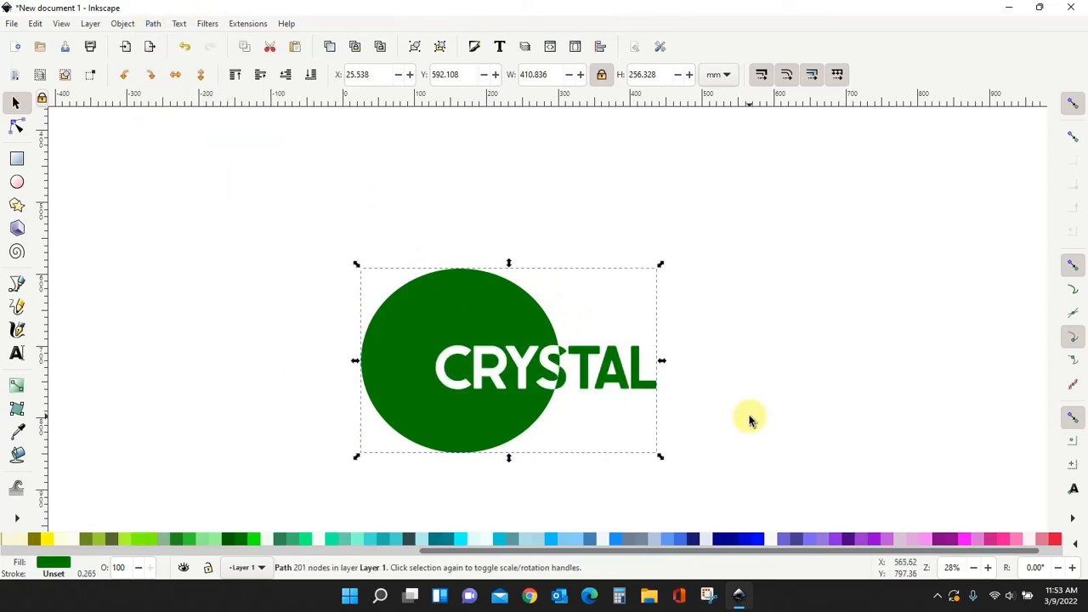
click(609, 405)
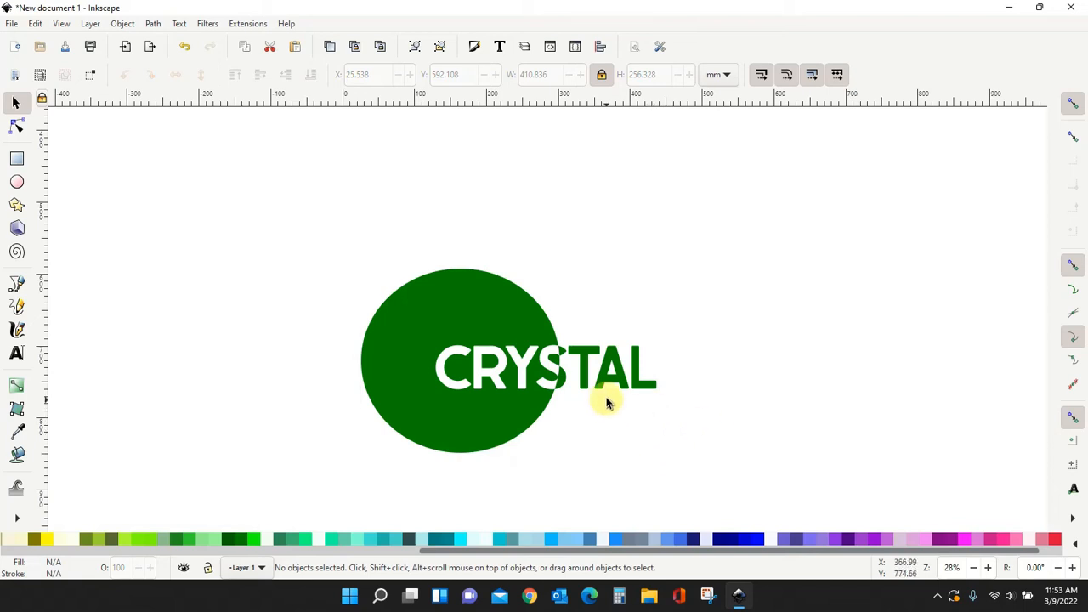
click(609, 405)
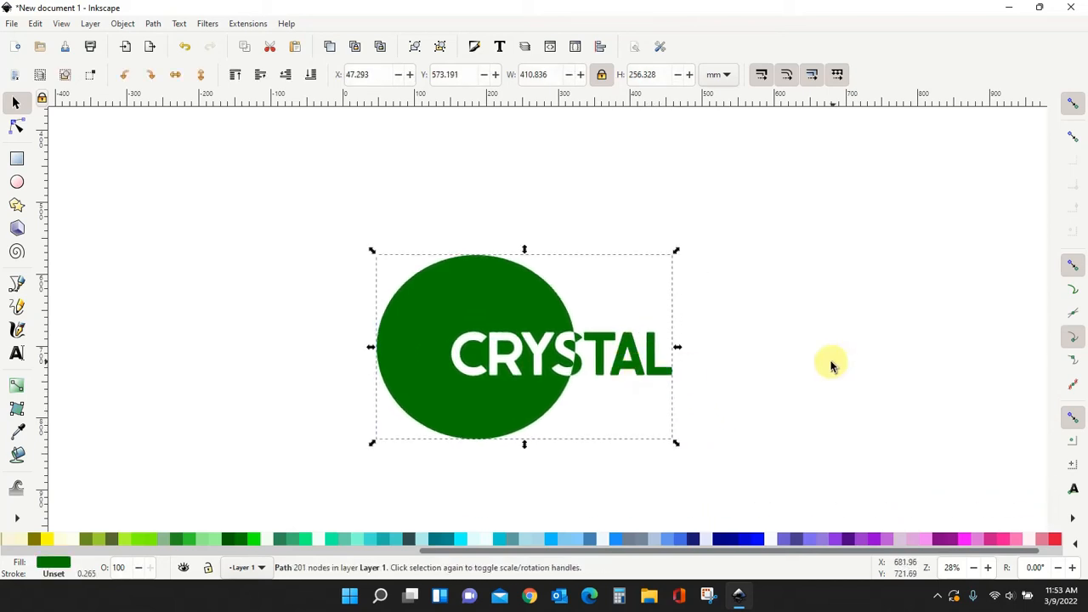
mouse_move(586, 360)
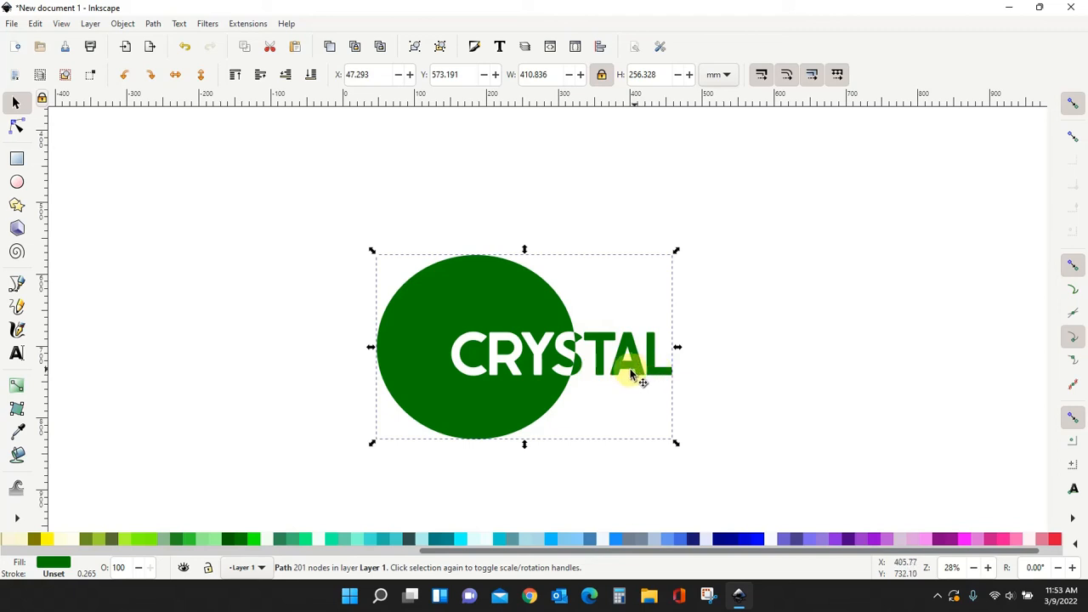
mouse_move(527, 343)
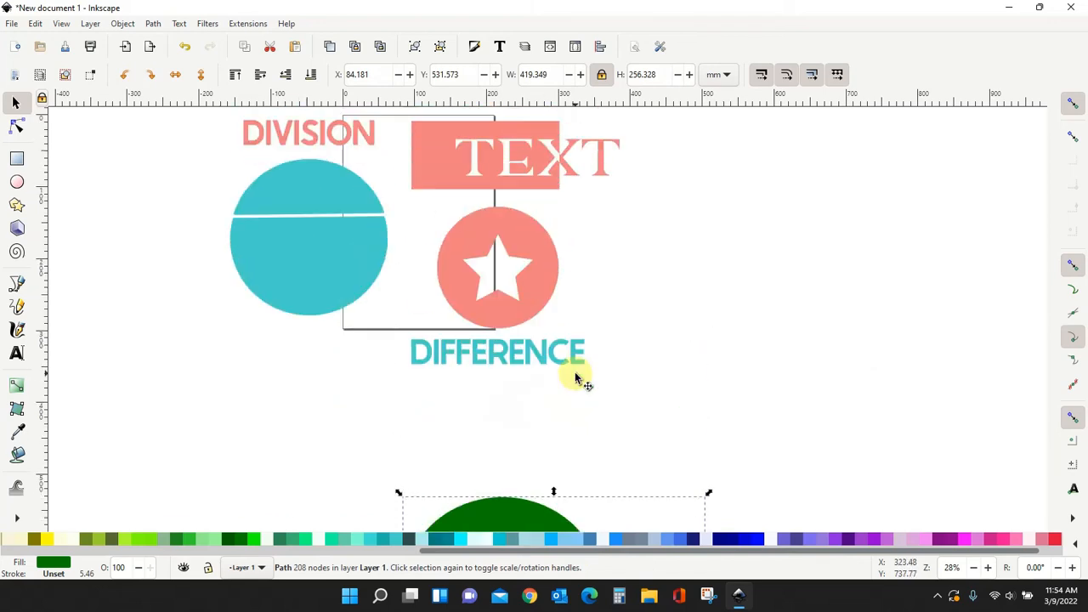
mouse_move(681, 371)
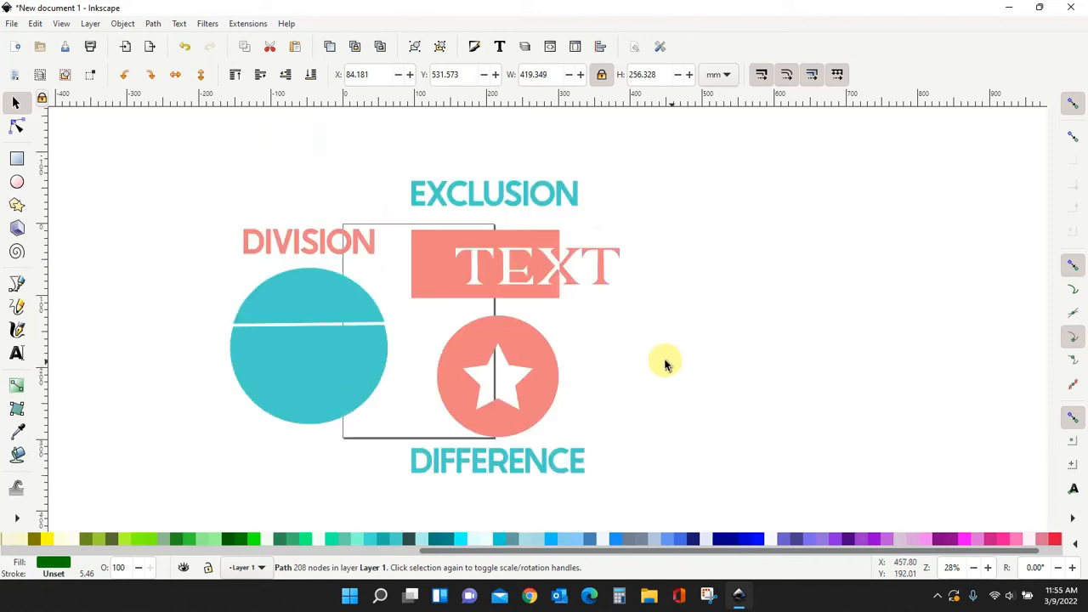
mouse_move(400, 383)
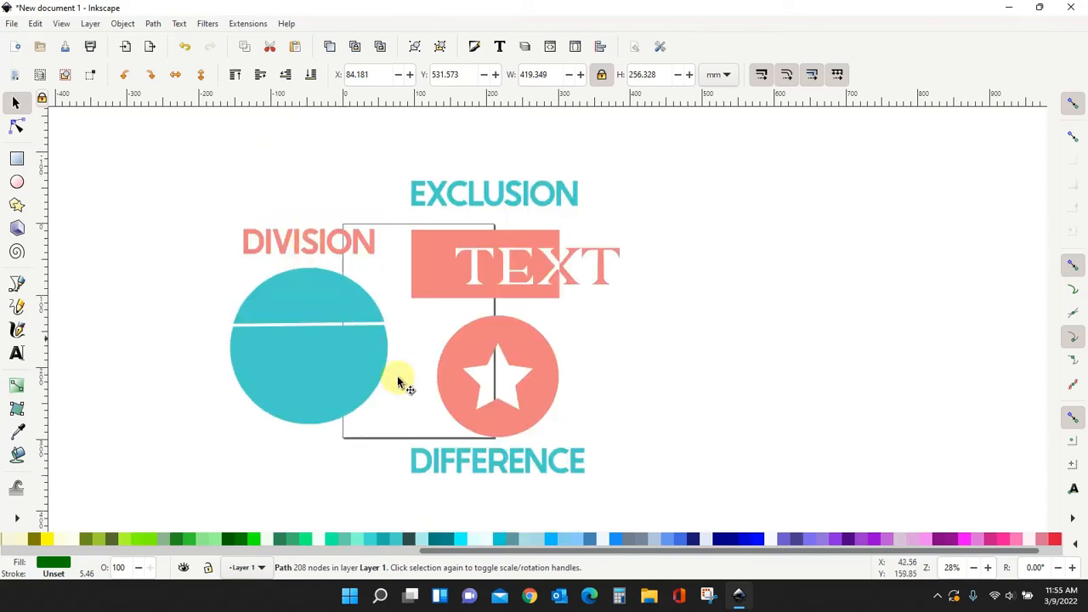
mouse_move(674, 398)
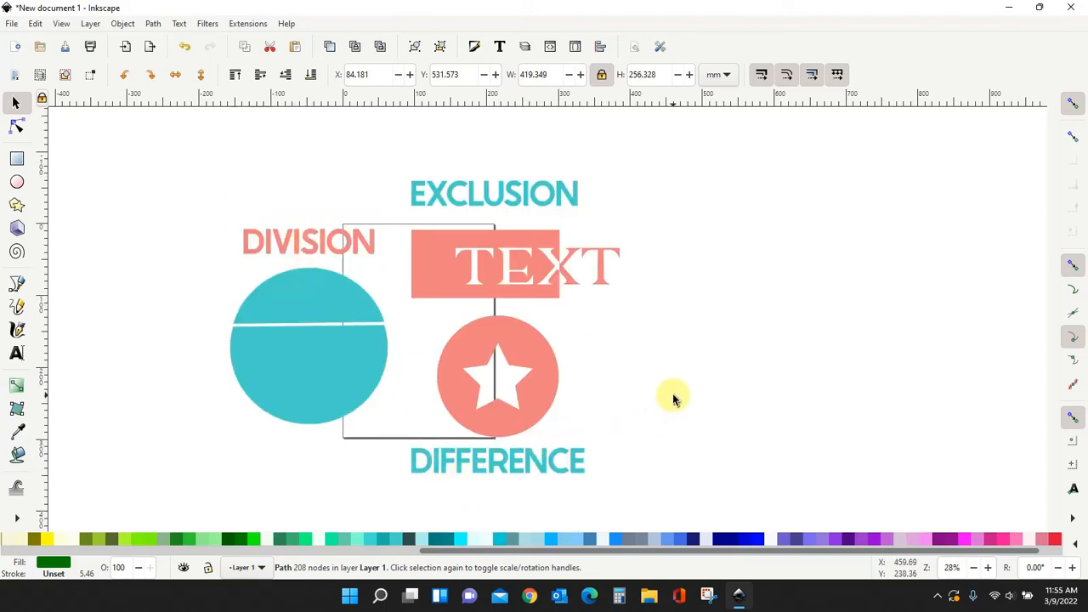
mouse_move(153, 24)
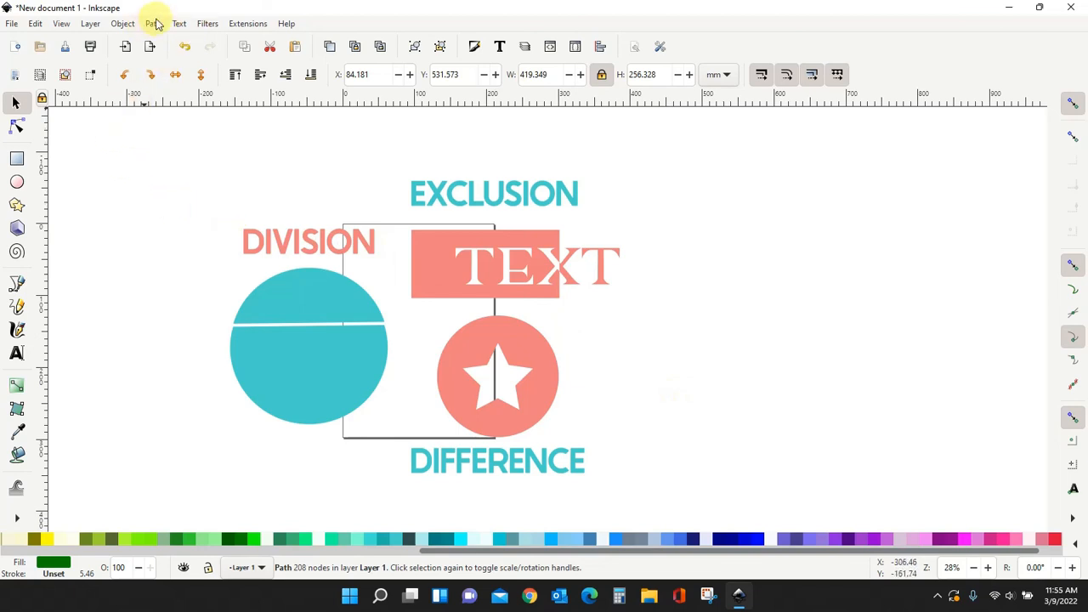
click(153, 24)
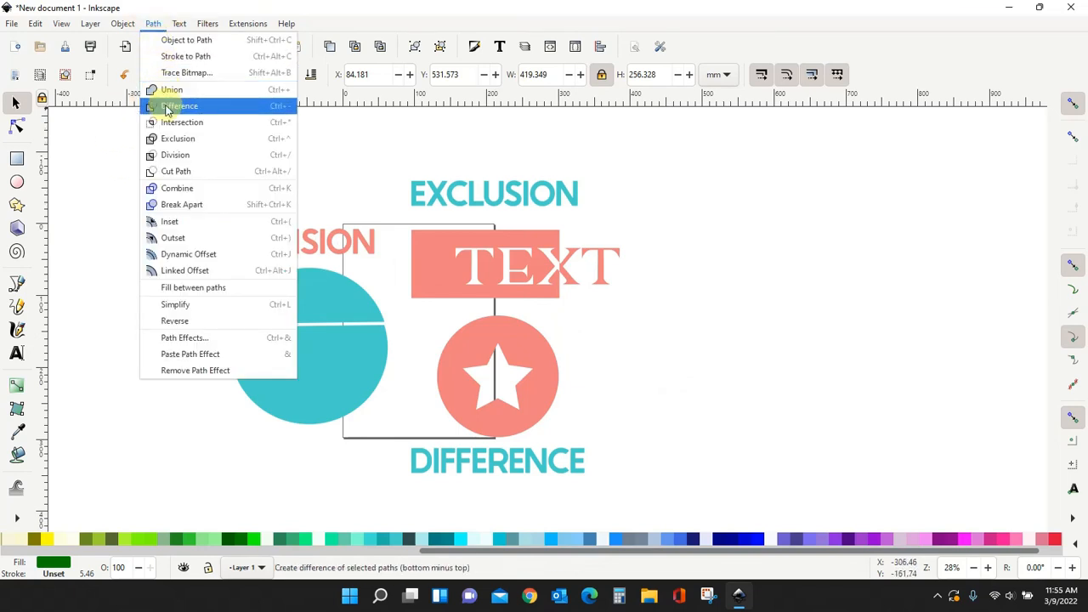
mouse_move(172, 88)
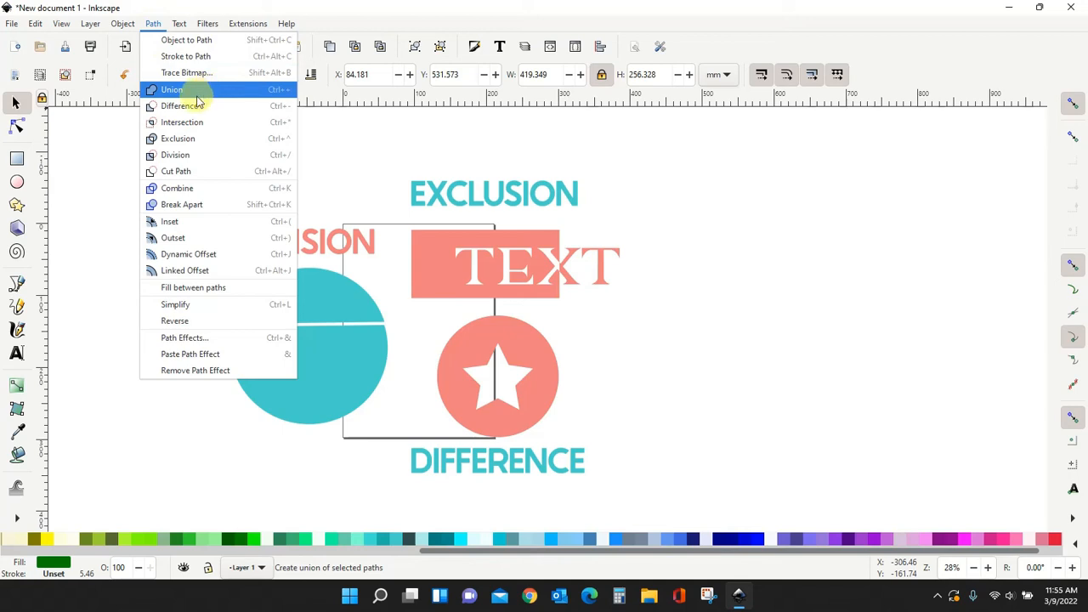
mouse_move(187, 105)
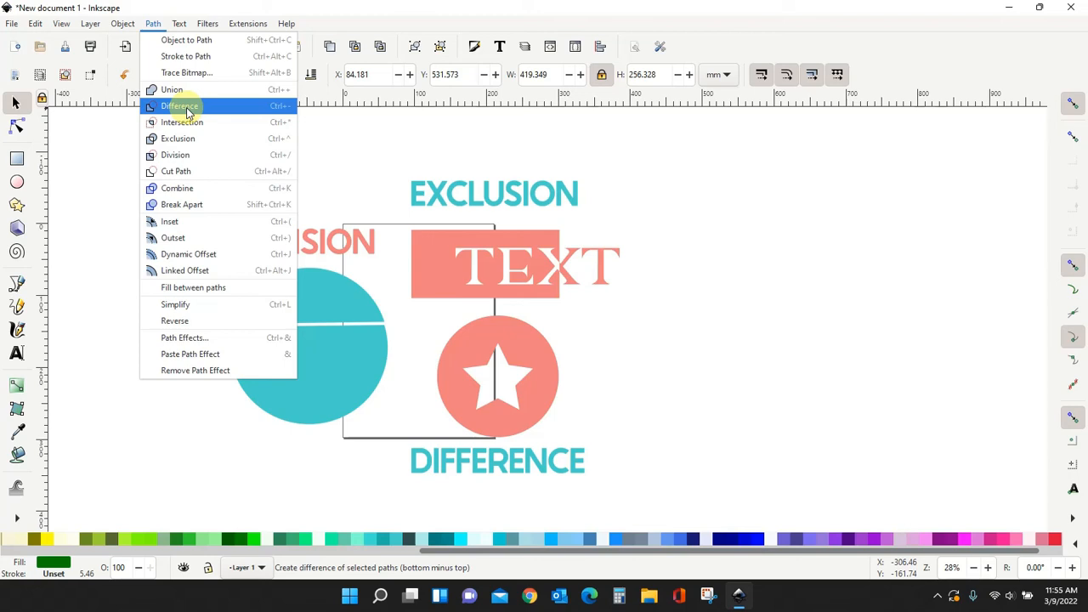
mouse_move(185, 155)
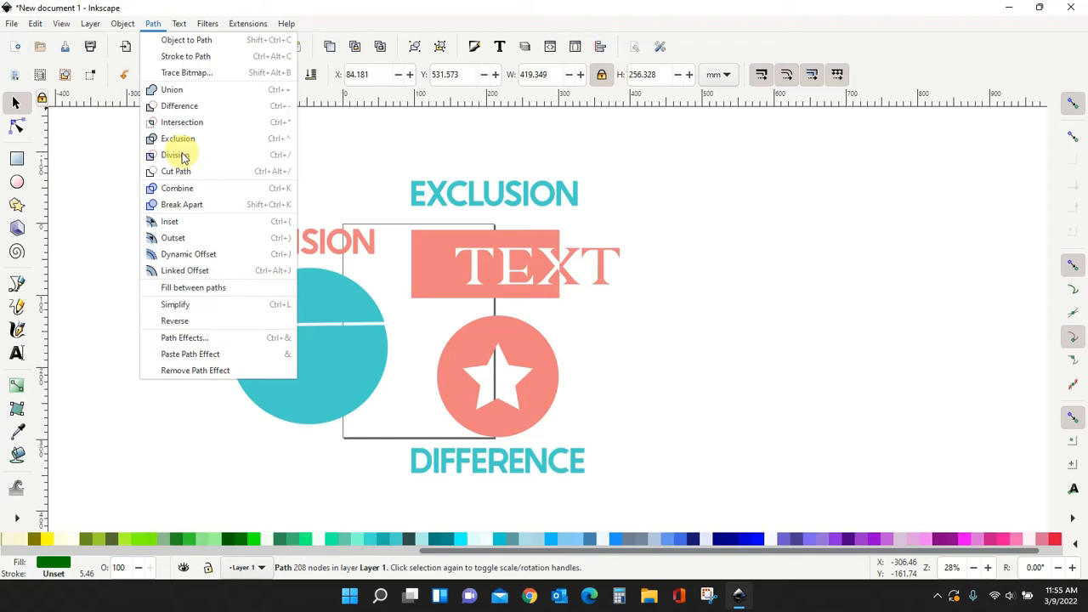
mouse_move(177, 140)
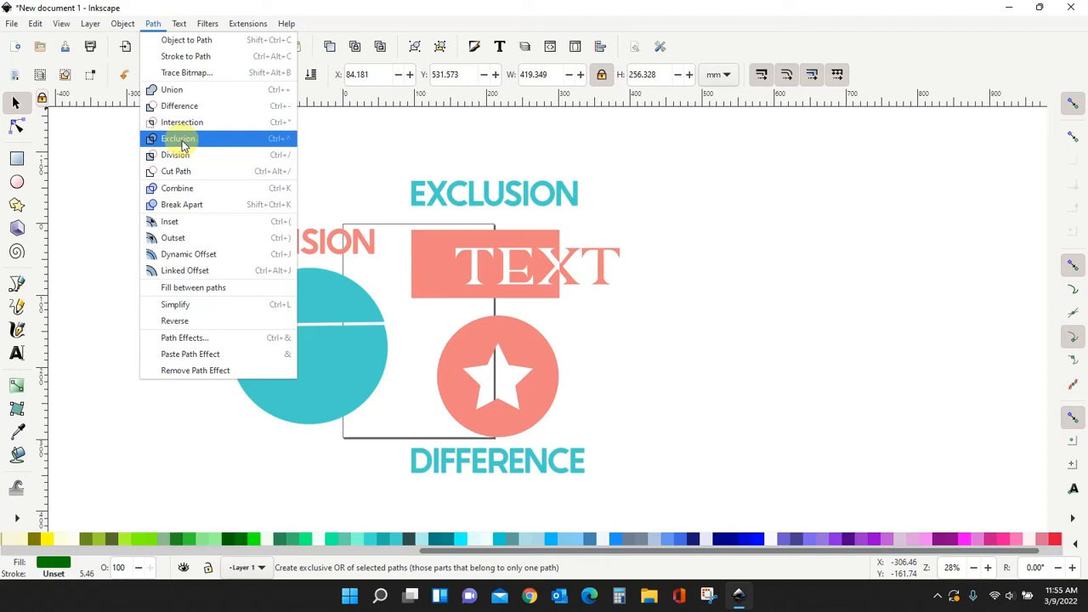
click(178, 139)
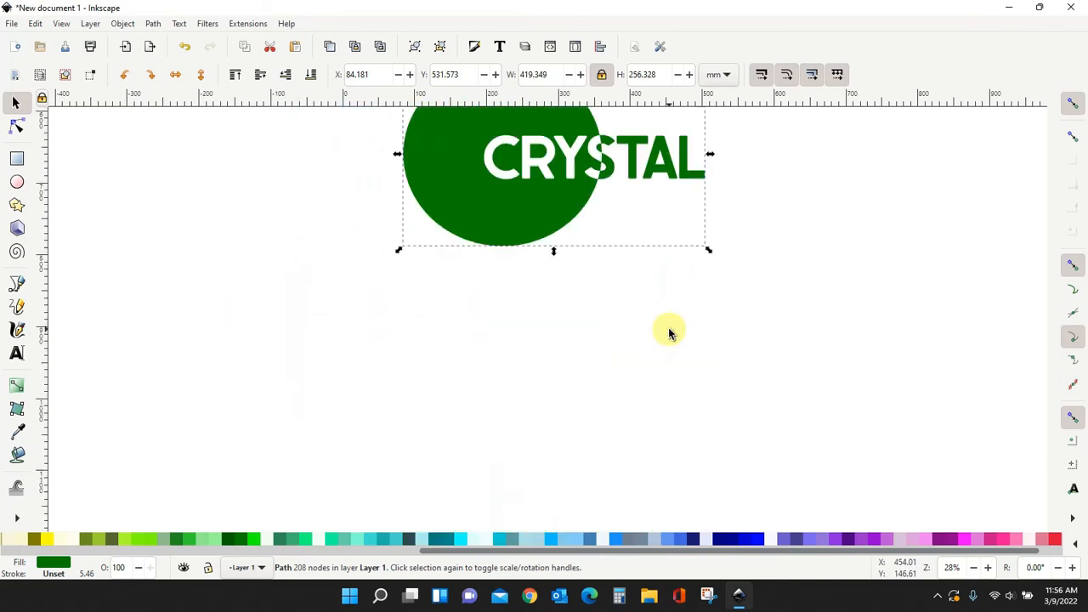
Clear the canvas and draw a green circle near the page centre with the Ellipse tool
key(Delete)
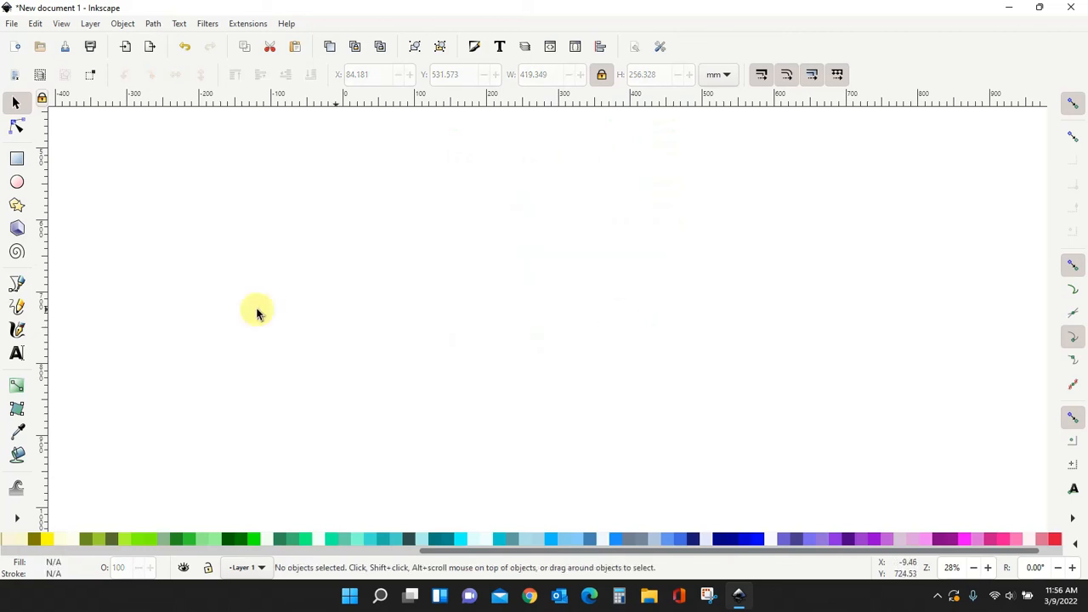
click(17, 182)
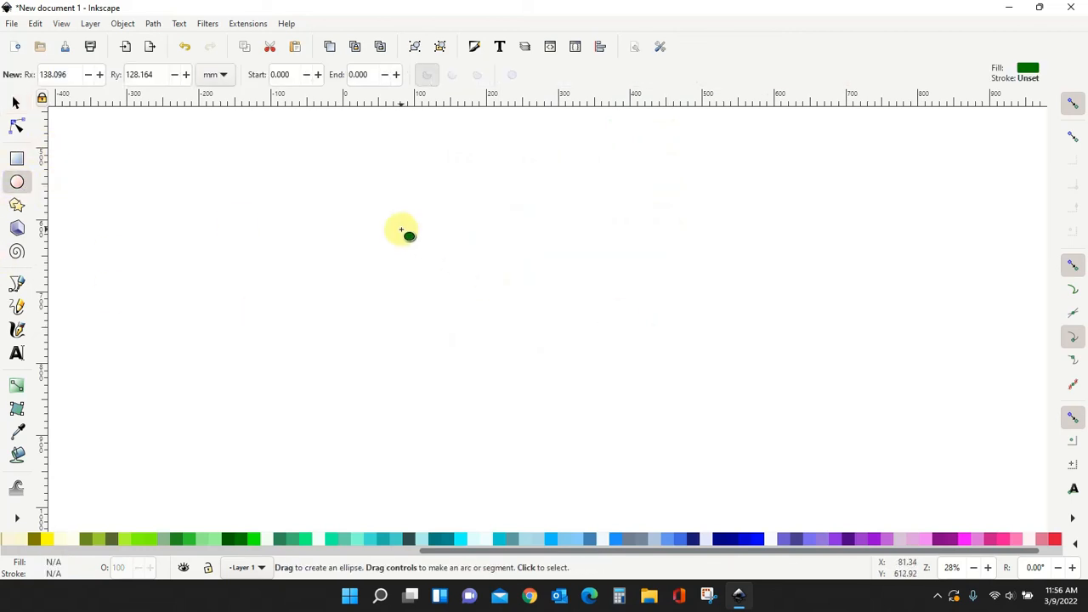
drag(401, 229, 517, 352)
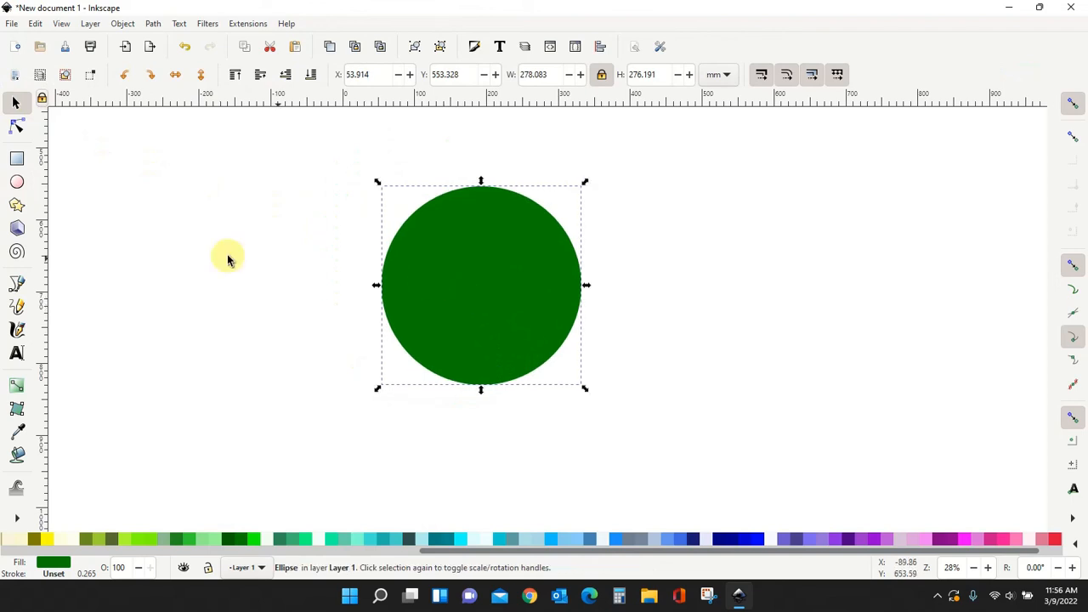
Draw a blue rectangle bar and centre it horizontally across the circle's middle
drag(201, 272, 476, 322)
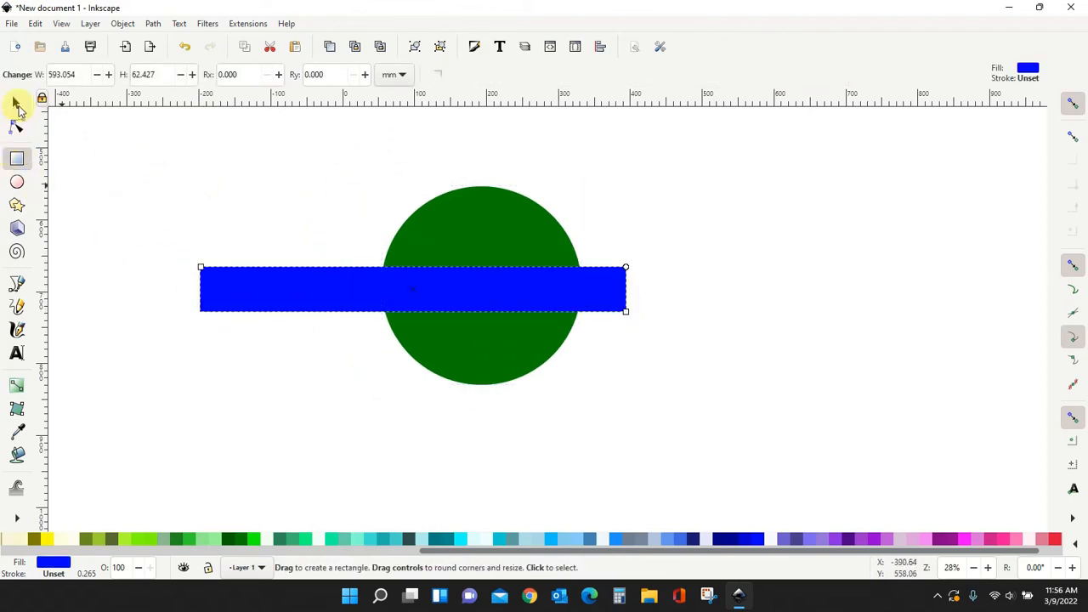
drag(412, 289, 605, 302)
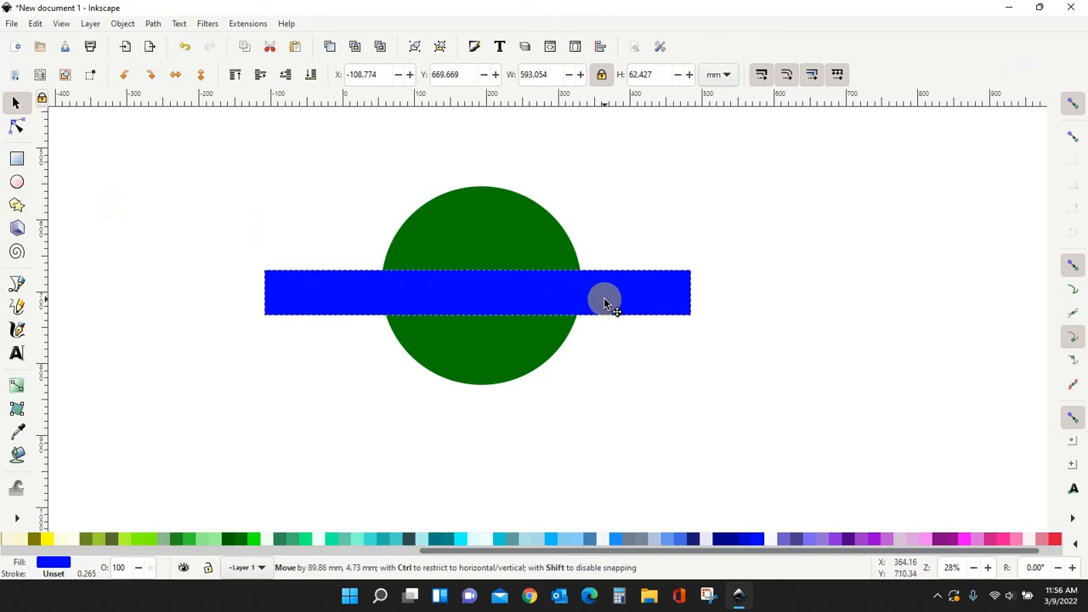
drag(605, 299, 497, 383)
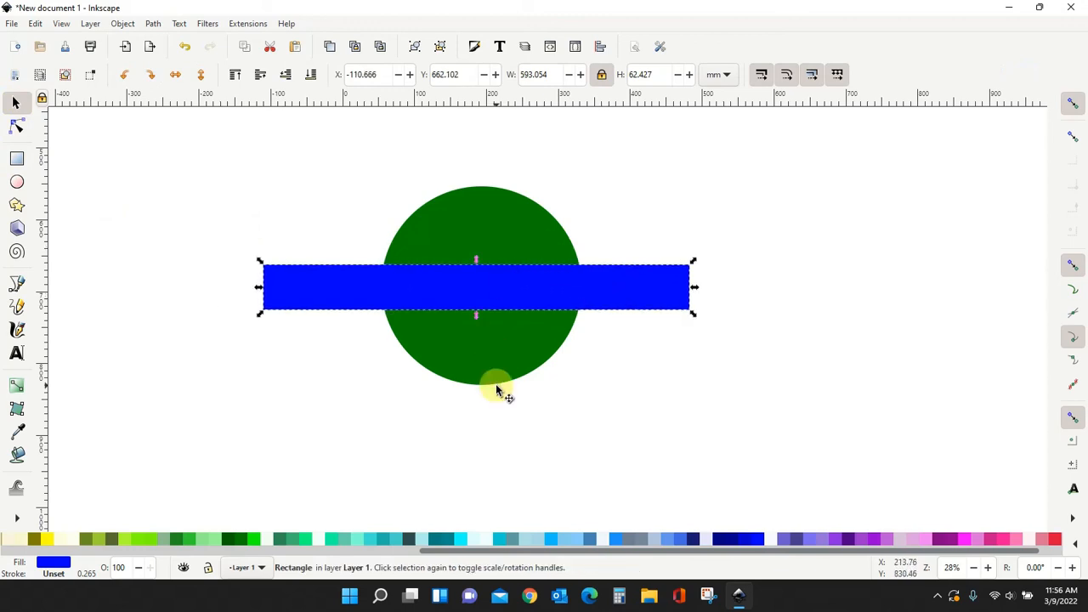
mouse_move(480, 361)
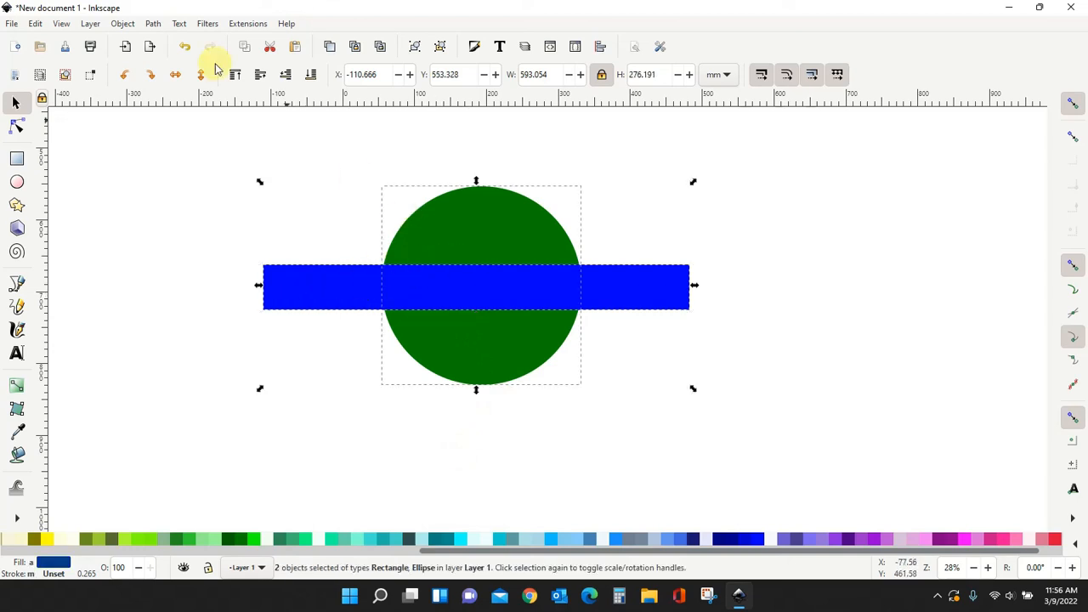
Apply Path > Division to cut the circle along the blue bar
click(153, 24)
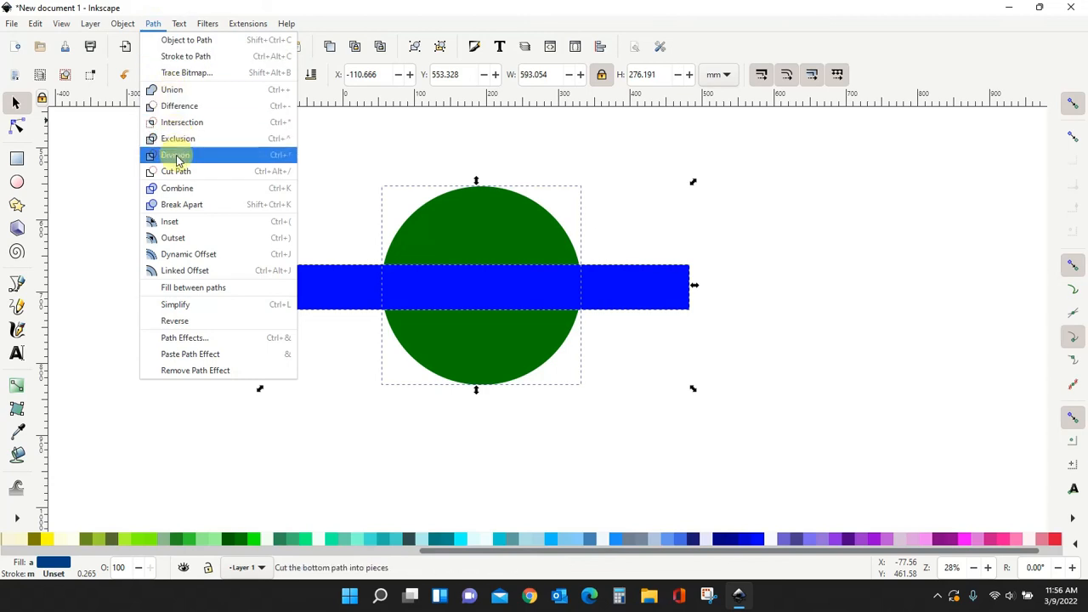
click(177, 154)
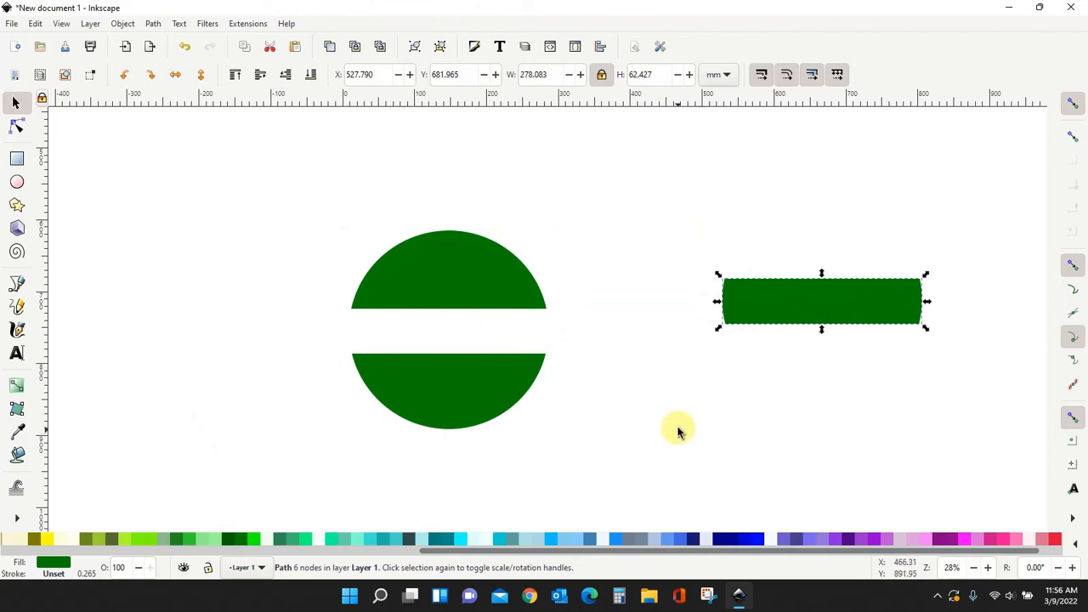
mouse_move(677, 417)
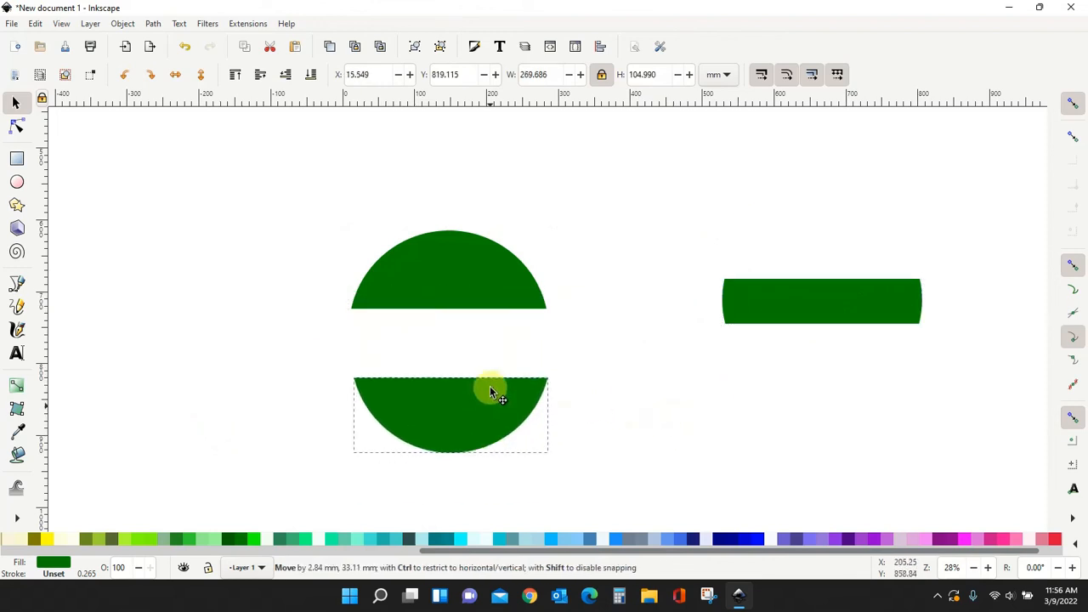
Drag the top and bottom halves of the divided circle apart from the middle strip
drag(490, 391, 450, 281)
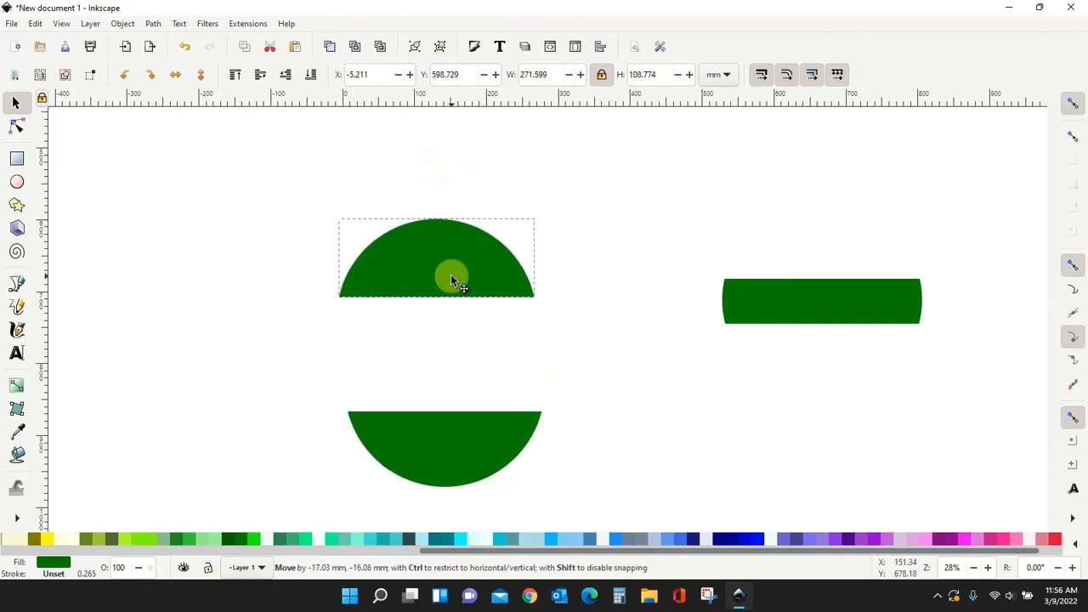
drag(450, 272, 466, 391)
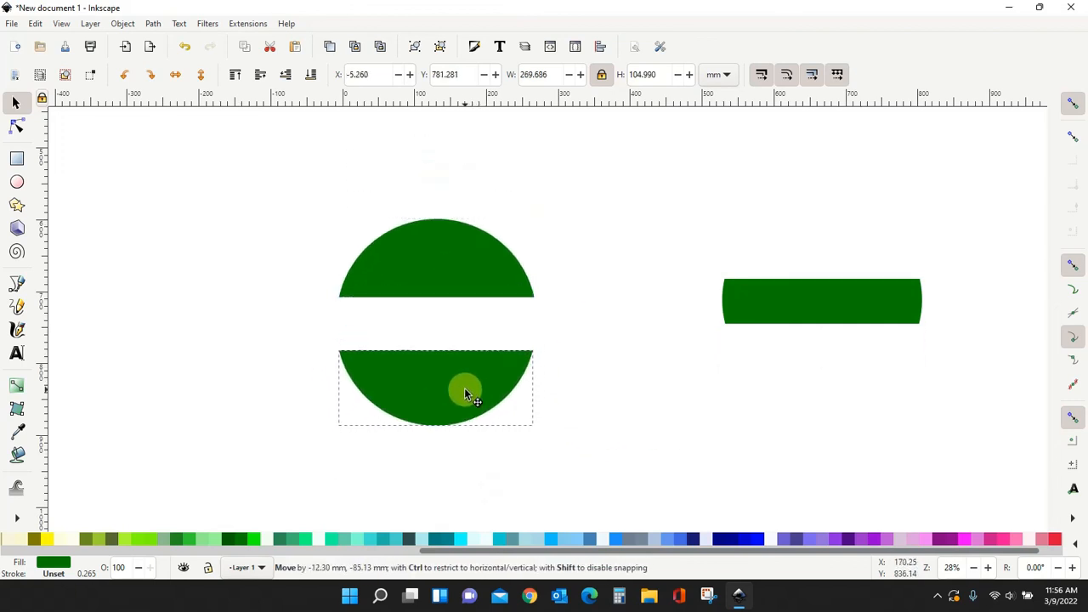
drag(465, 391, 391, 241)
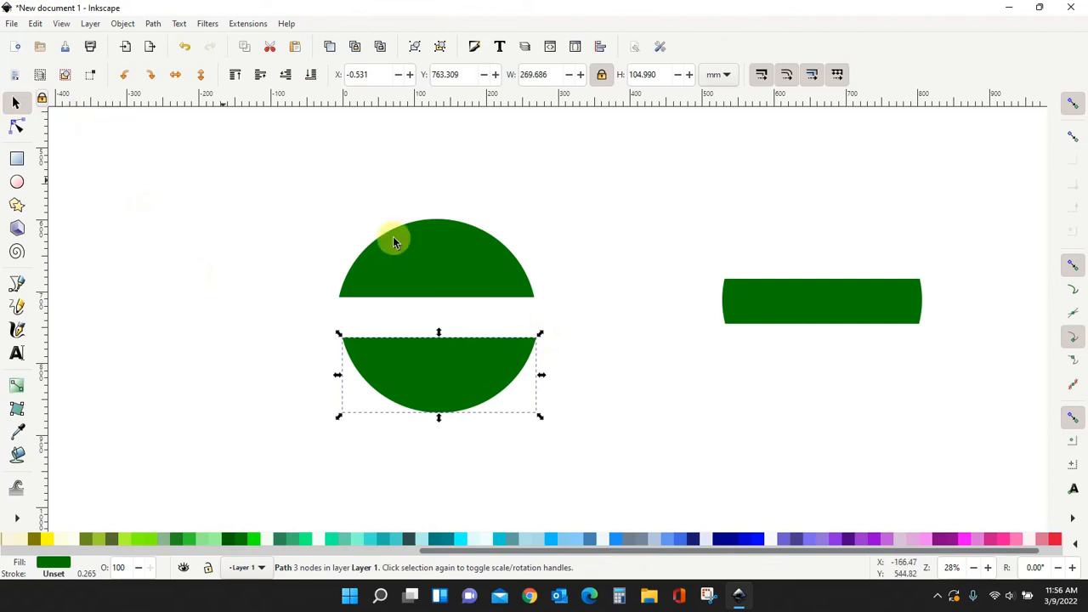
mouse_move(350, 265)
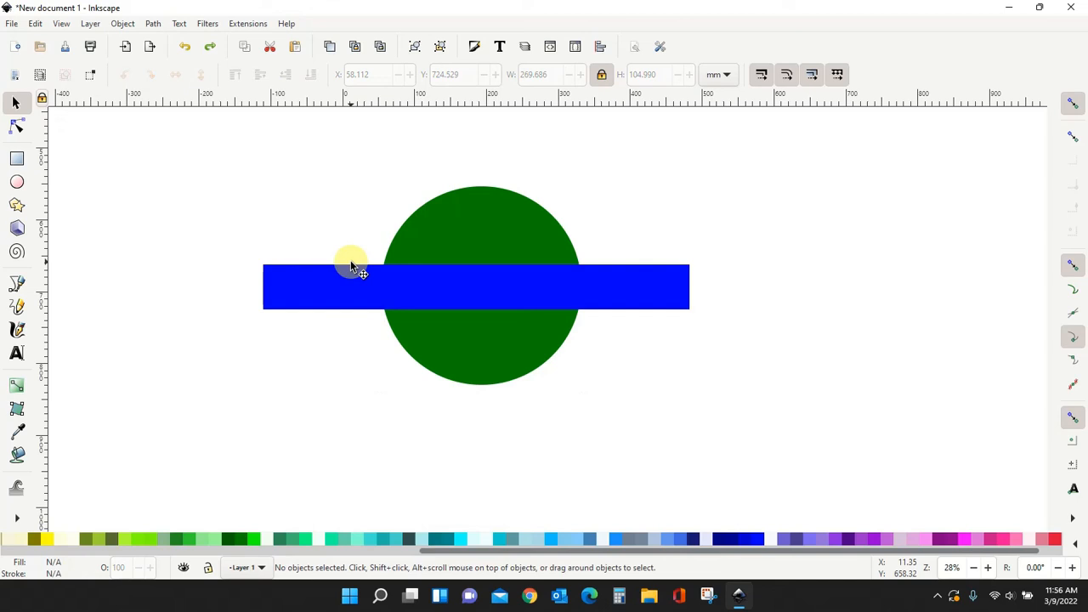
mouse_move(220, 140)
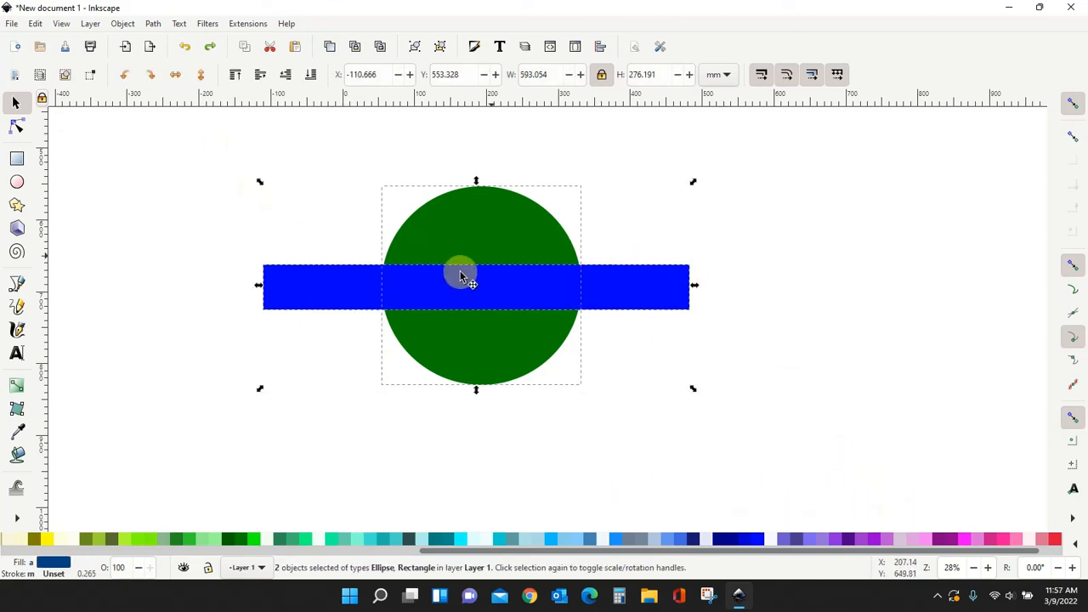
Apply Path > Difference to remove the bar from the circle, then nudge the banded circle right and down
click(153, 24)
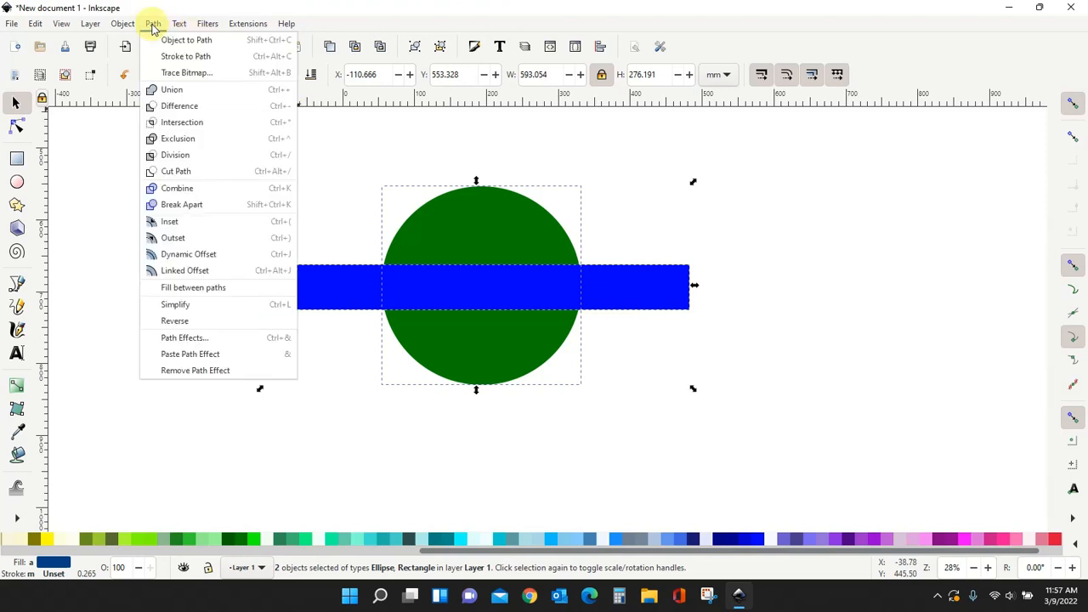
click(181, 105)
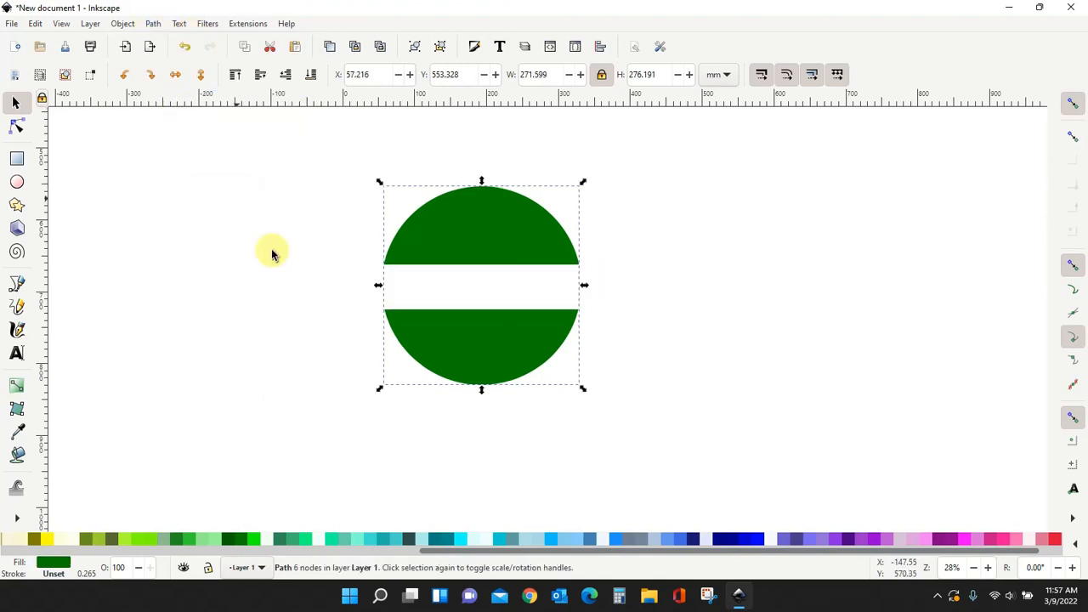
mouse_move(587, 299)
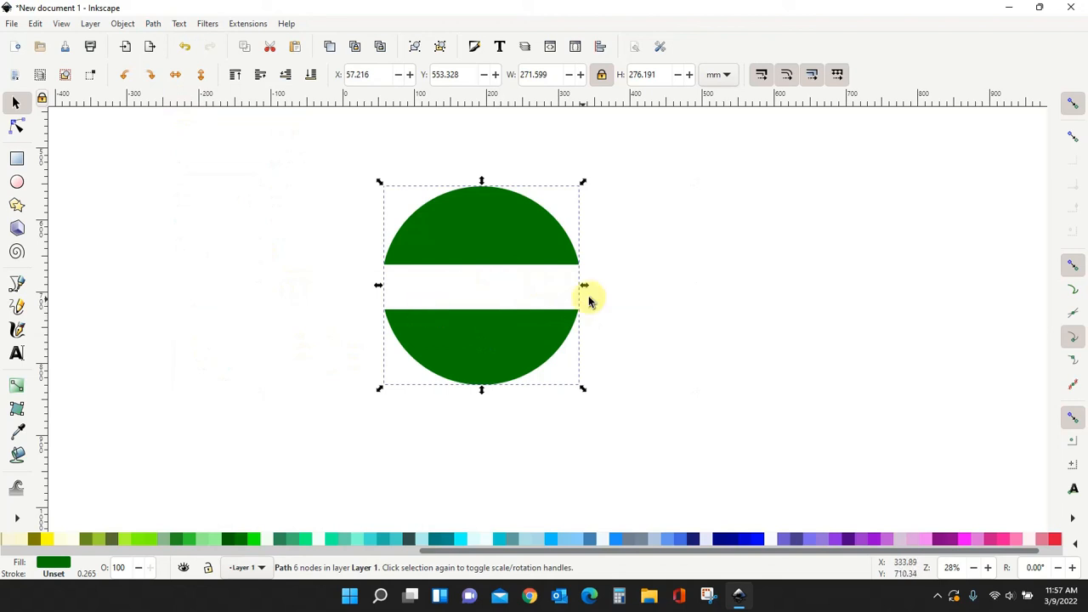
click(497, 357)
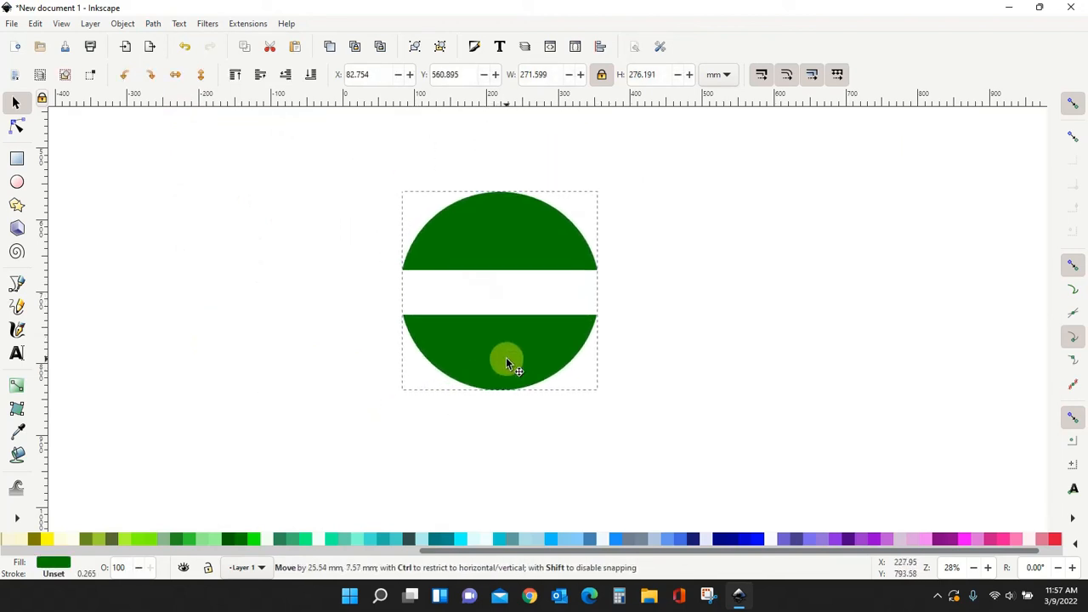
drag(507, 361, 475, 374)
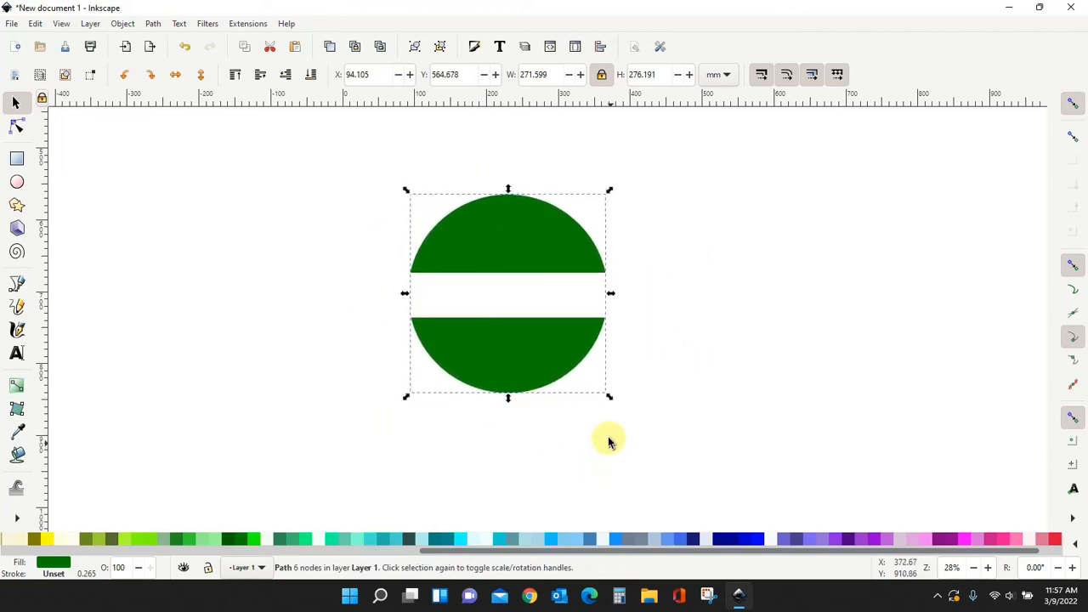
mouse_move(71, 183)
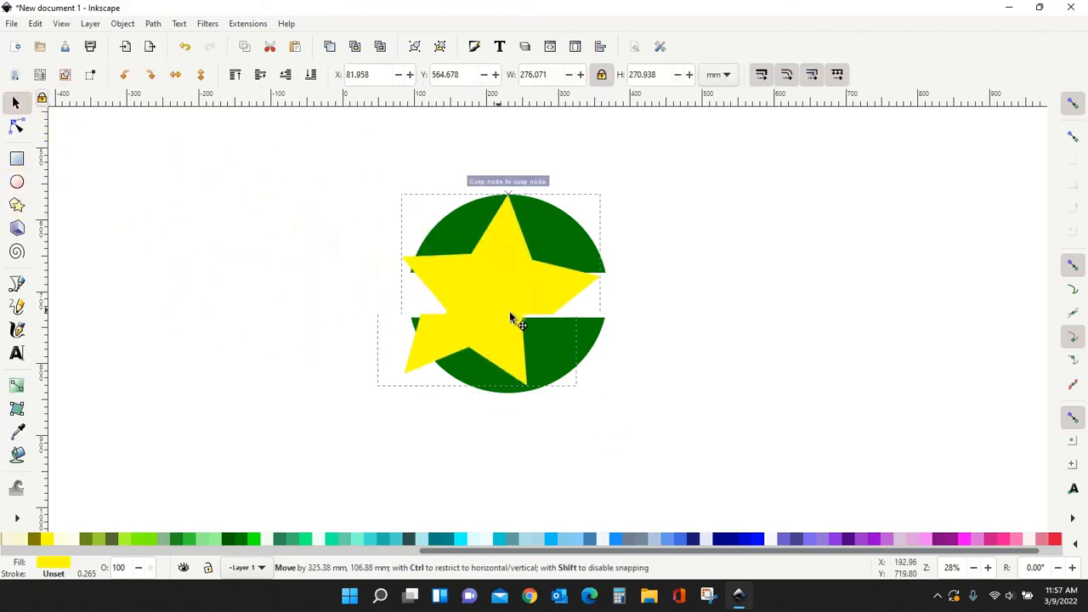
Move the yellow star onto the green circle and centre it with Align and Distribute
drag(511, 320, 530, 310)
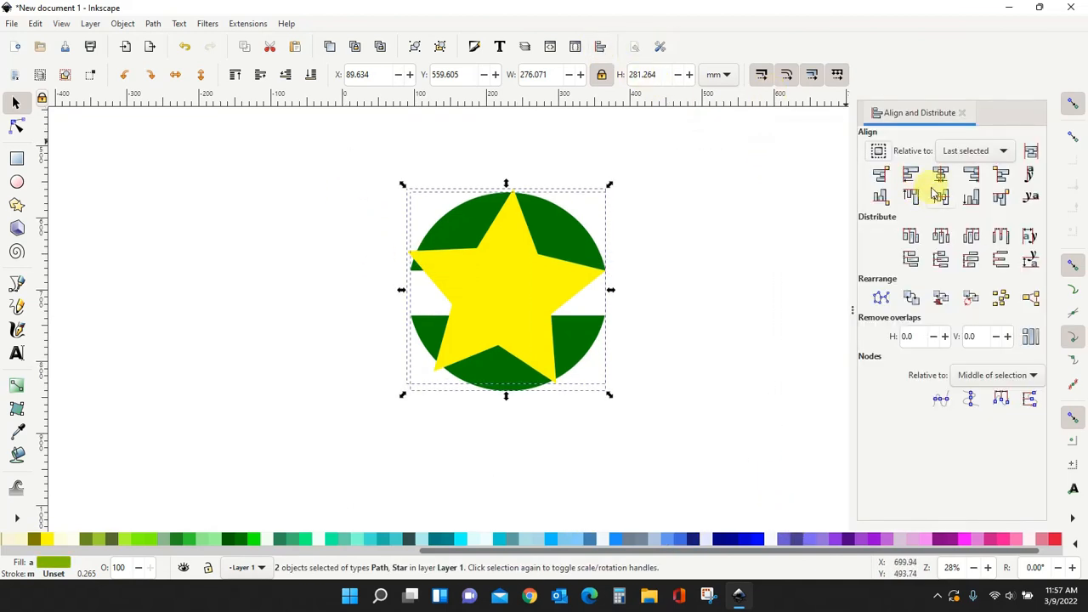
click(582, 326)
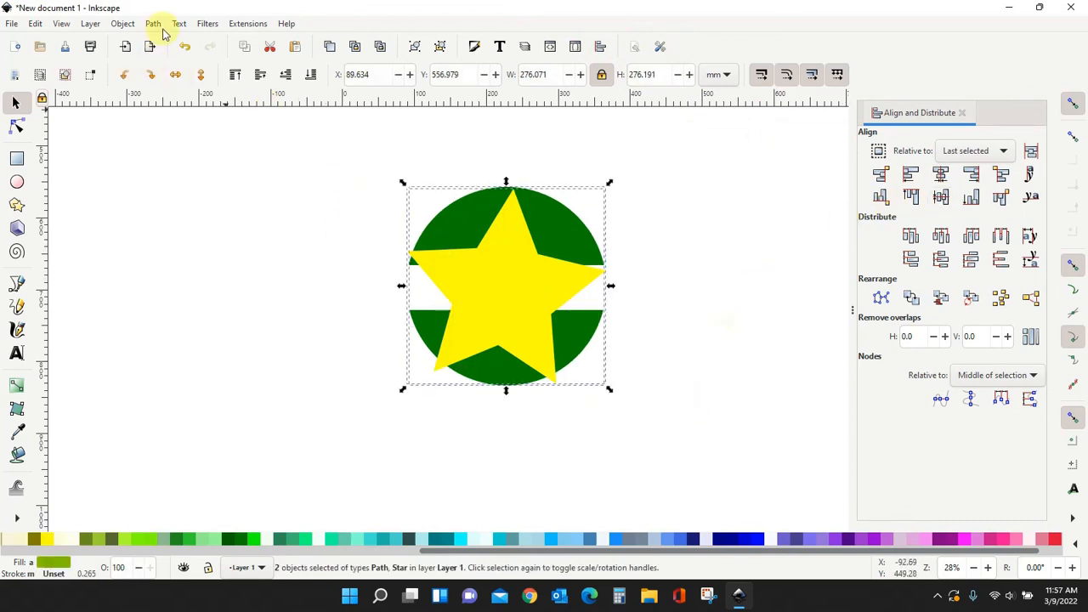
Apply Path > Division to split the circle along the star and pull a cut piece away
click(153, 24)
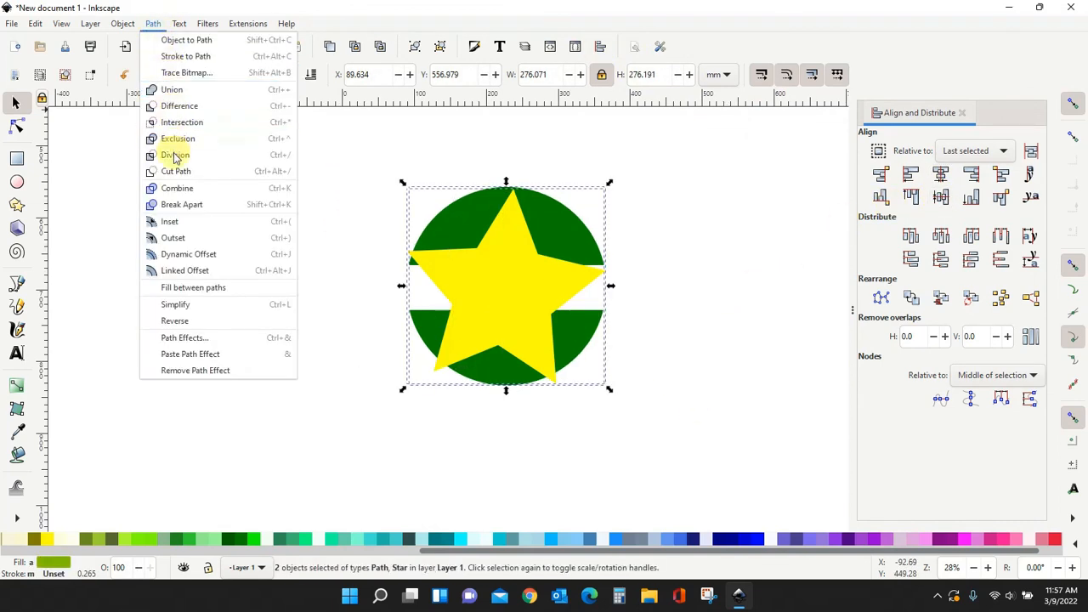
click(174, 155)
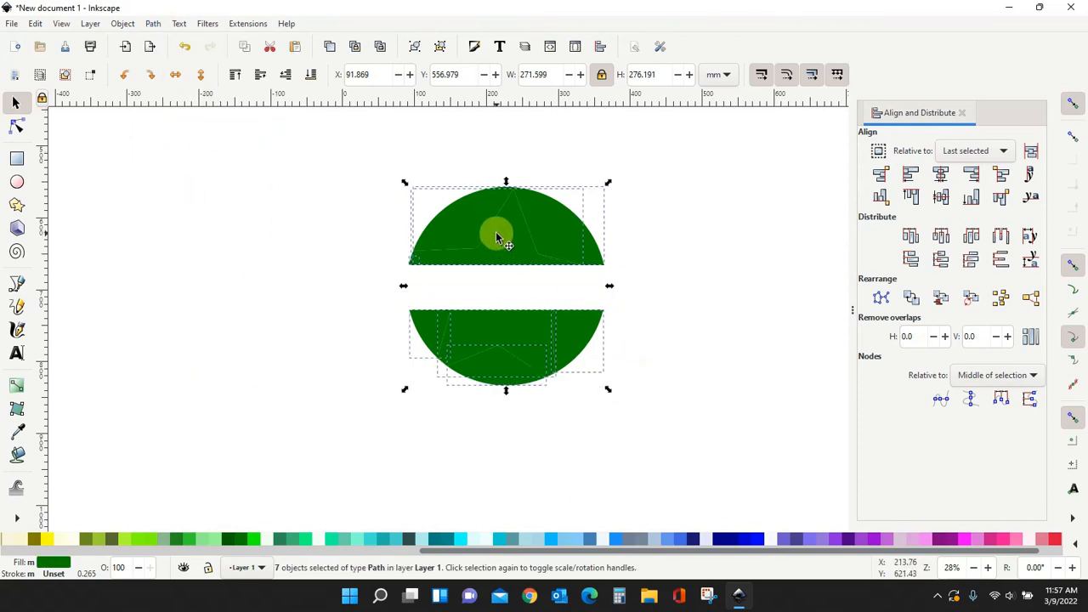
mouse_move(510, 246)
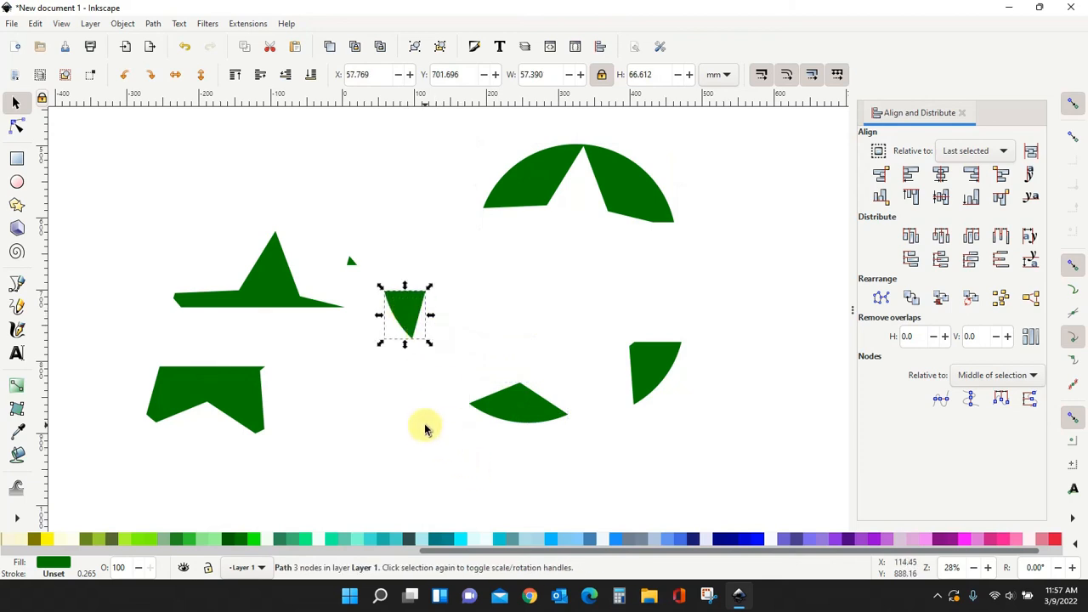
drag(405, 314, 429, 336)
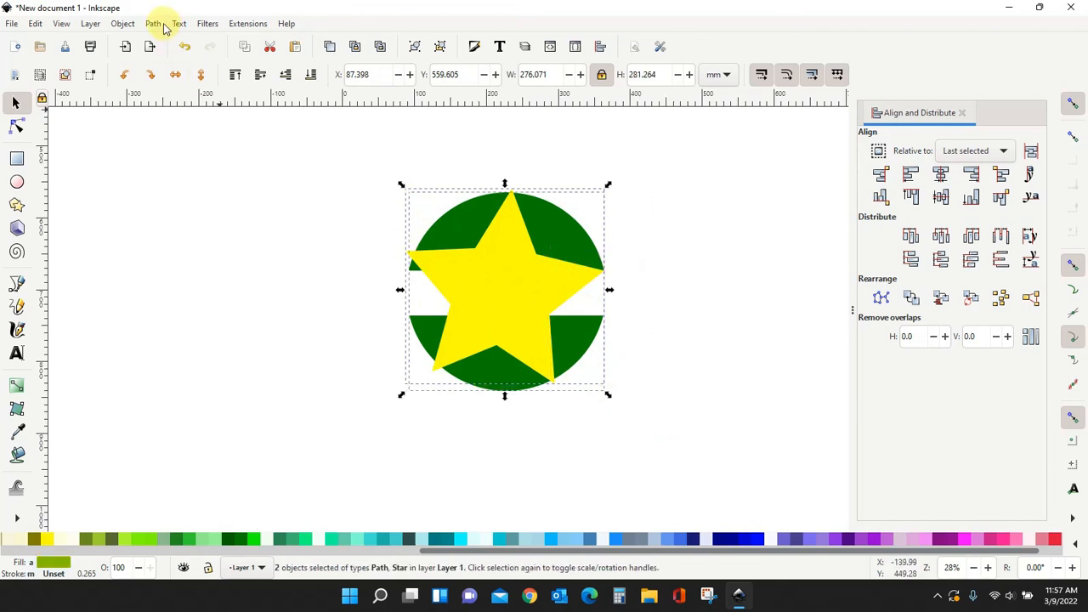
Apply Path > Difference to cut a star-shaped hole out of the banded green circle
click(153, 24)
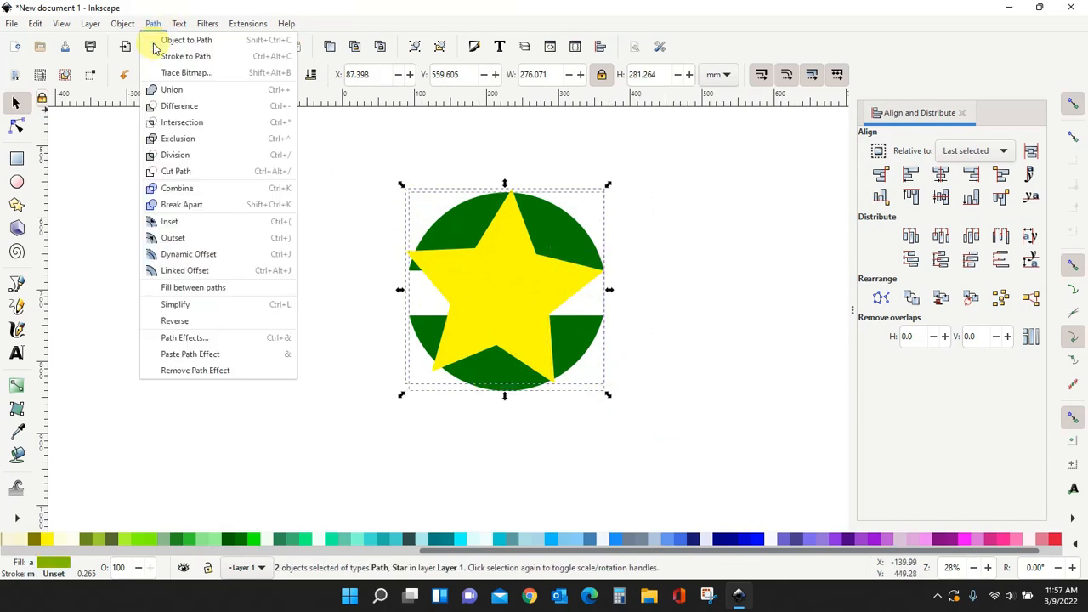
click(180, 106)
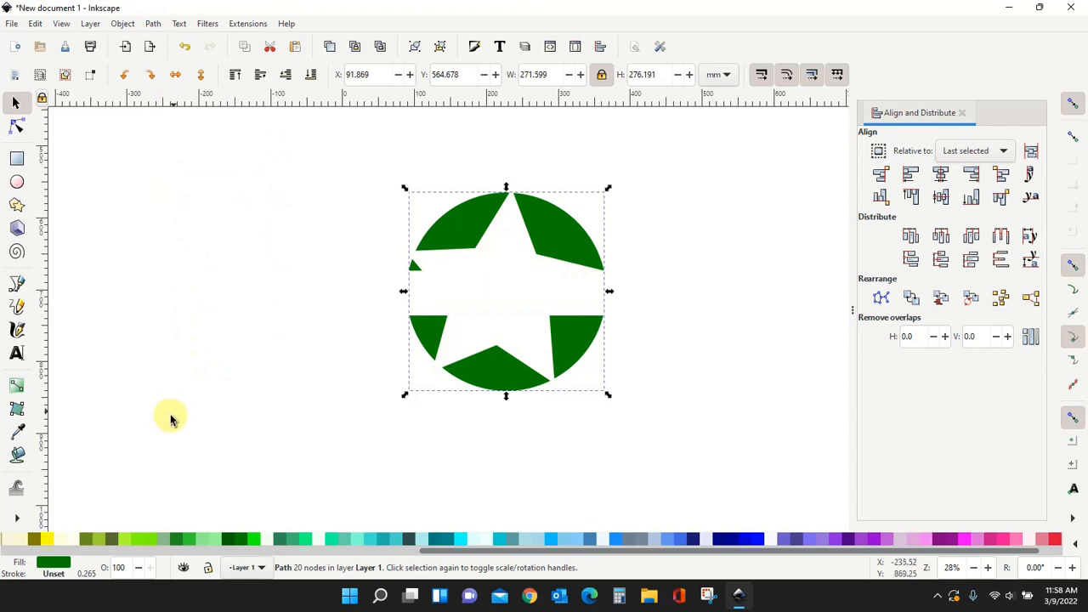
mouse_move(718, 408)
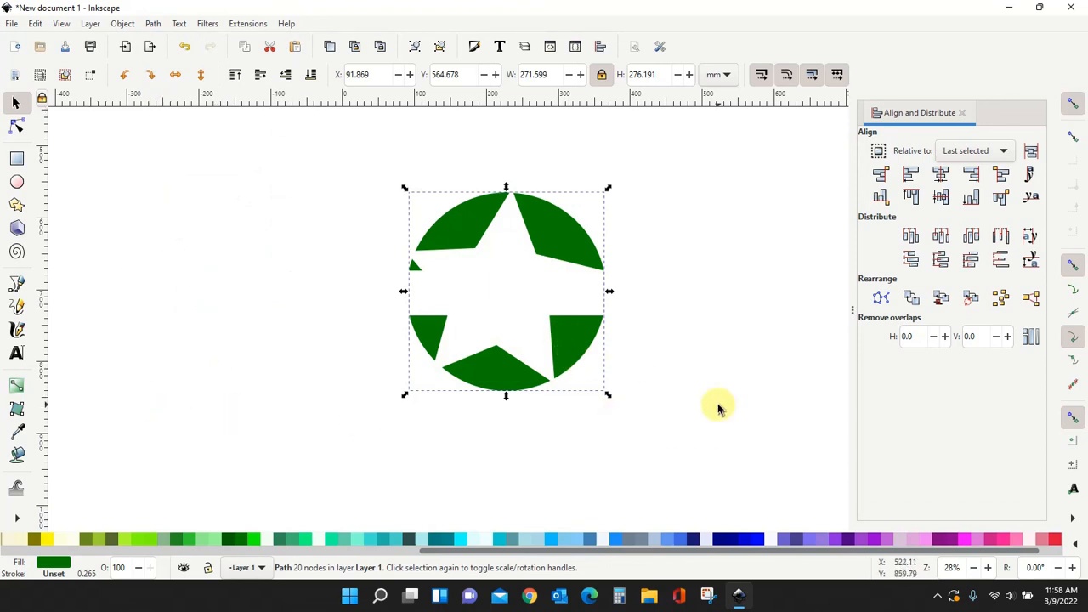
drag(507, 292, 501, 352)
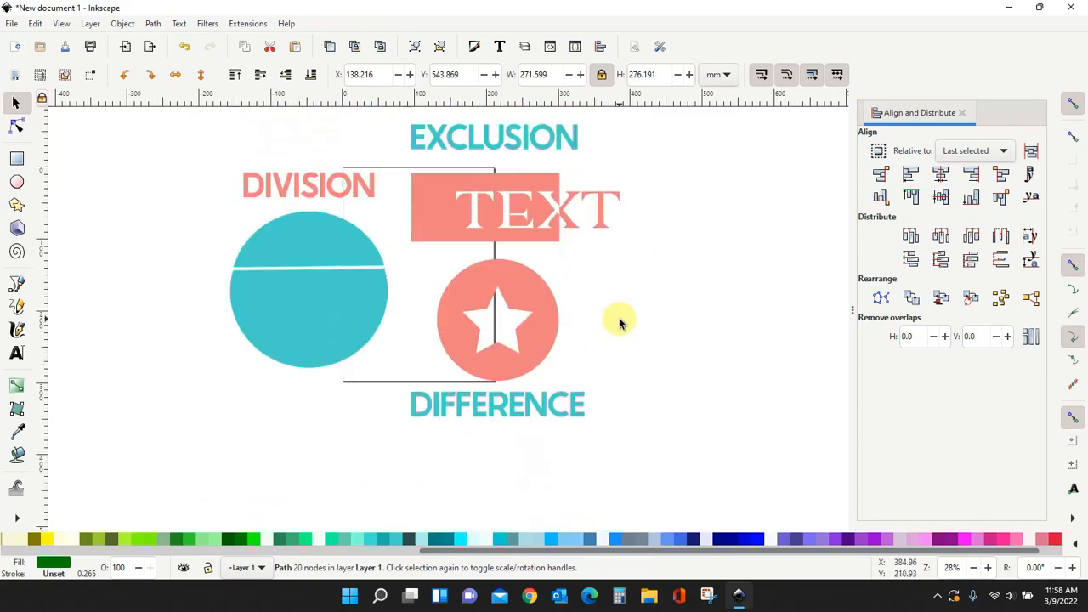
mouse_move(506, 285)
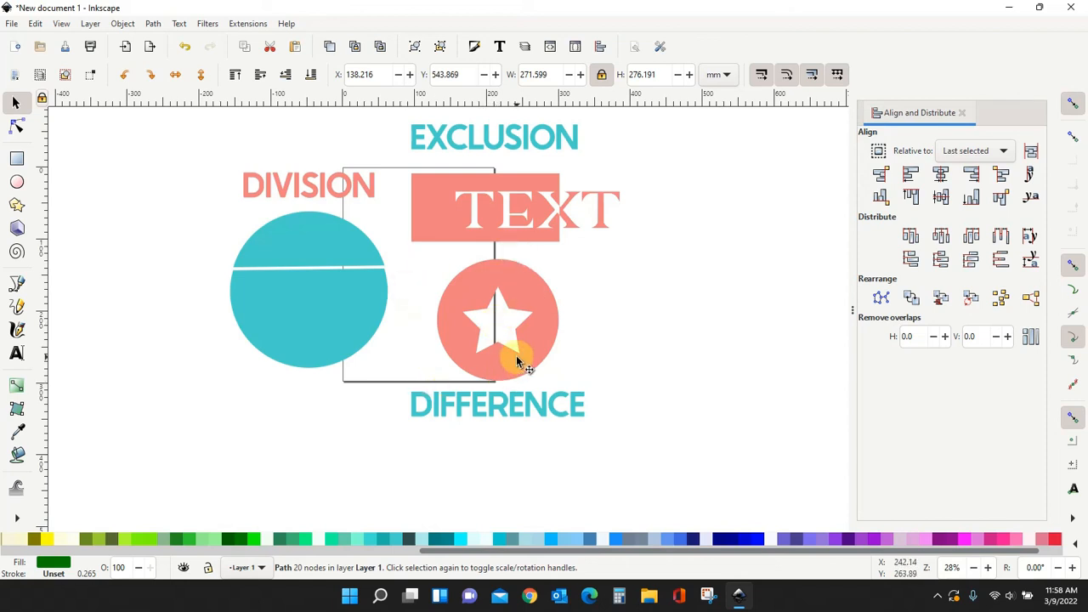
mouse_move(360, 201)
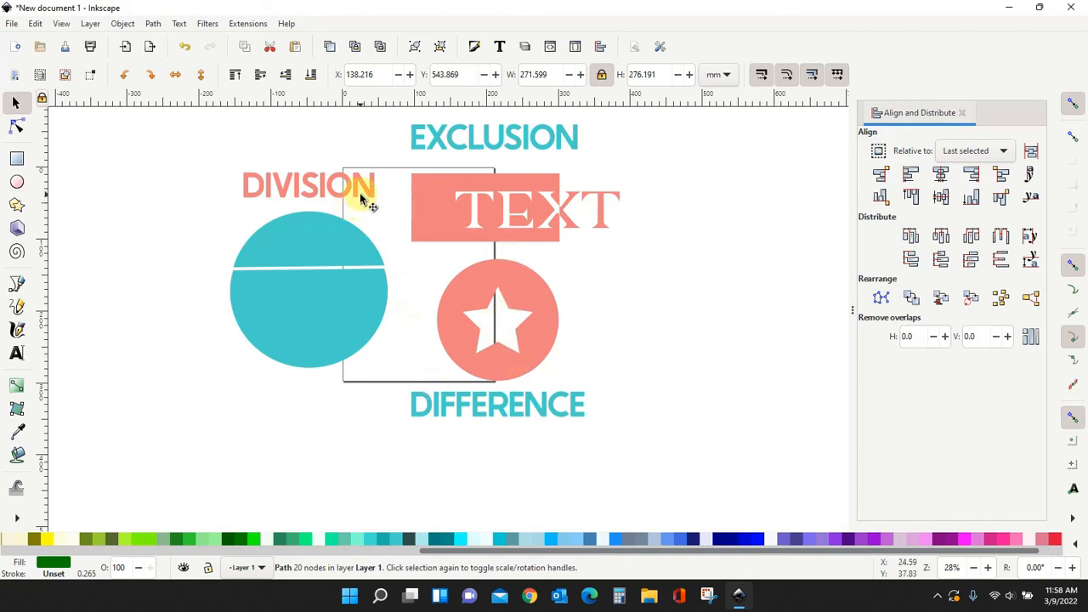
mouse_move(319, 238)
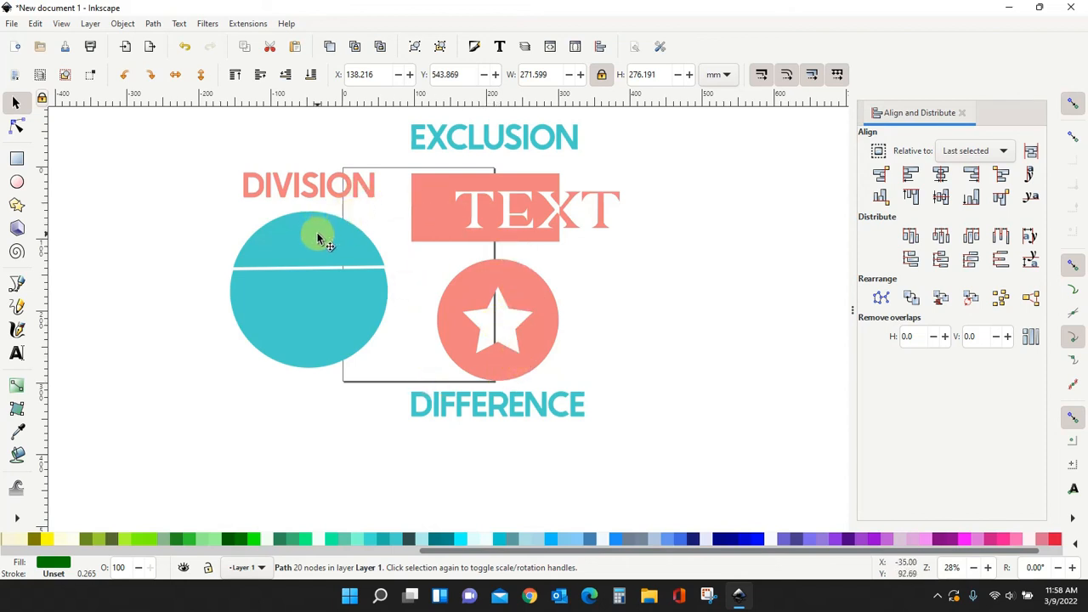
Drag the two halves of the teal Division example circle slightly apart
drag(317, 239, 316, 360)
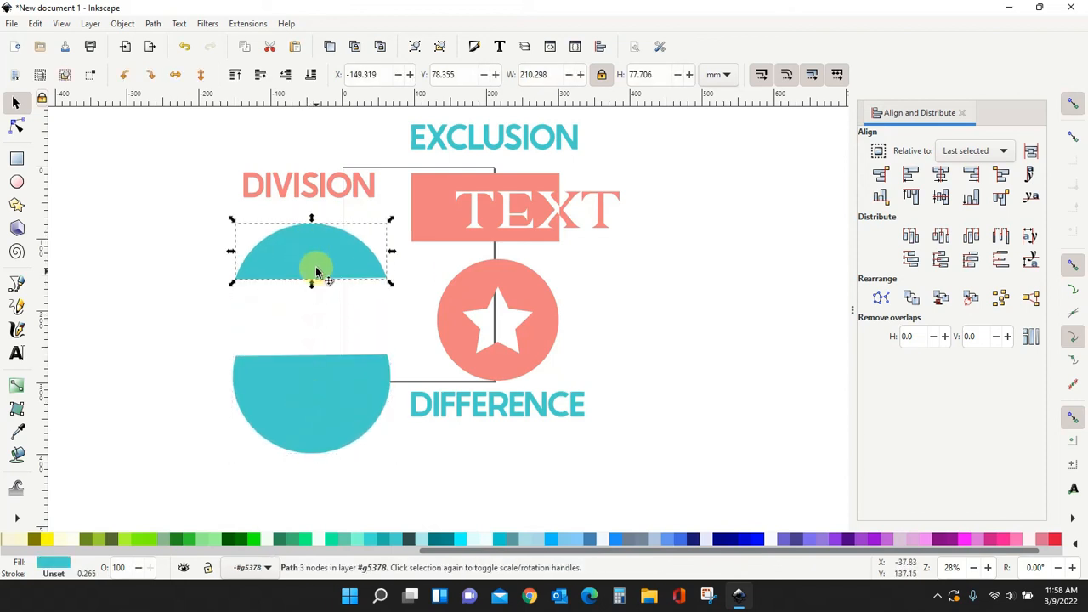
drag(320, 270, 320, 336)
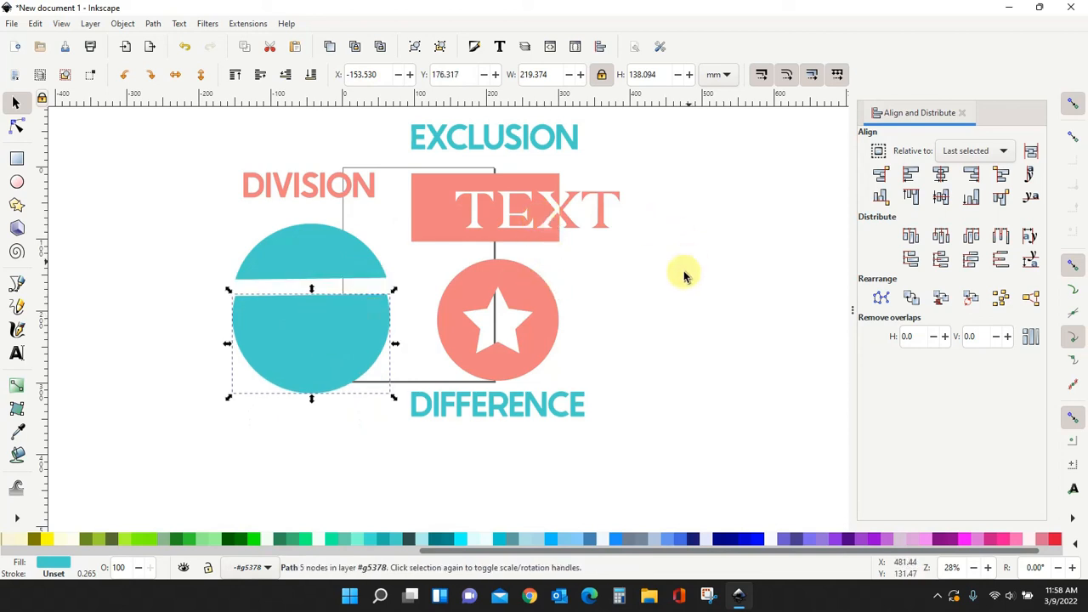
mouse_move(676, 272)
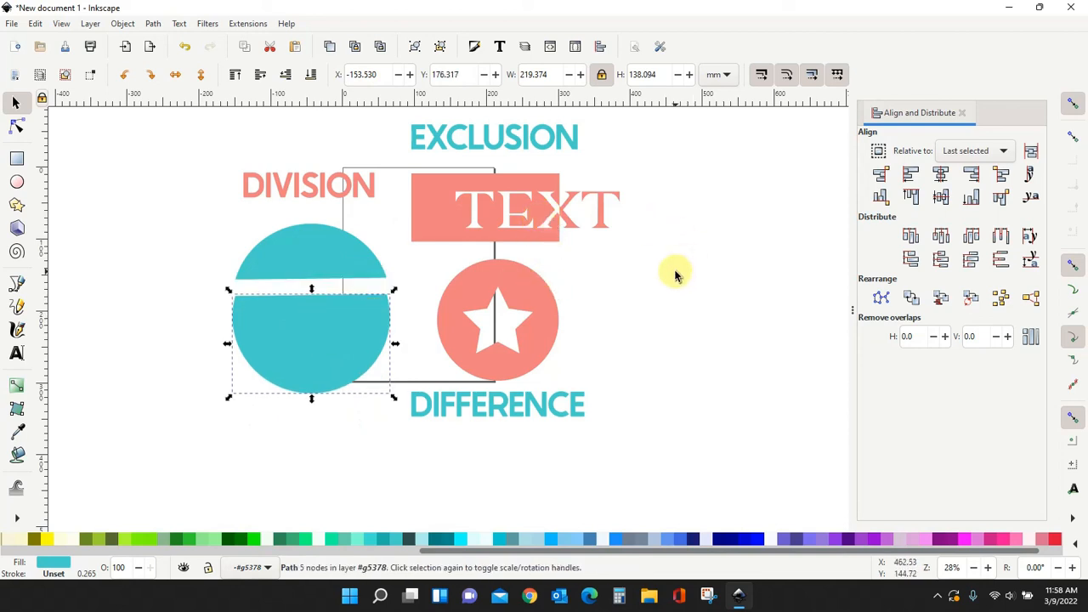
mouse_move(697, 292)
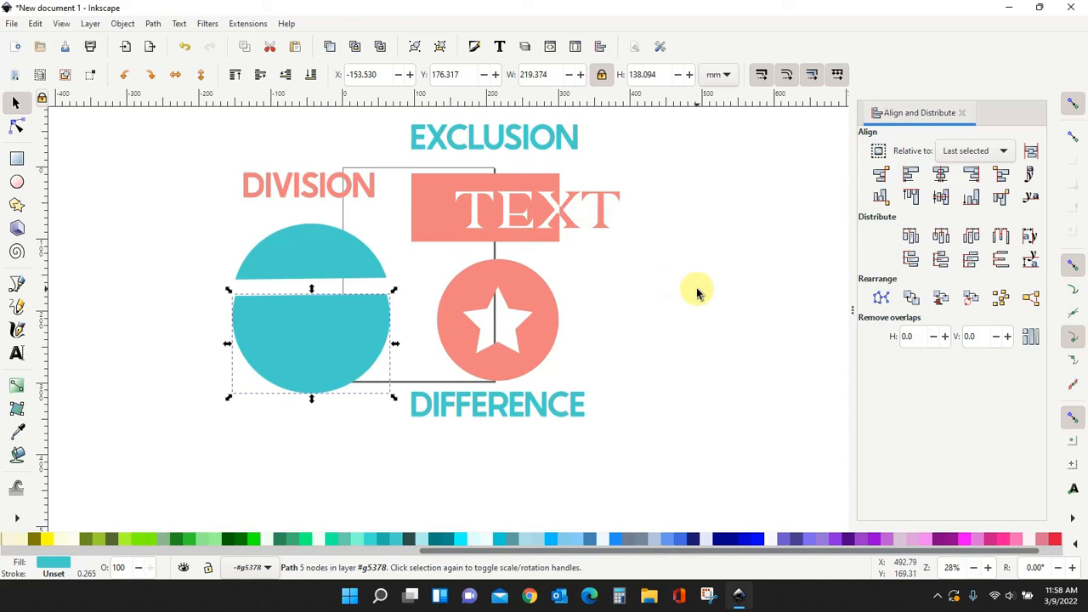
mouse_move(732, 340)
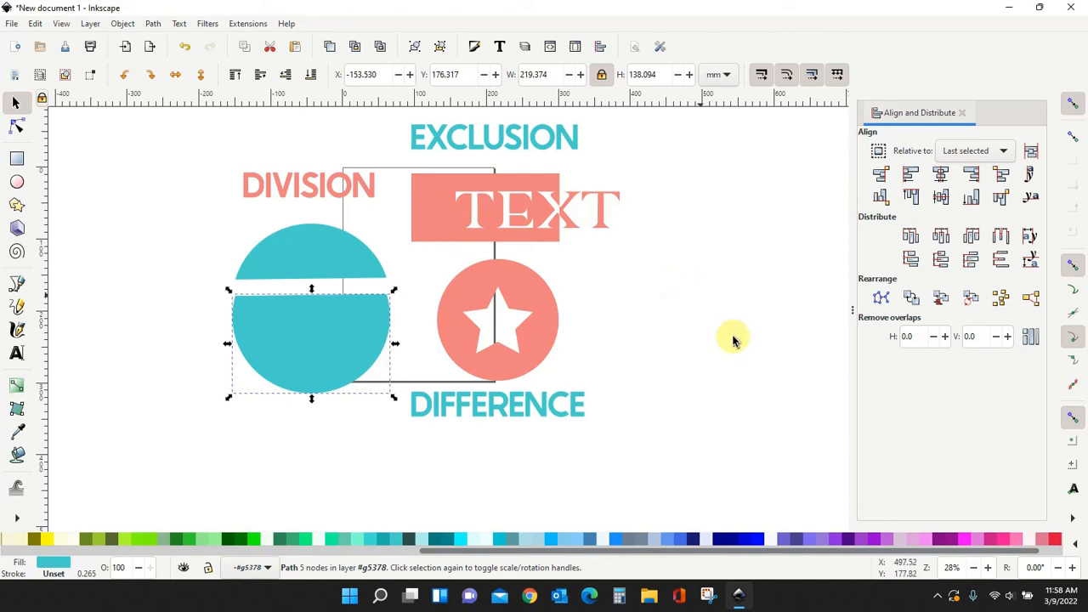
mouse_move(714, 350)
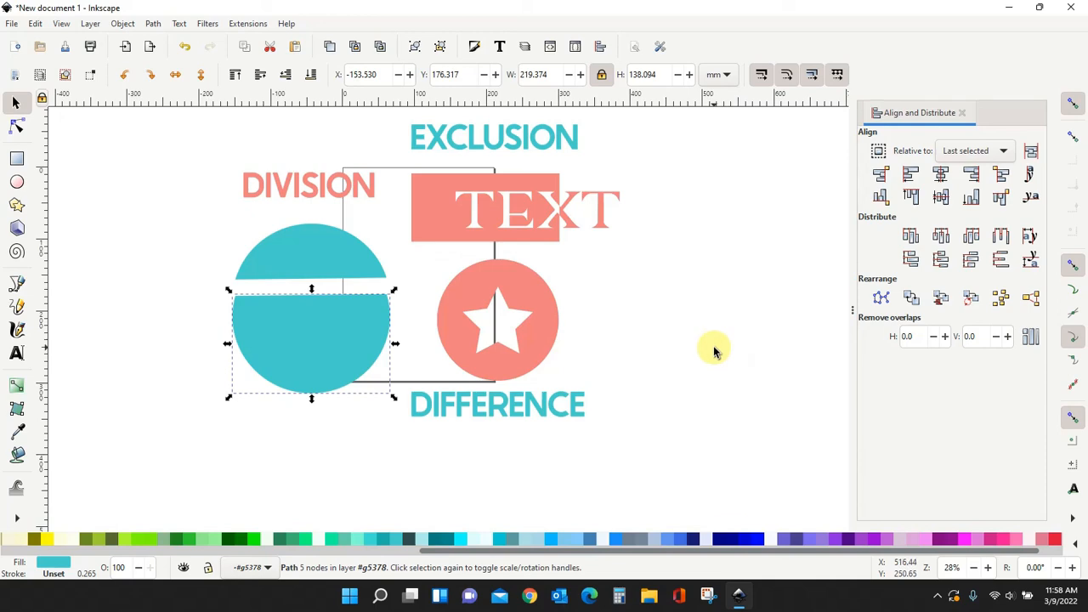